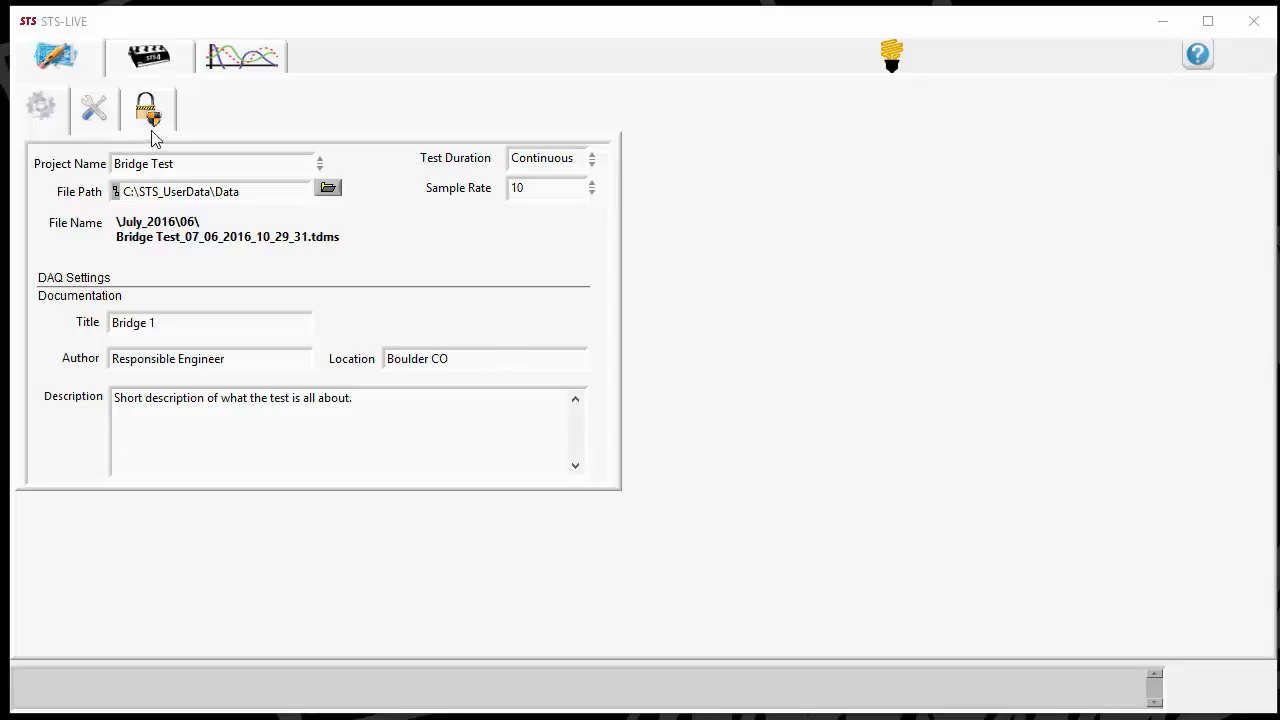
{"action": "mouse_move", "coordinate": [160, 216]}
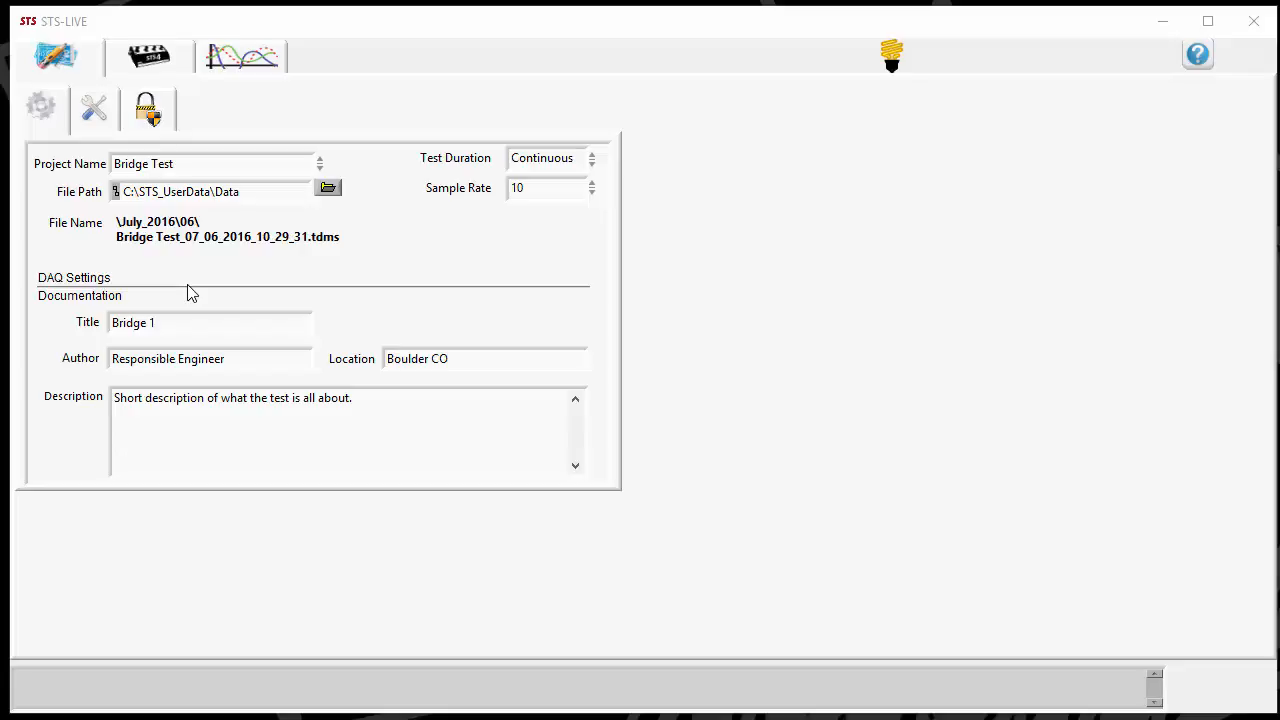
{"action": "mouse_move", "coordinate": [208, 176]}
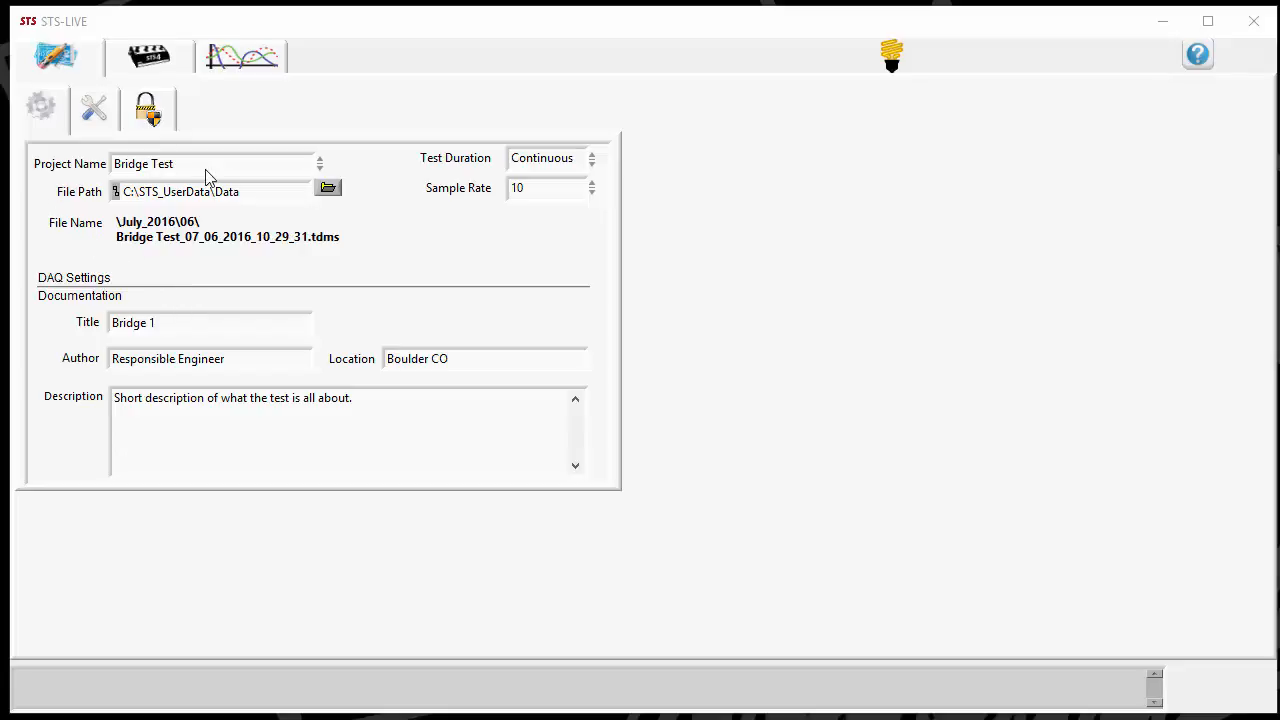
{"action": "mouse_move", "coordinate": [216, 188]}
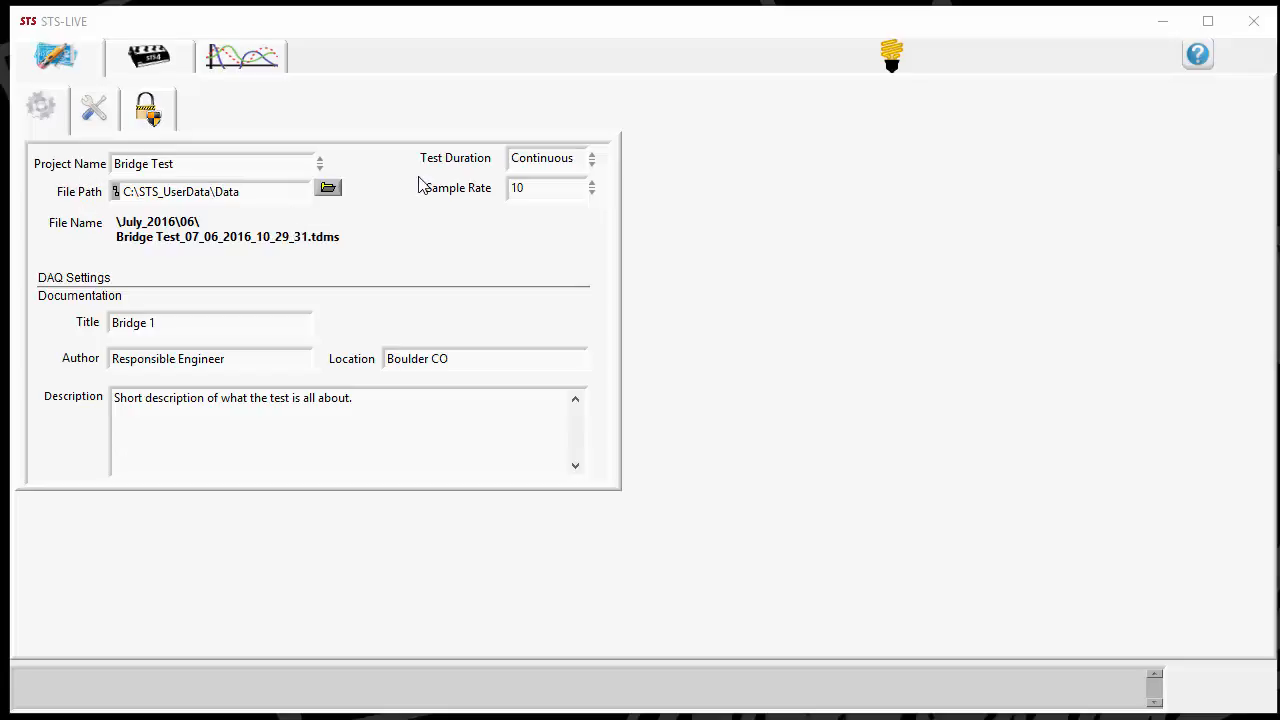
{"action": "mouse_move", "coordinate": [70, 348]}
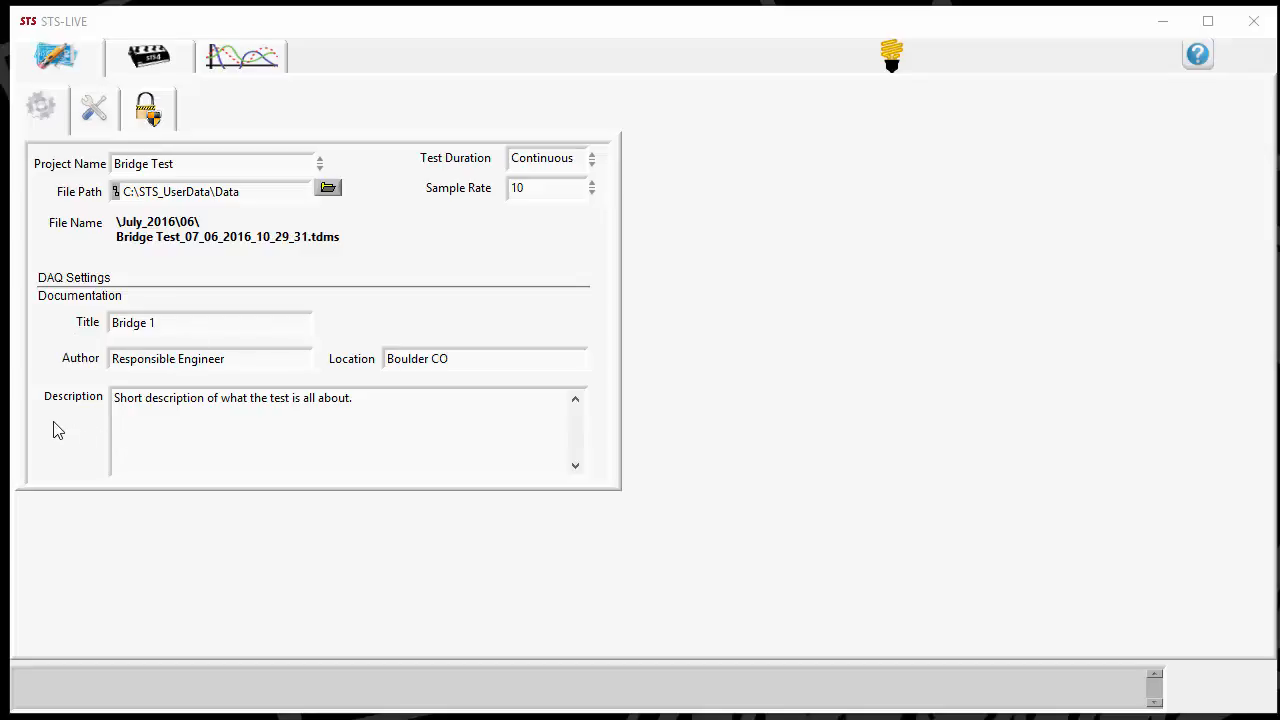
{"action": "mouse_move", "coordinate": [80, 424]}
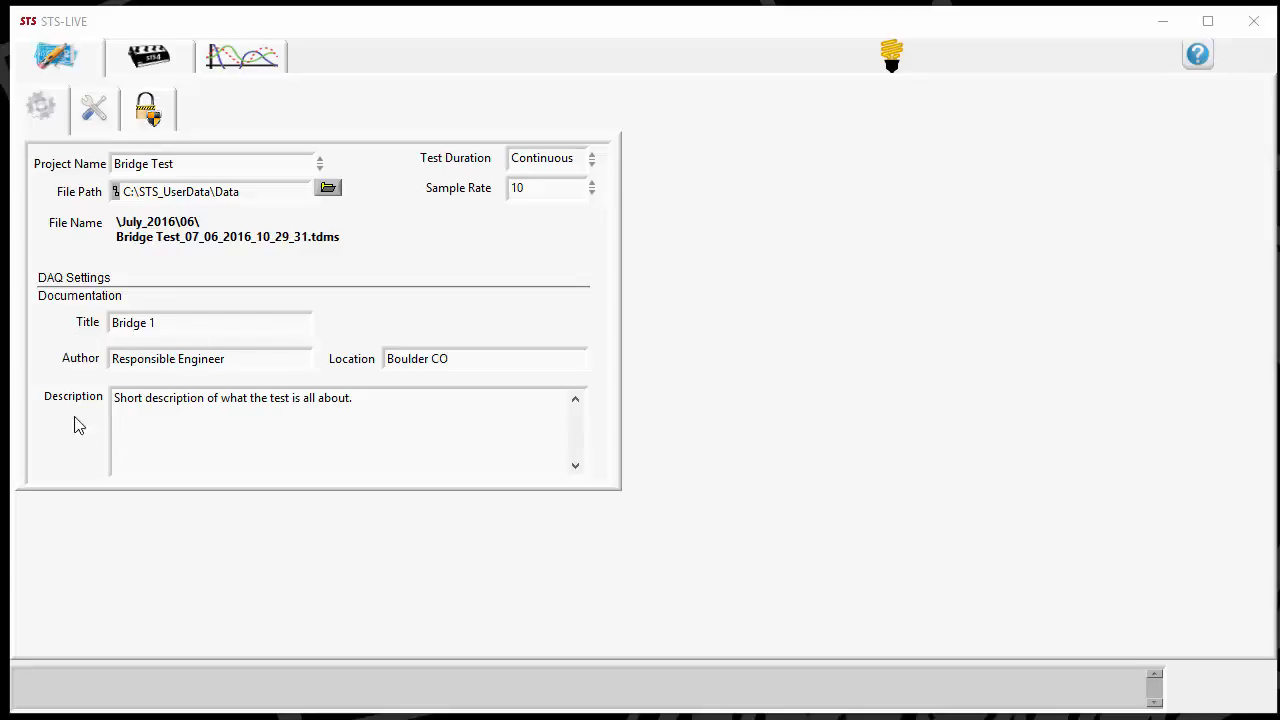
{"action": "mouse_move", "coordinate": [444, 290]}
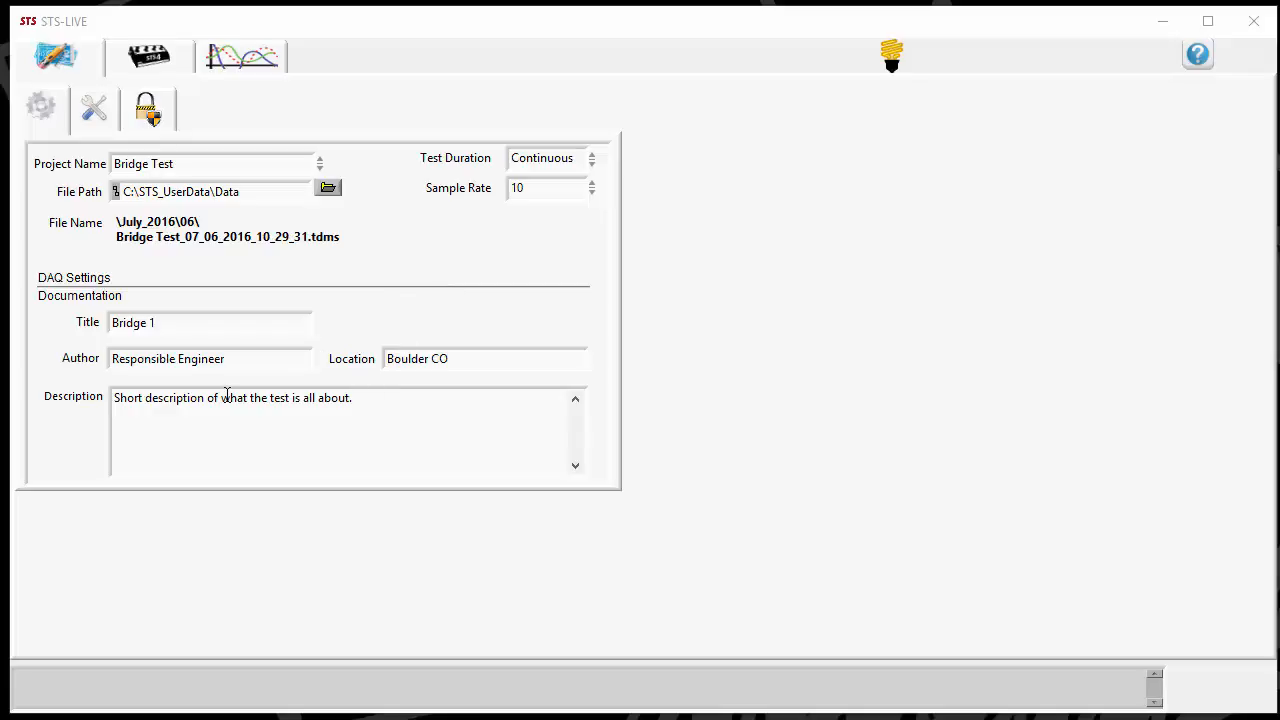
{"action": "mouse_move", "coordinate": [316, 412]}
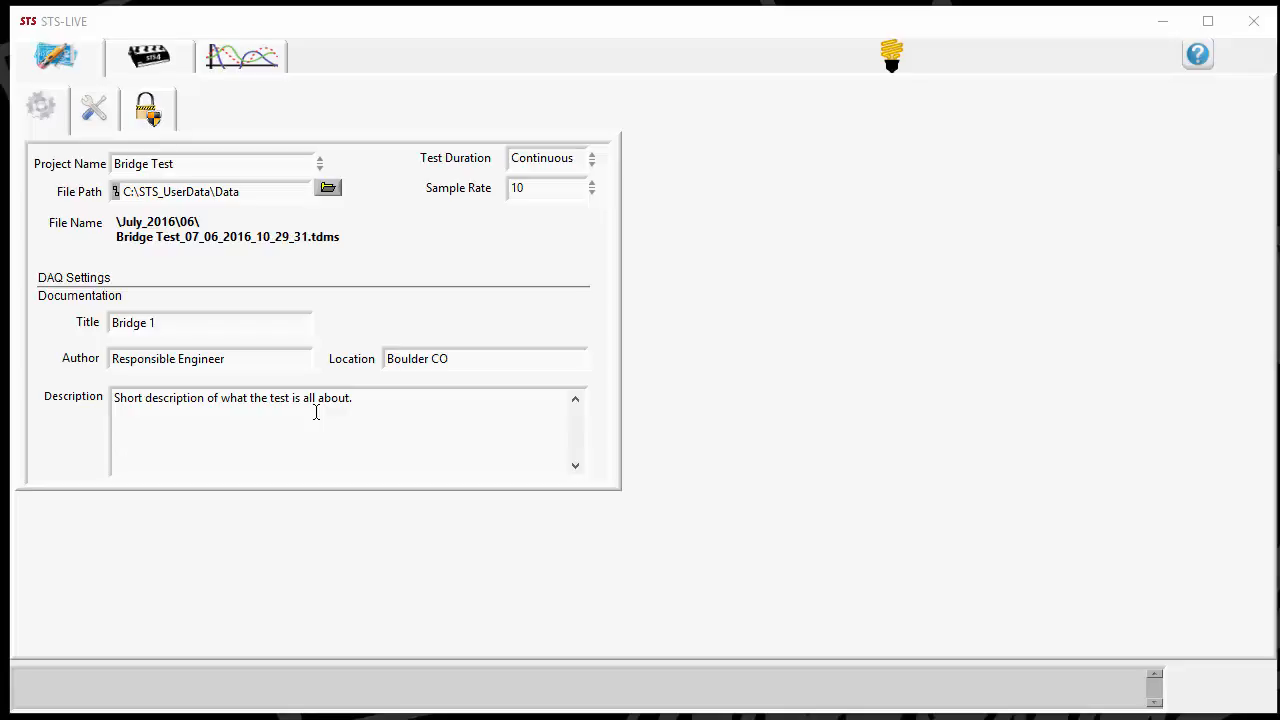
{"action": "mouse_move", "coordinate": [348, 456]}
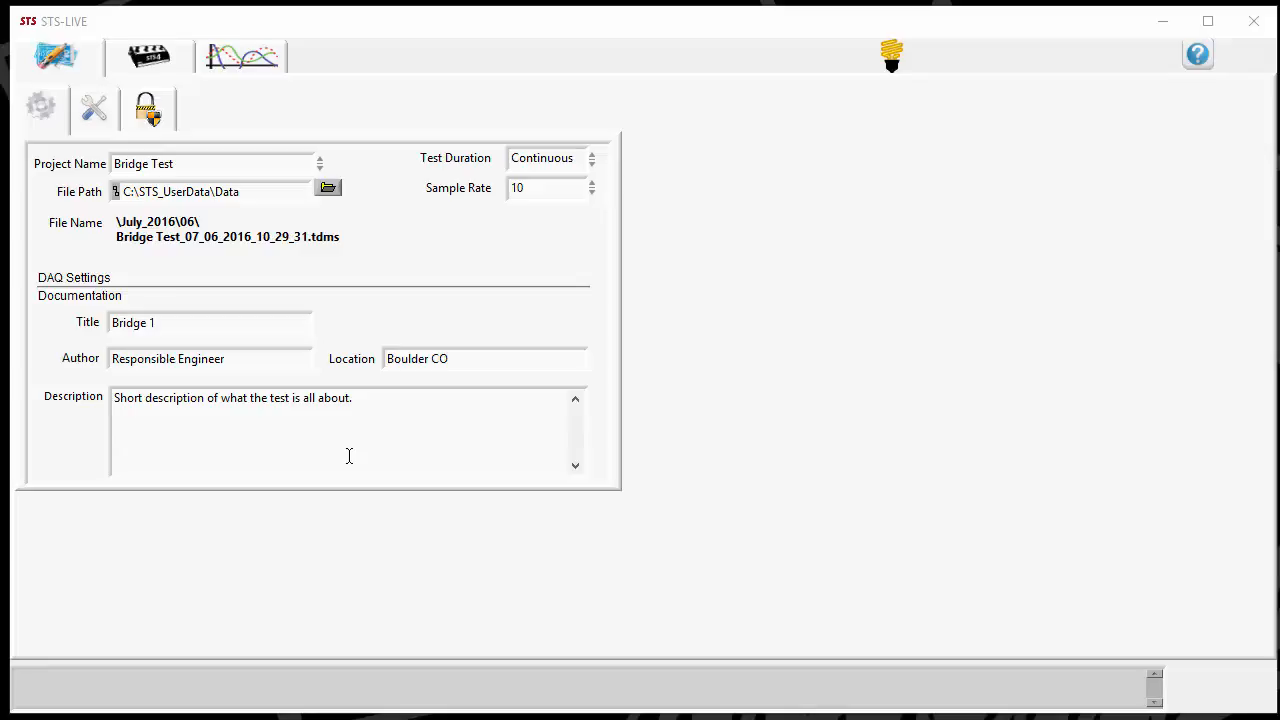
{"action": "mouse_move", "coordinate": [368, 432]}
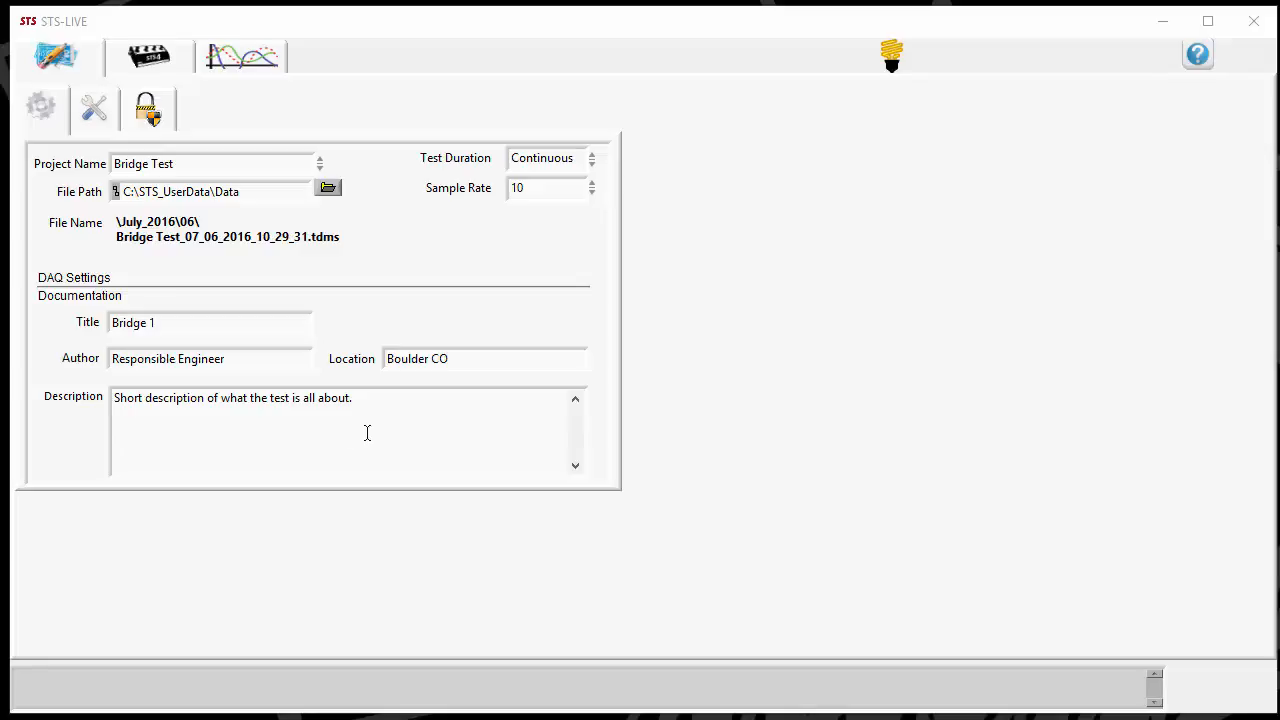
- Start recording a continuous test run from the P-0777 node's sensors
{"action": "left_click", "coordinate": [148, 56]}
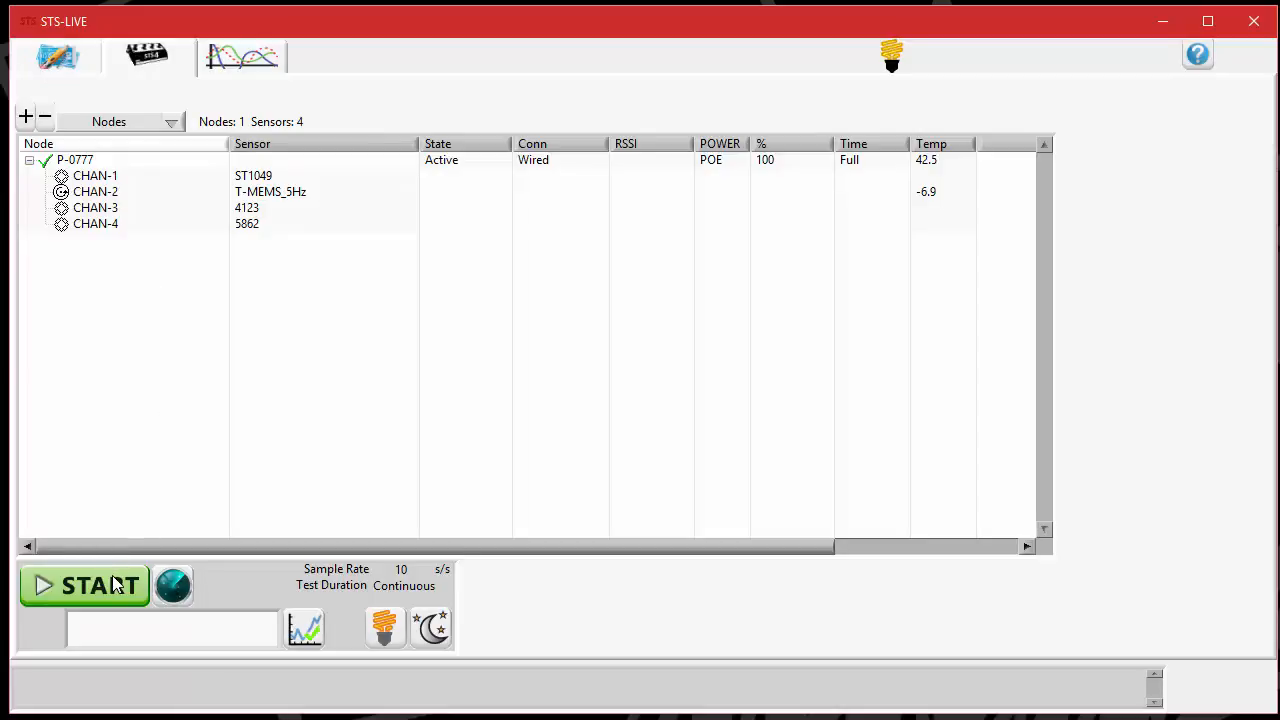
{"action": "left_click", "coordinate": [84, 584]}
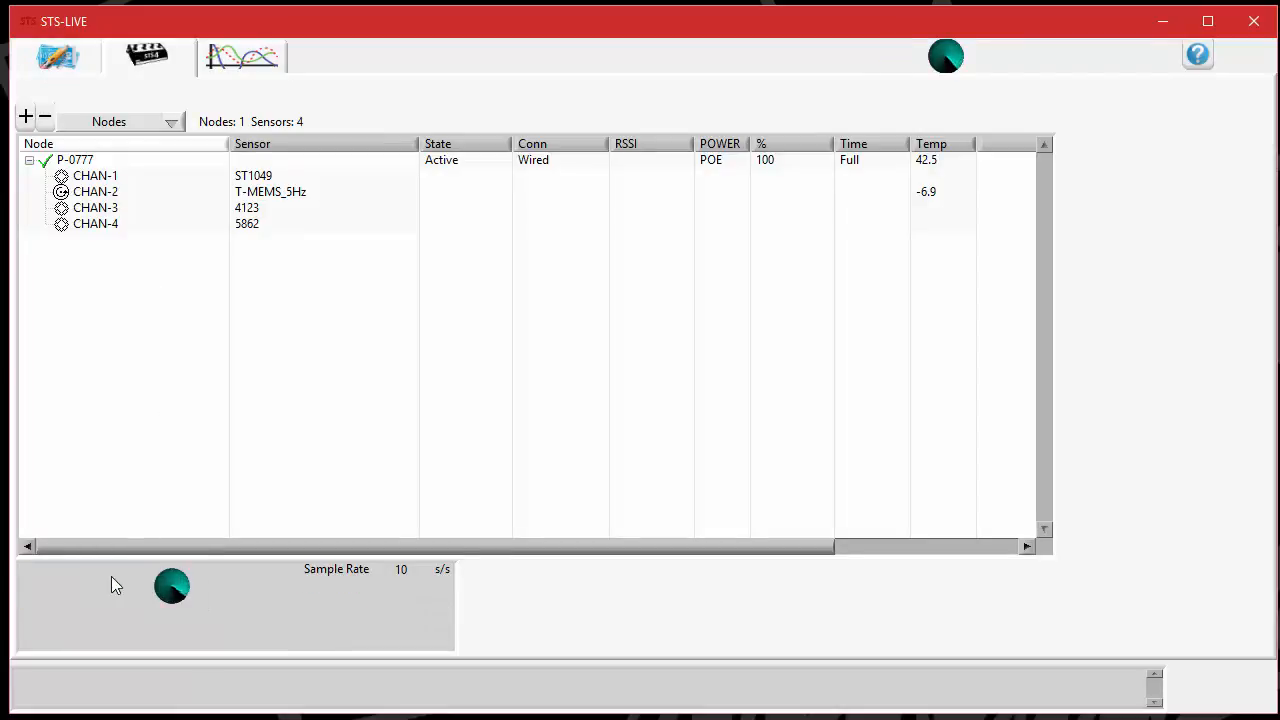
{"action": "left_click", "coordinate": [172, 586]}
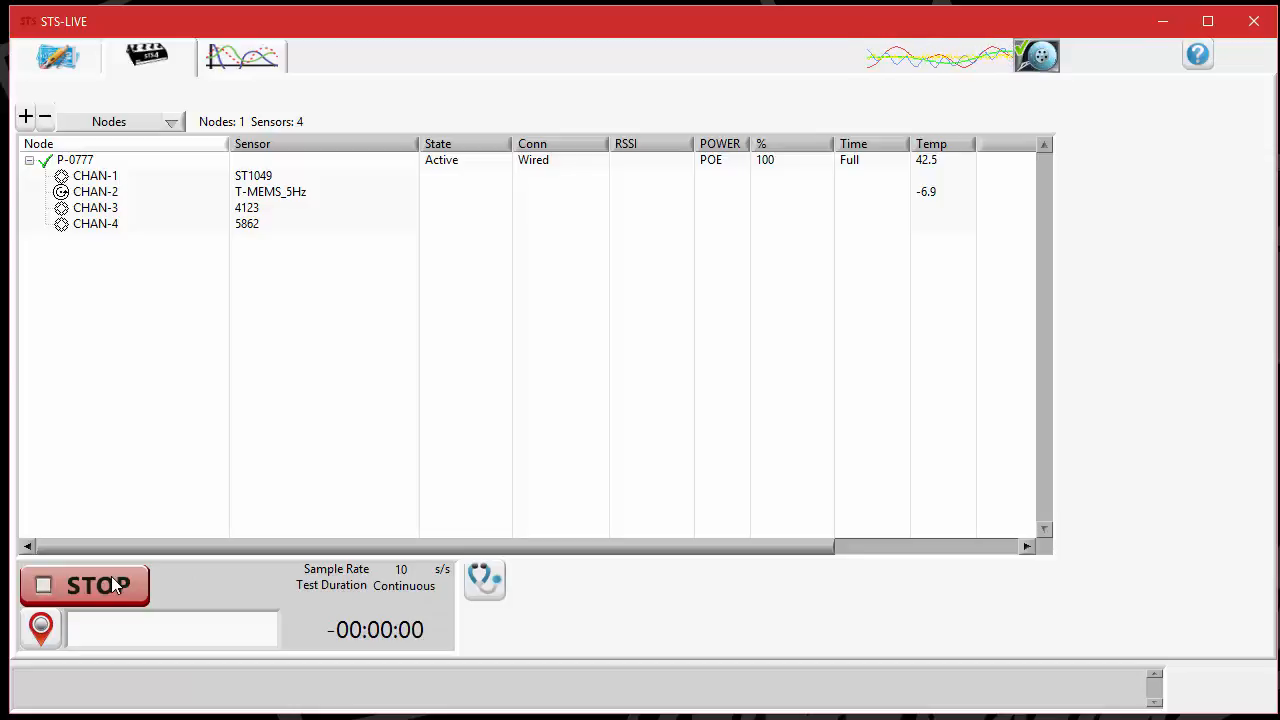
{"action": "left_click", "coordinate": [84, 584]}
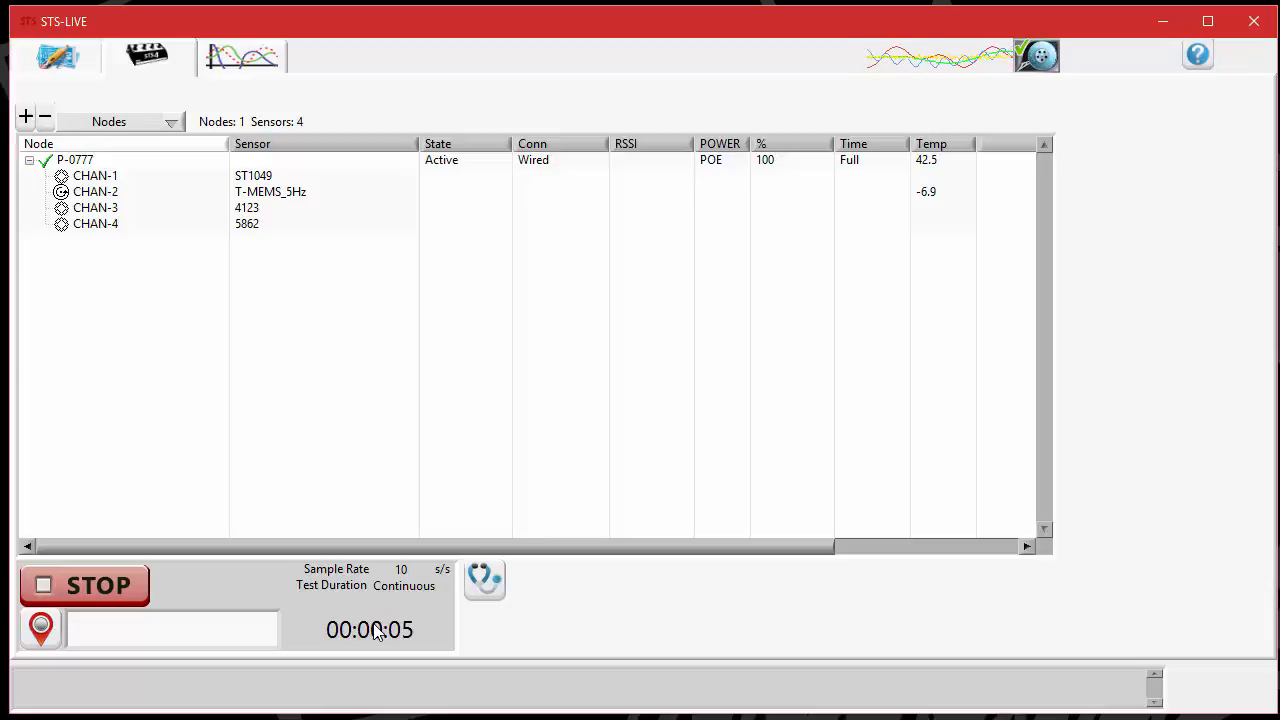
{"action": "mouse_move", "coordinate": [324, 302]}
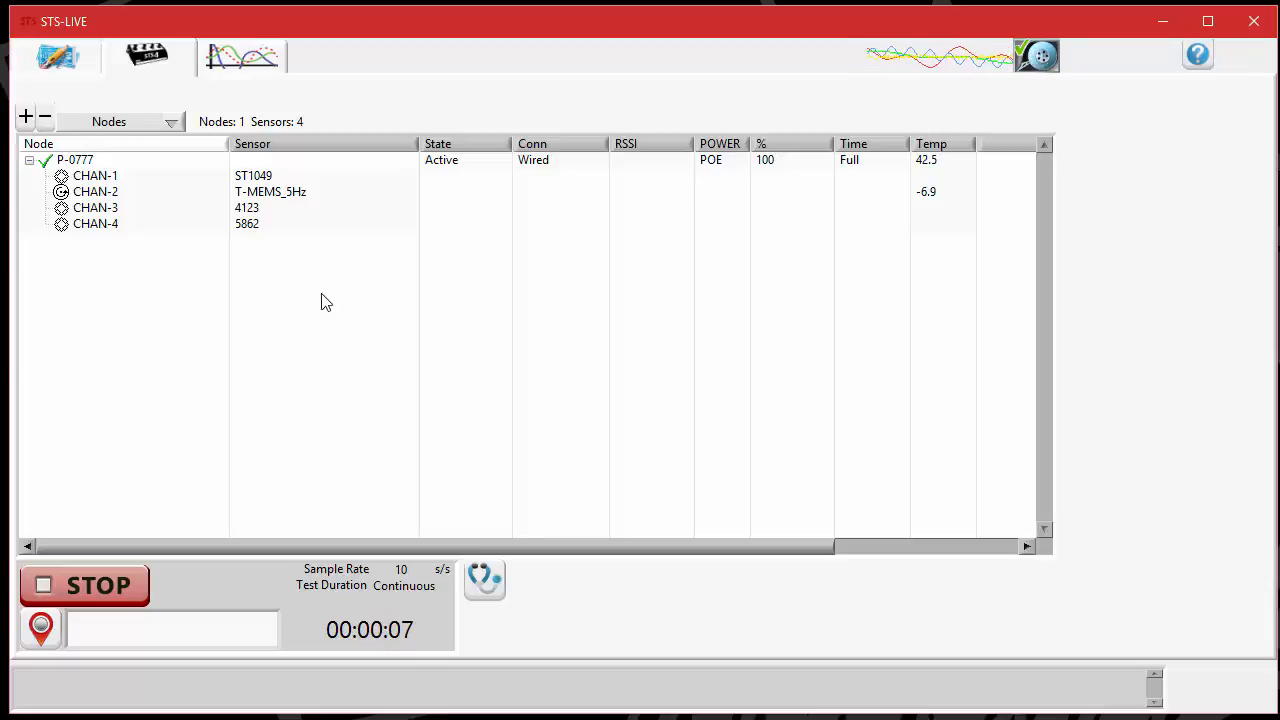
- Check the live plot of the incoming data, then stop the recording after about 14 seconds
{"action": "left_click", "coordinate": [240, 56]}
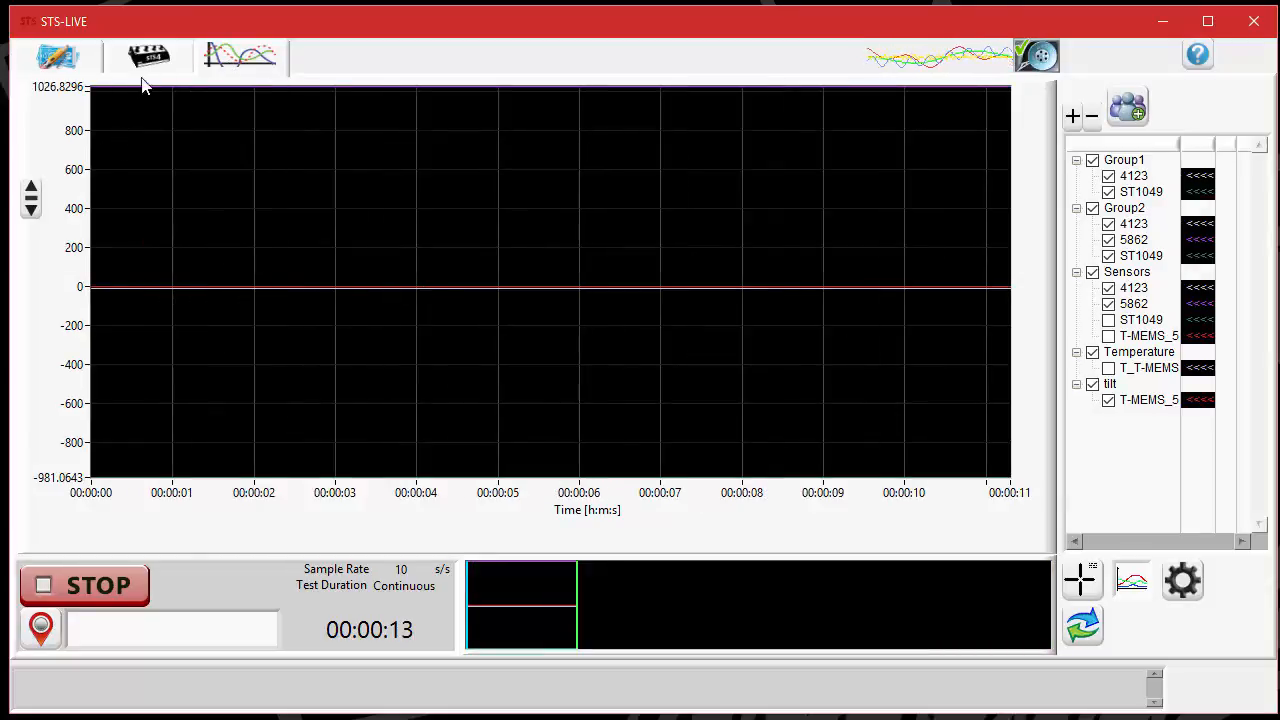
{"action": "left_click", "coordinate": [148, 56]}
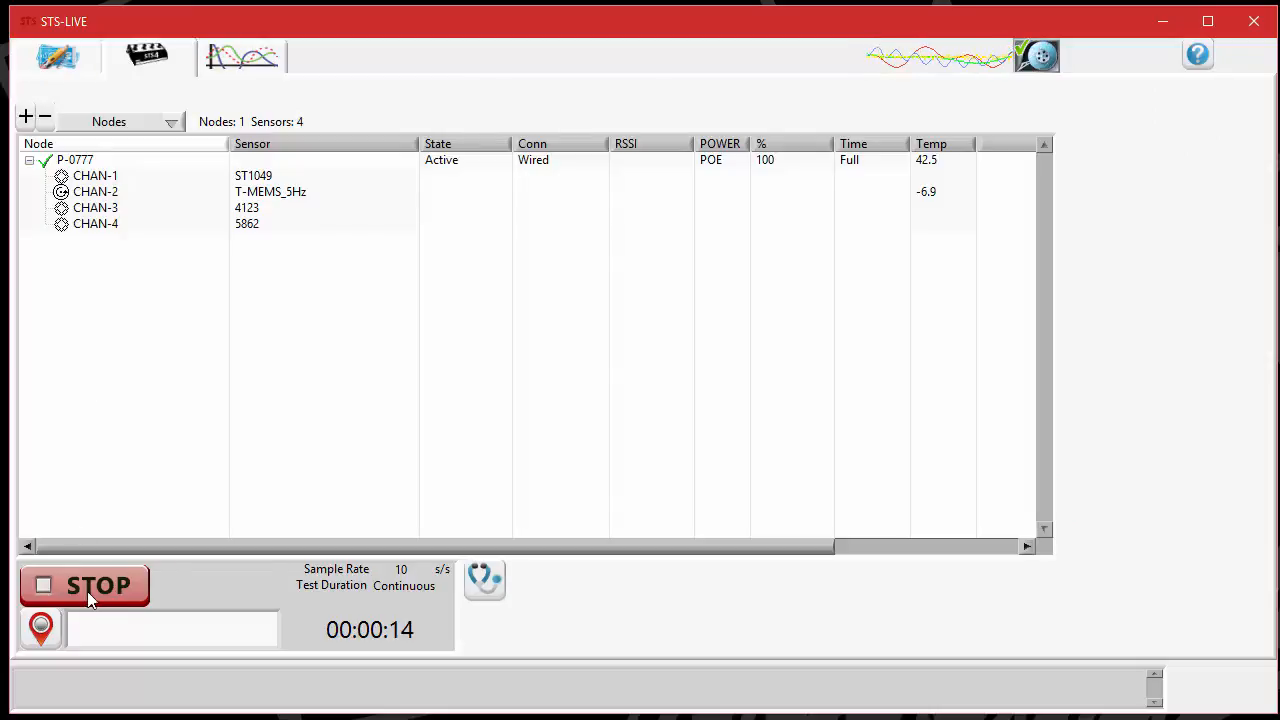
{"action": "left_click", "coordinate": [84, 584]}
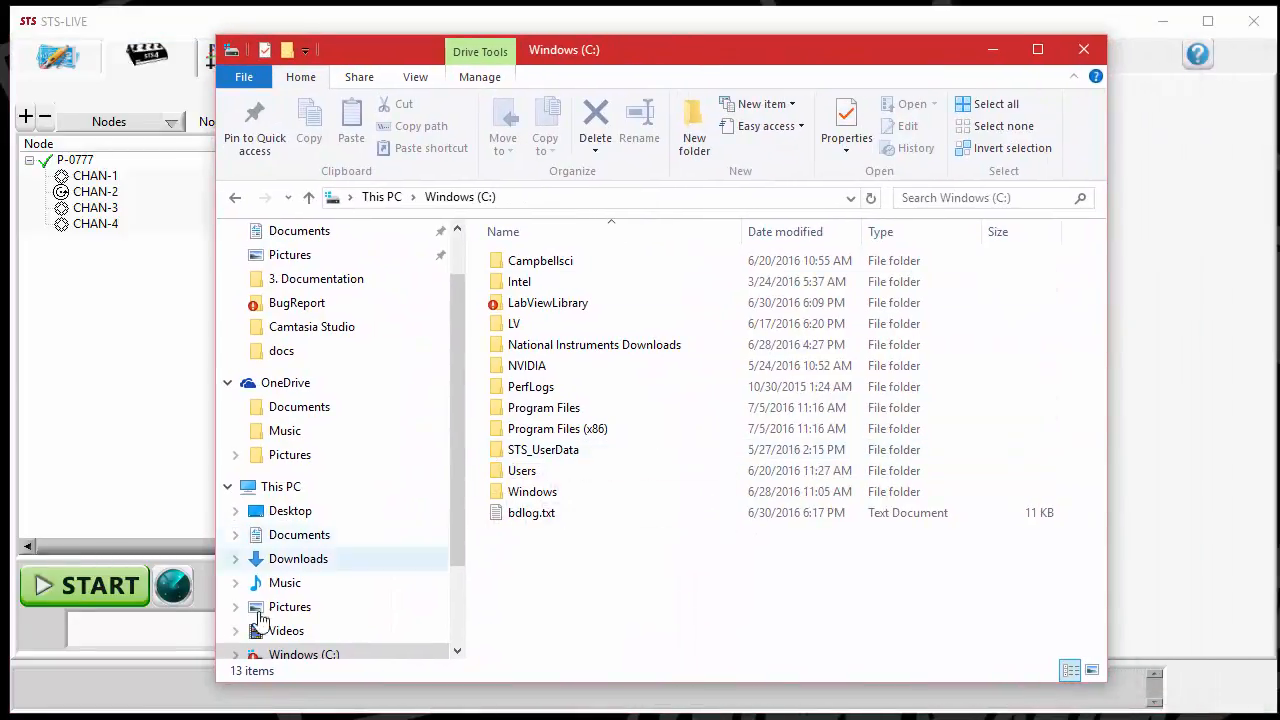
- Navigate from drive C into the STS_UserData folder and its Data subfolder
{"action": "left_click", "coordinate": [304, 654]}
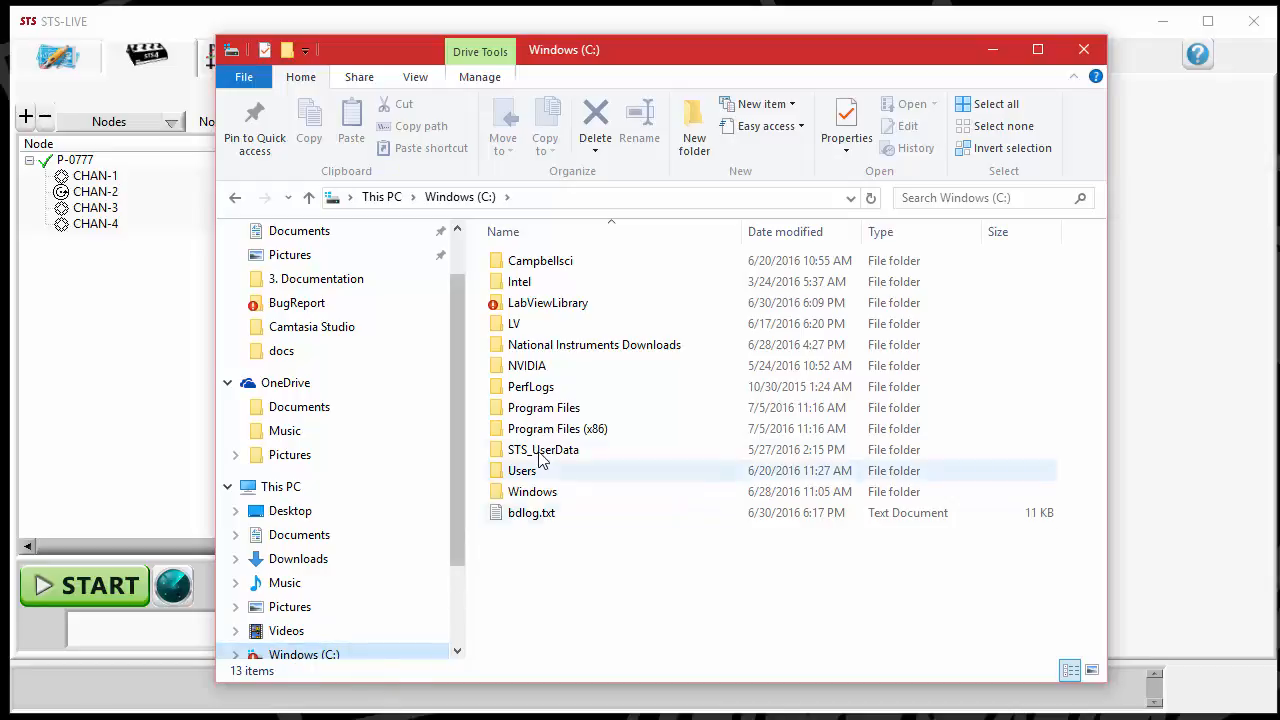
{"action": "left_click", "coordinate": [544, 448]}
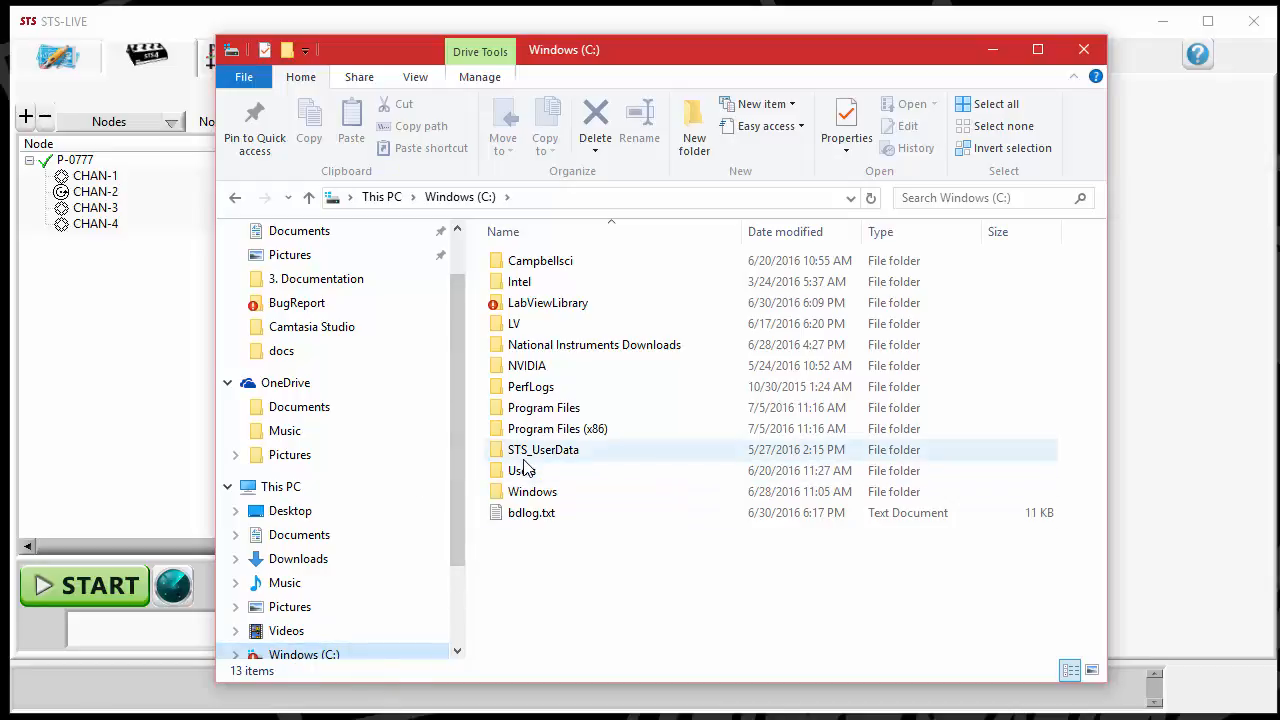
{"action": "double_click", "coordinate": [544, 448]}
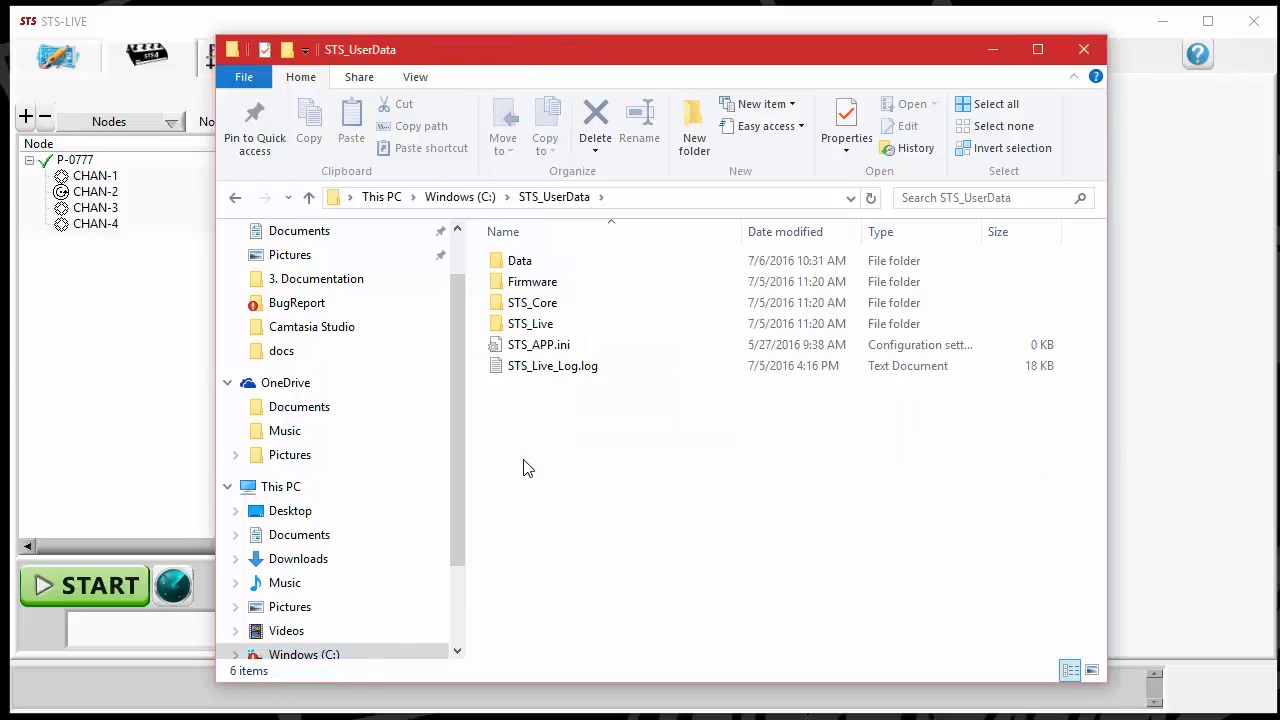
{"action": "left_click", "coordinate": [520, 260]}
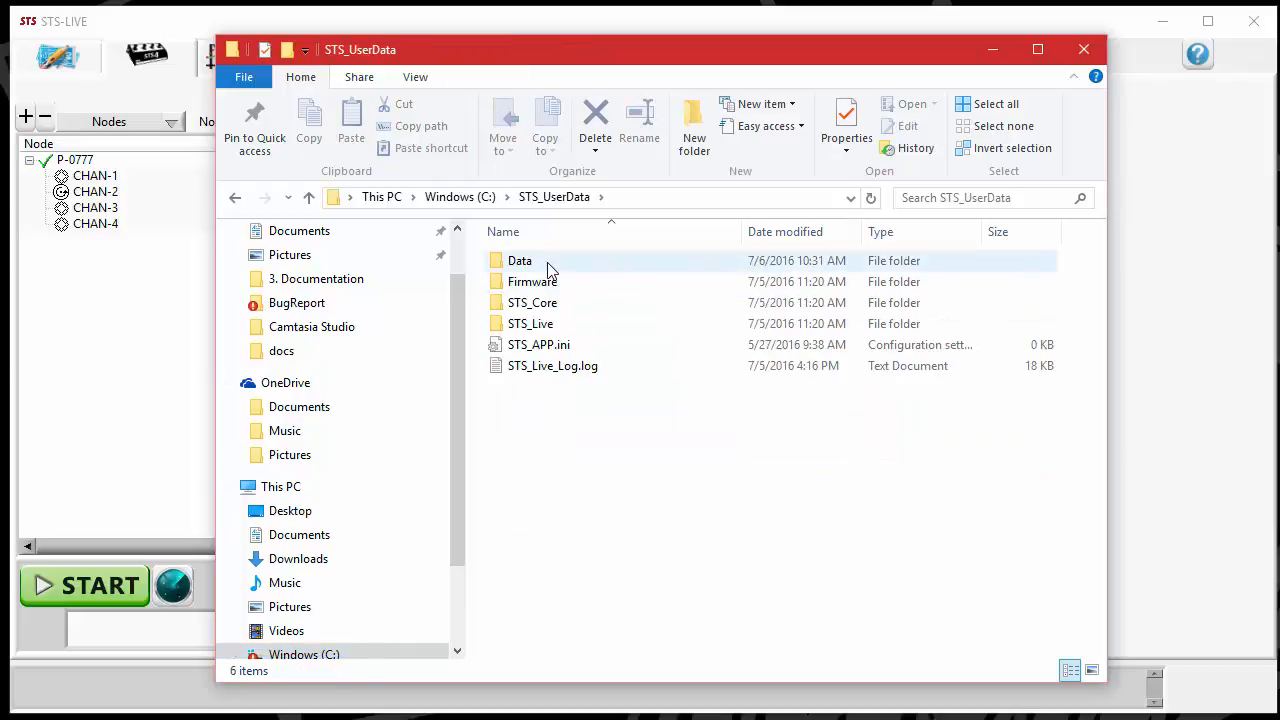
{"action": "double_click", "coordinate": [520, 260]}
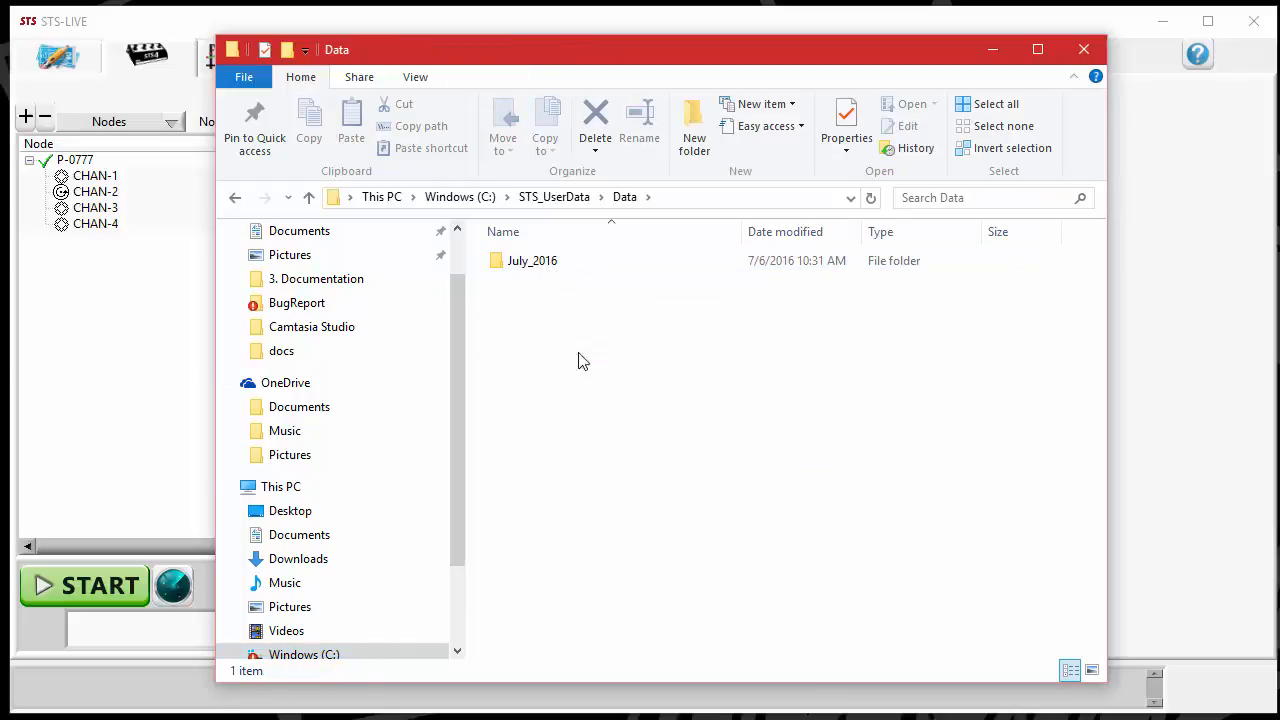
- Enter the July_2016 folder where the recordings are saved
{"action": "left_click", "coordinate": [532, 260]}
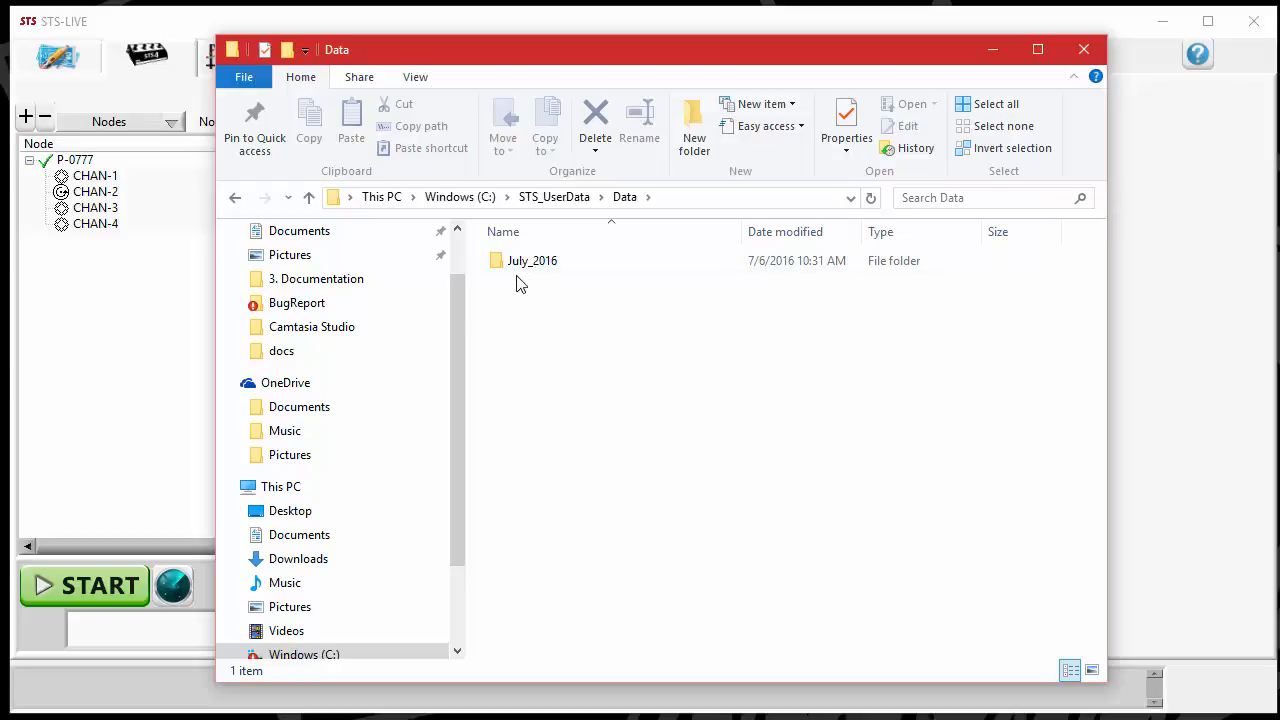
{"action": "mouse_move", "coordinate": [532, 300]}
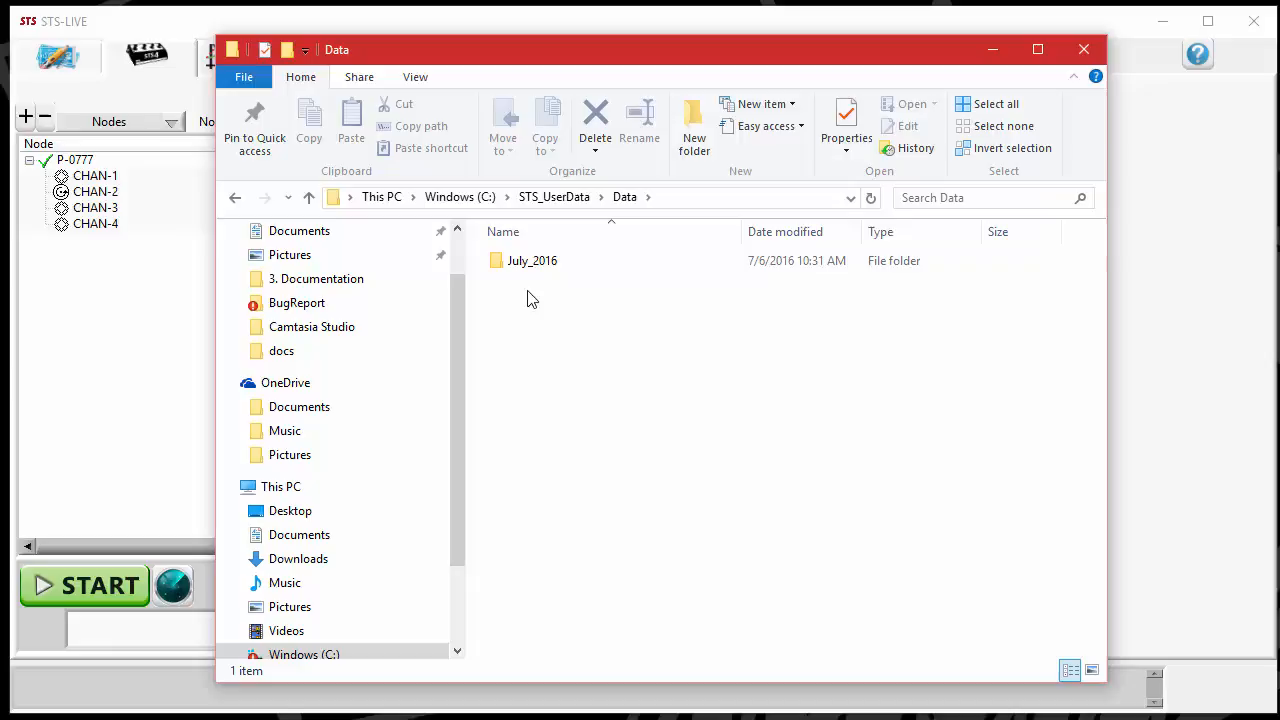
{"action": "left_click", "coordinate": [532, 260]}
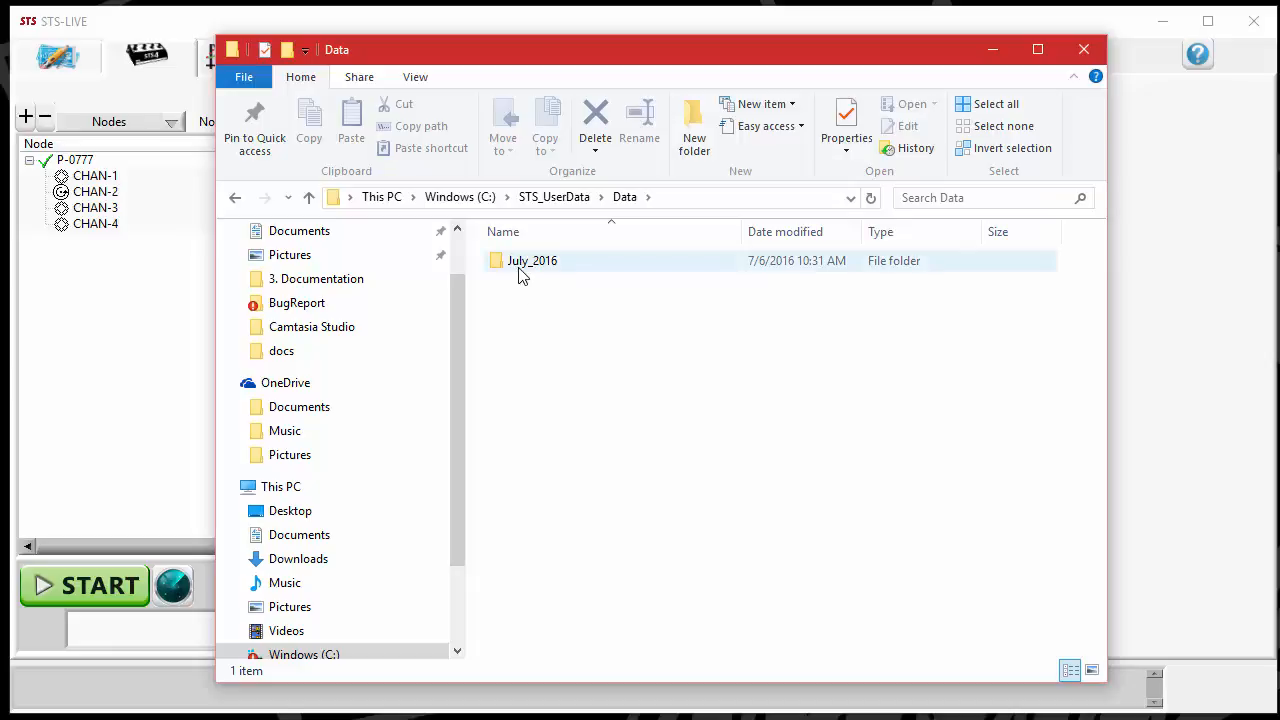
{"action": "double_click", "coordinate": [532, 260]}
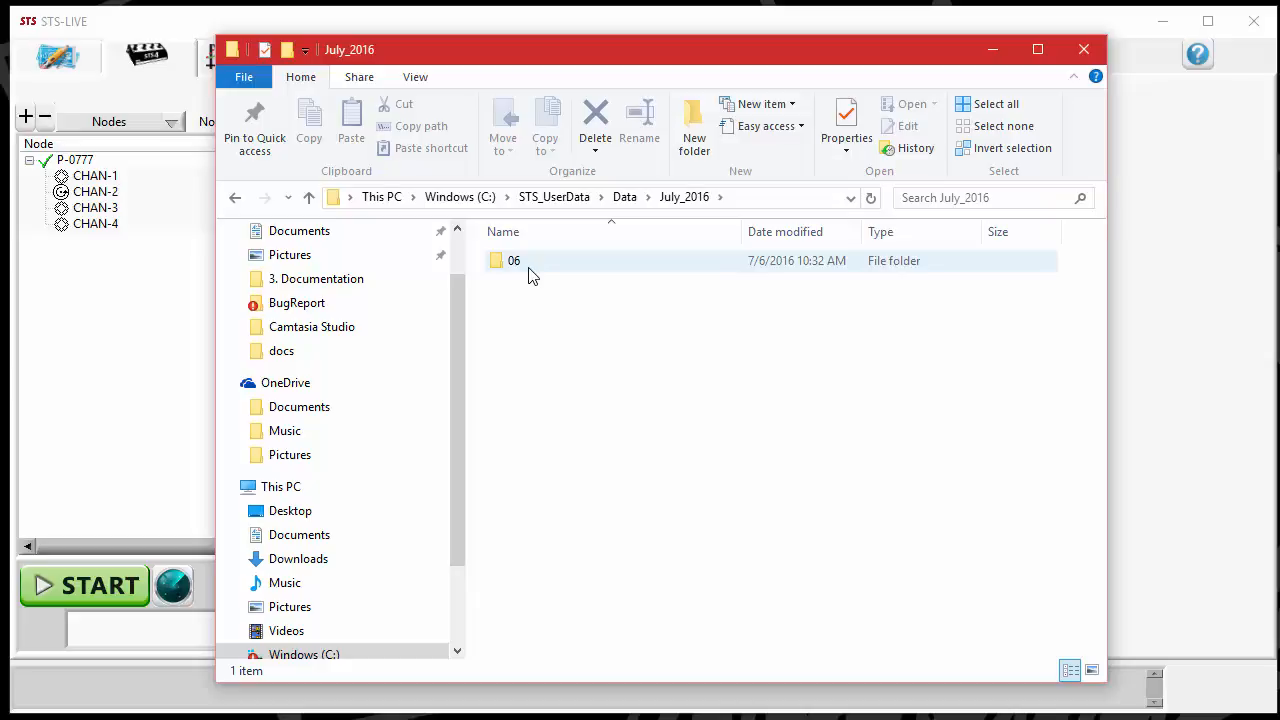
- Open Bridge Test_07_06_2016_10_31_39.tdms from the 06 folder so it loads in Excel
{"action": "double_click", "coordinate": [512, 260]}
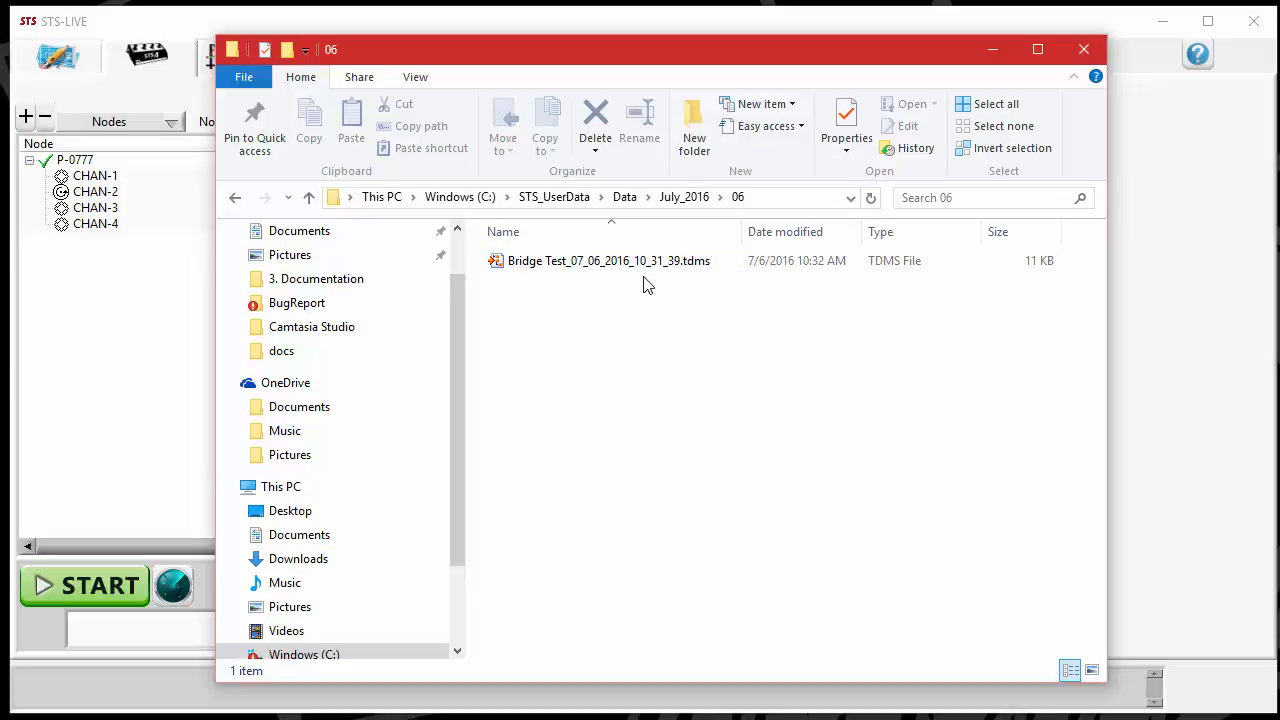
{"action": "left_click", "coordinate": [608, 260]}
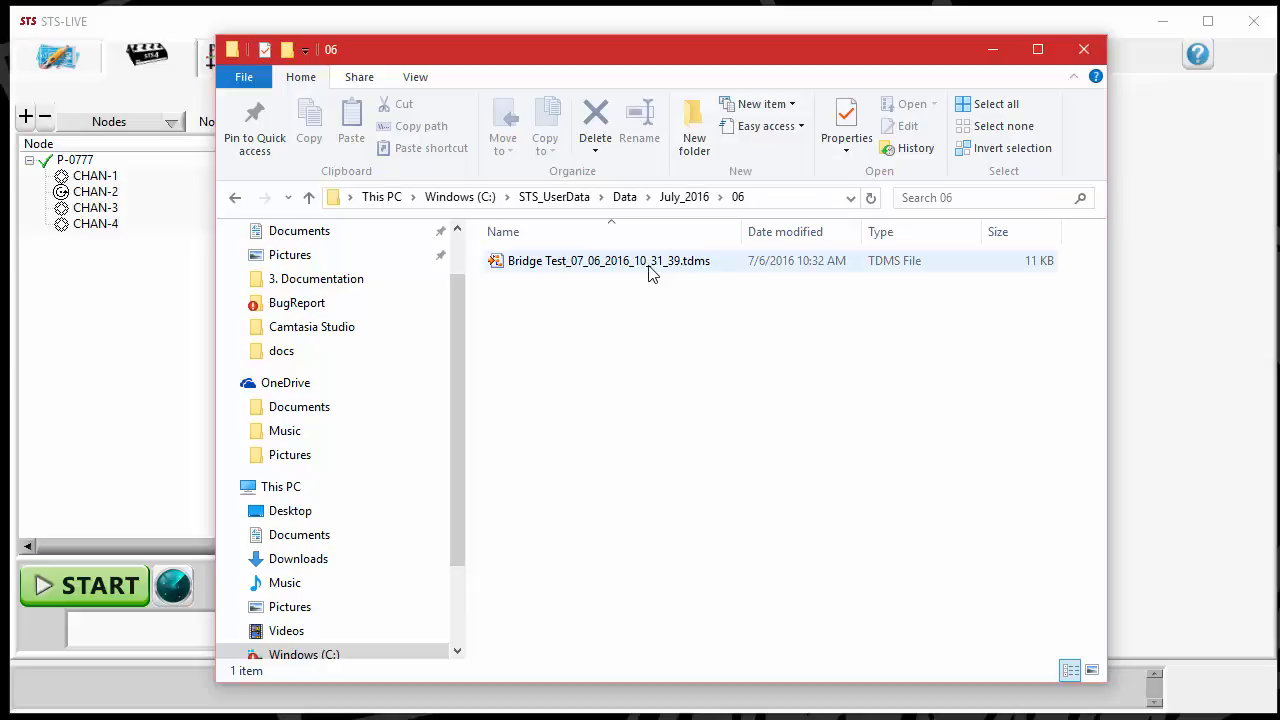
{"action": "mouse_move", "coordinate": [668, 280]}
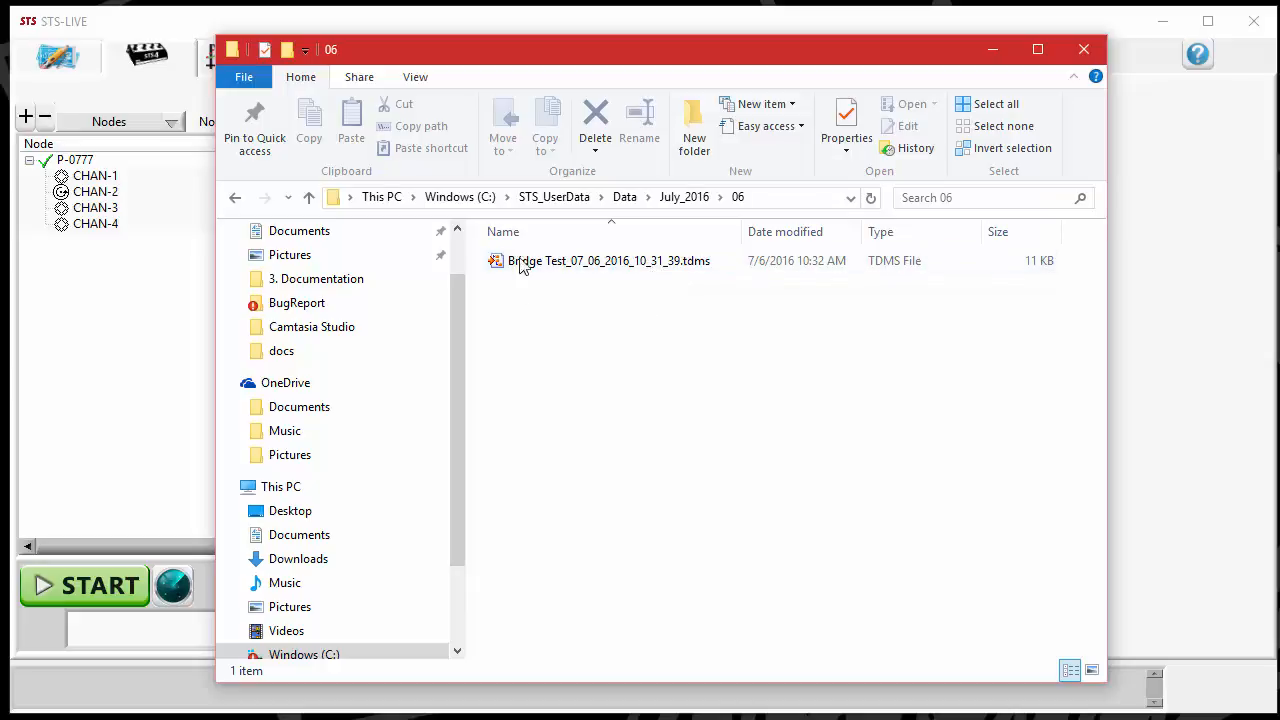
{"action": "left_click", "coordinate": [608, 260]}
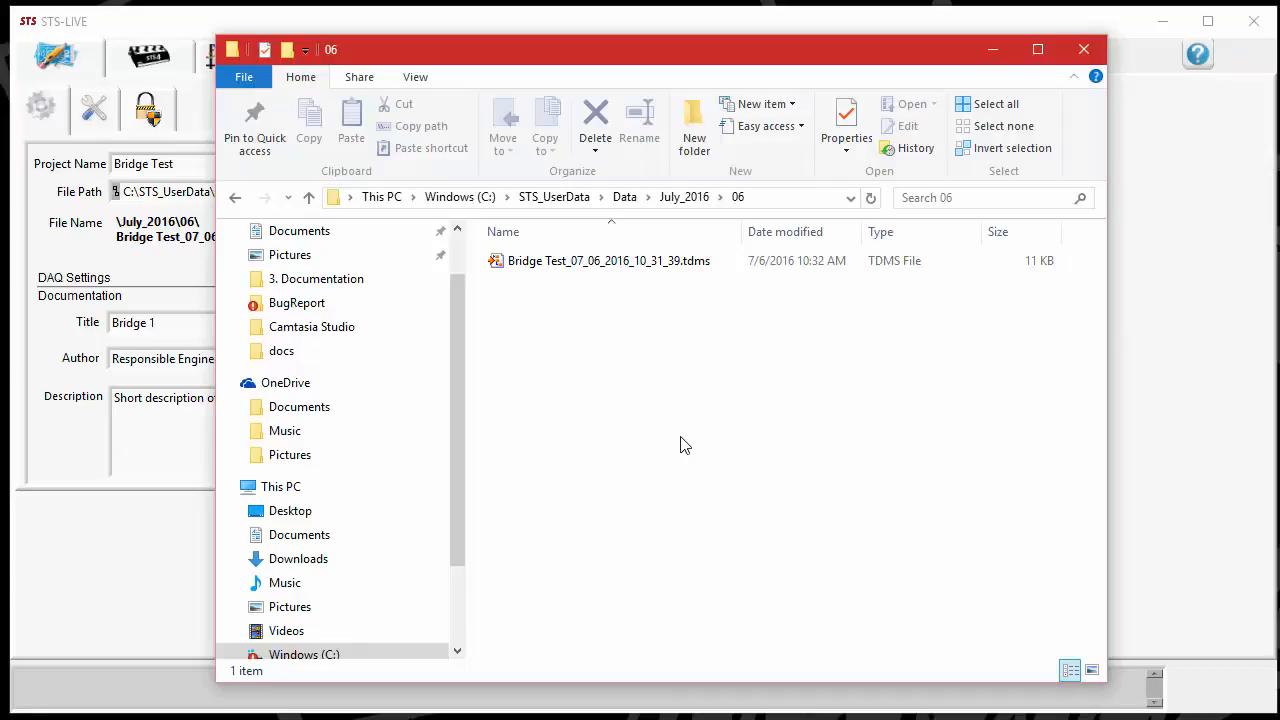
{"action": "left_click", "coordinate": [608, 260]}
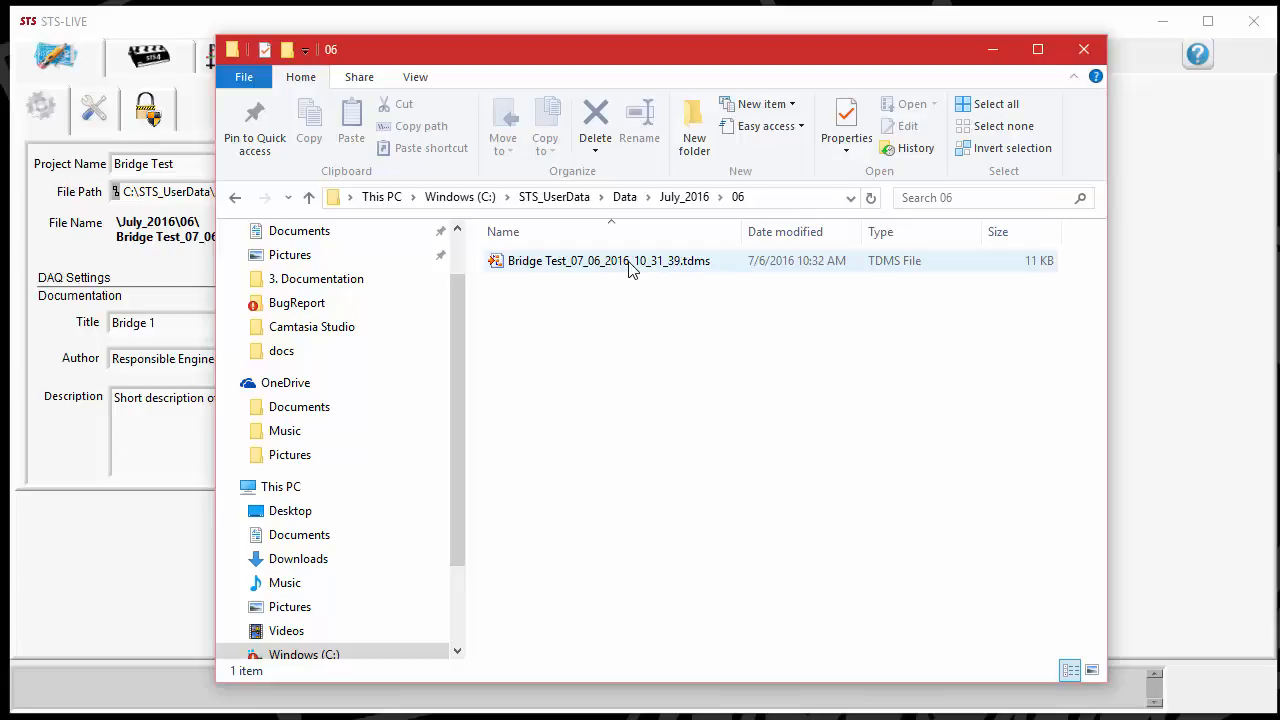
{"action": "left_click", "coordinate": [608, 260]}
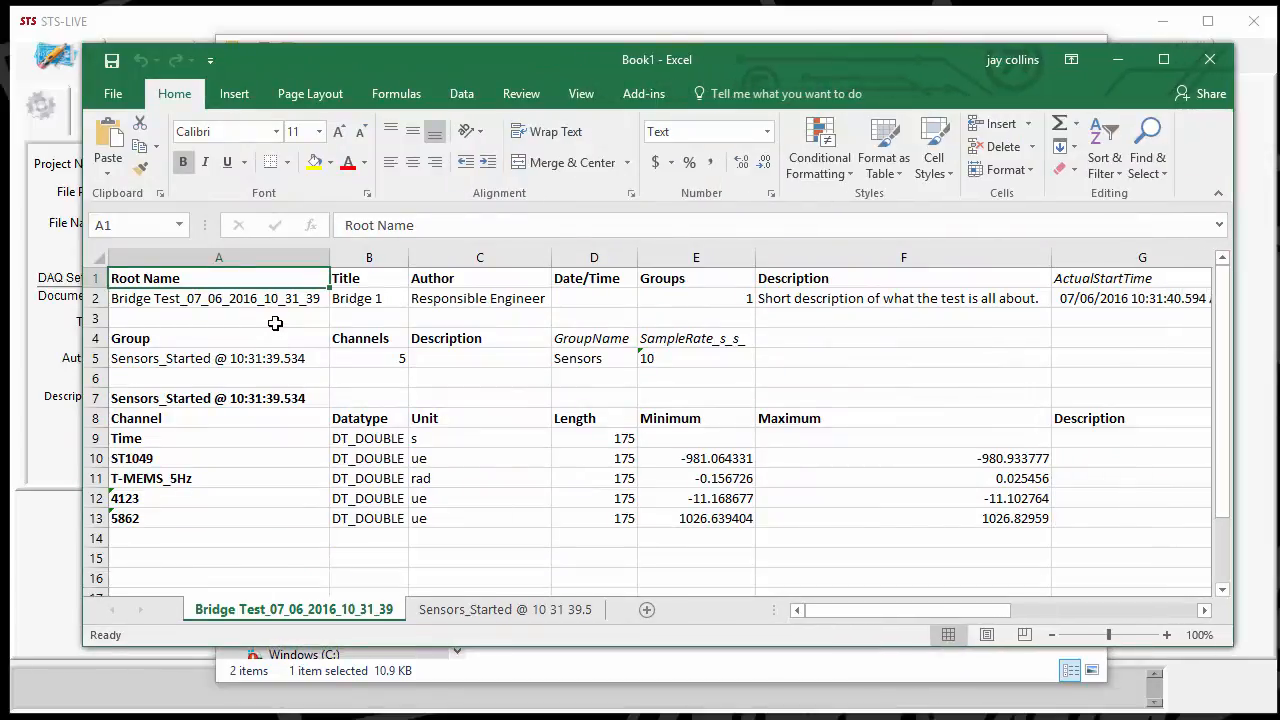
{"action": "mouse_move", "coordinate": [188, 376]}
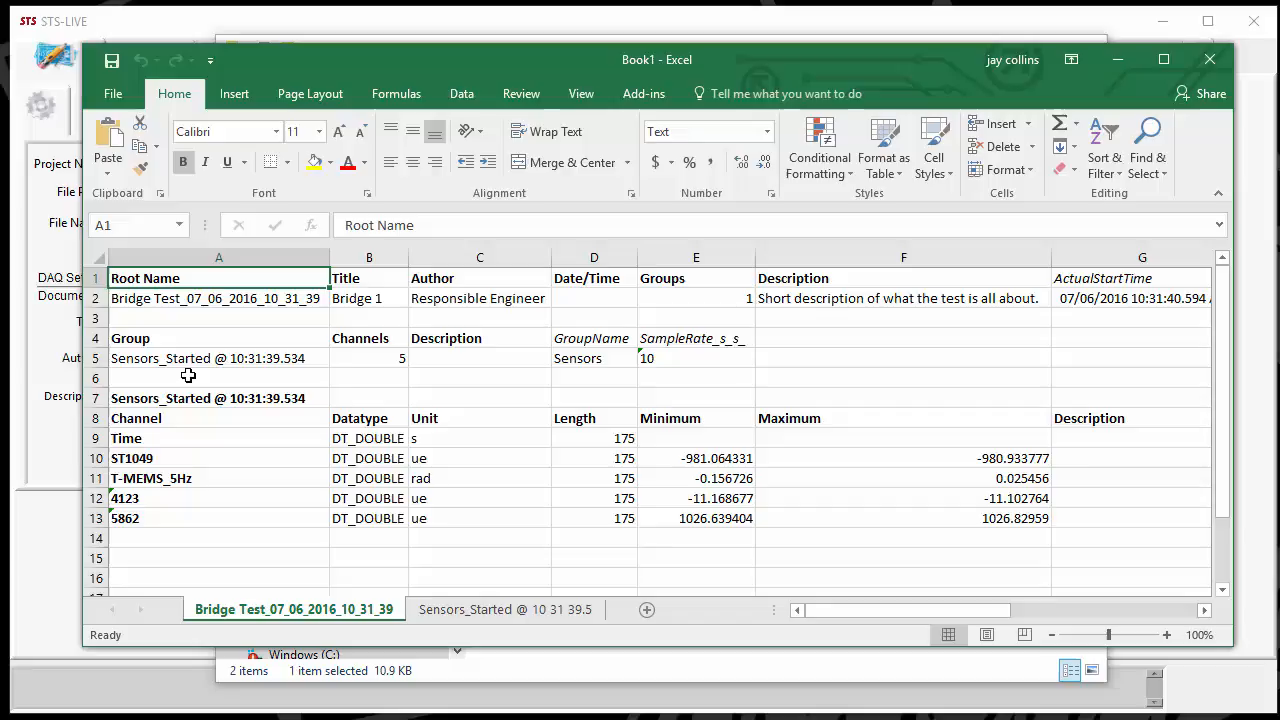
{"action": "mouse_move", "coordinate": [140, 308]}
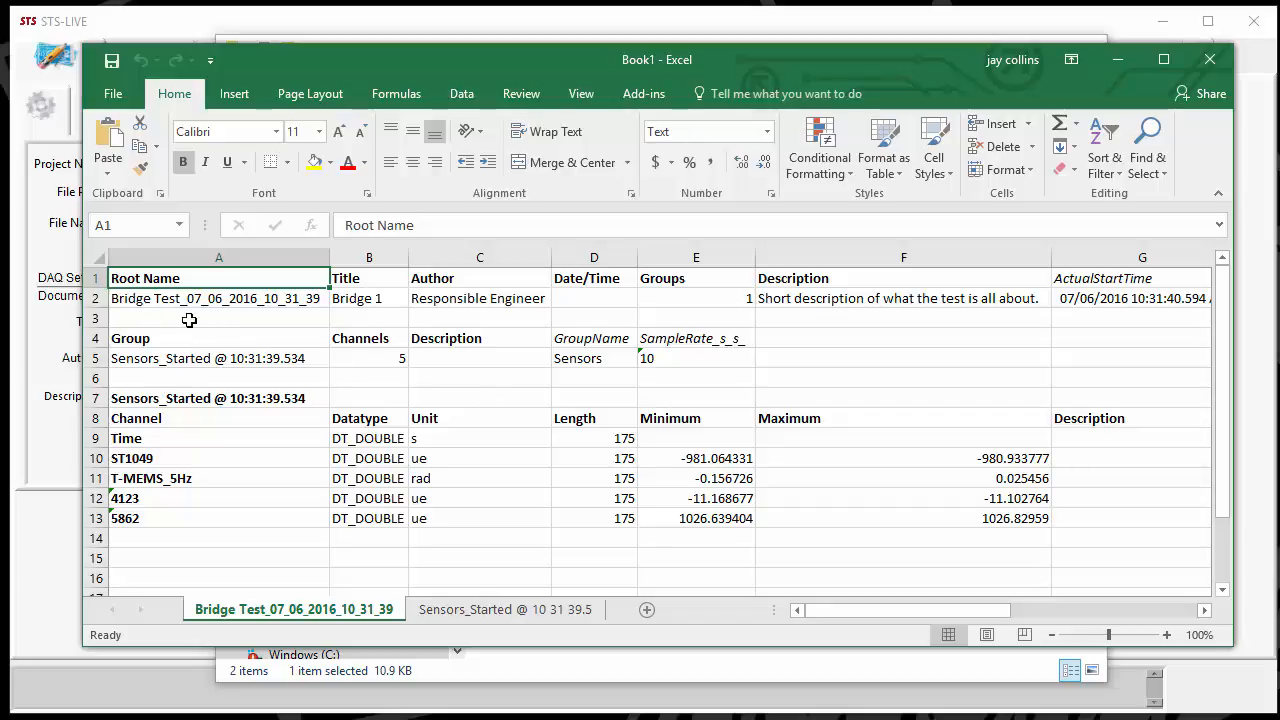
{"action": "mouse_move", "coordinate": [206, 314]}
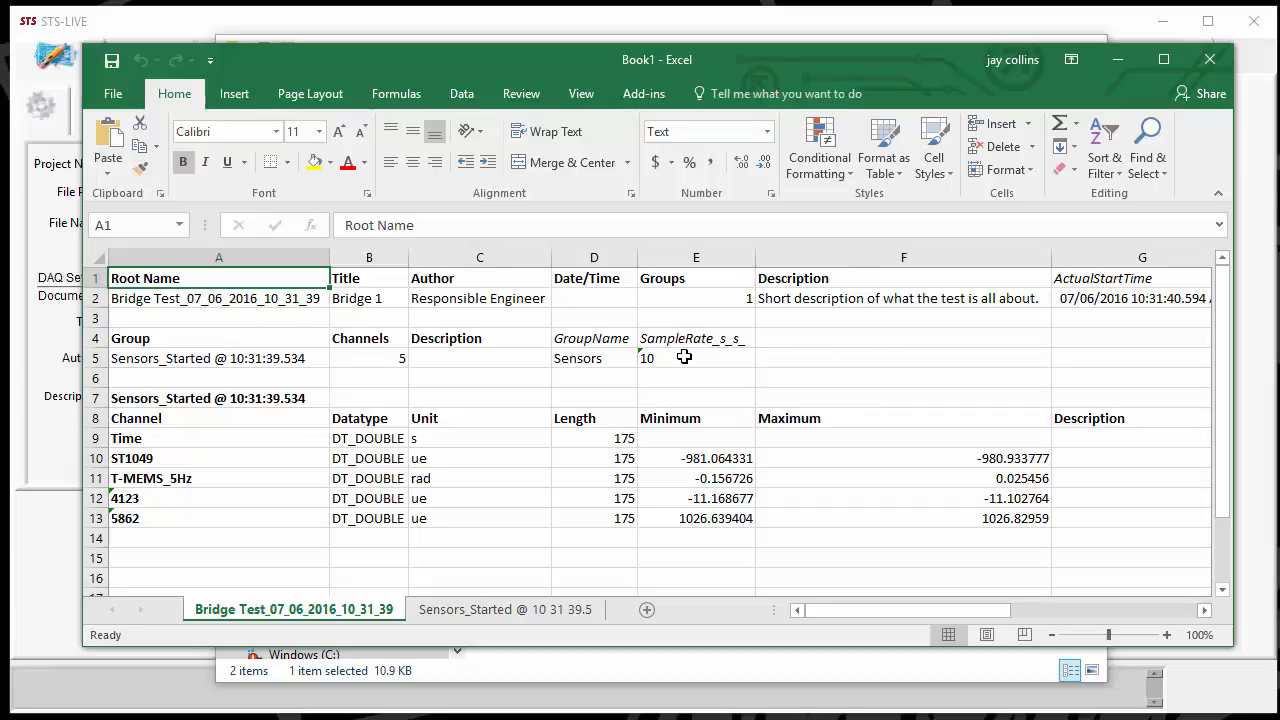
{"action": "mouse_move", "coordinate": [144, 438]}
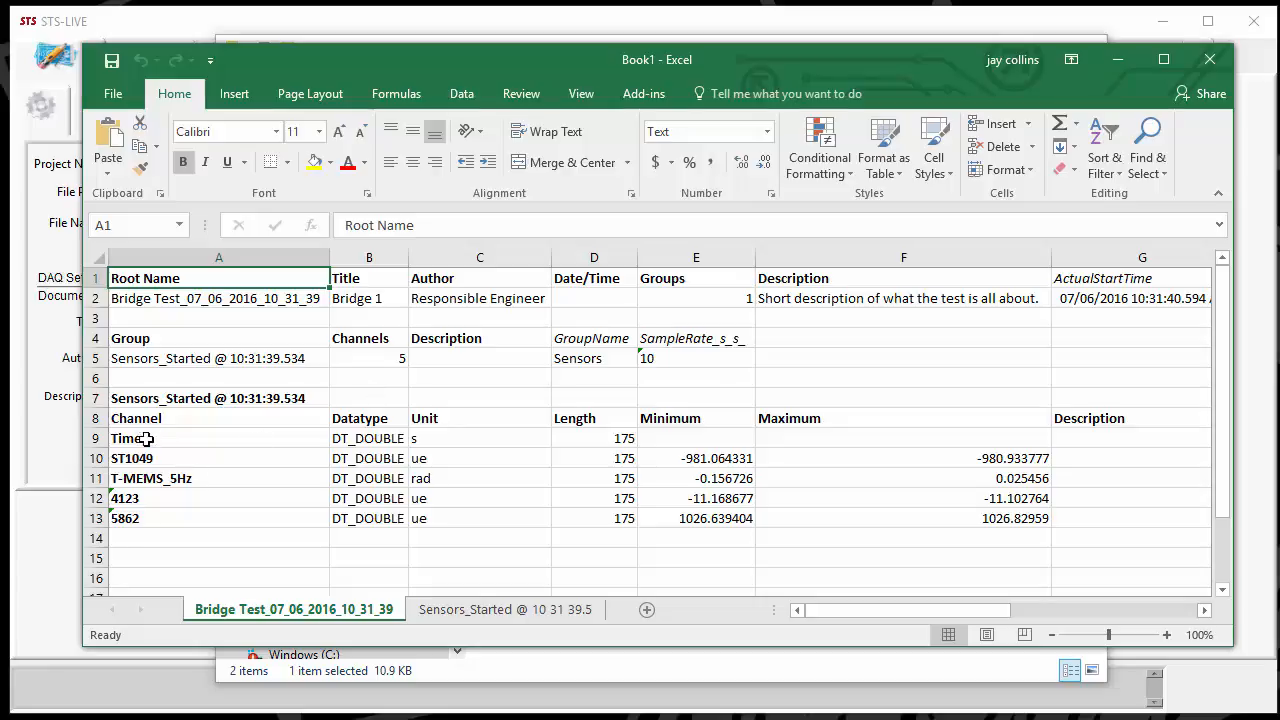
{"action": "mouse_move", "coordinate": [140, 492]}
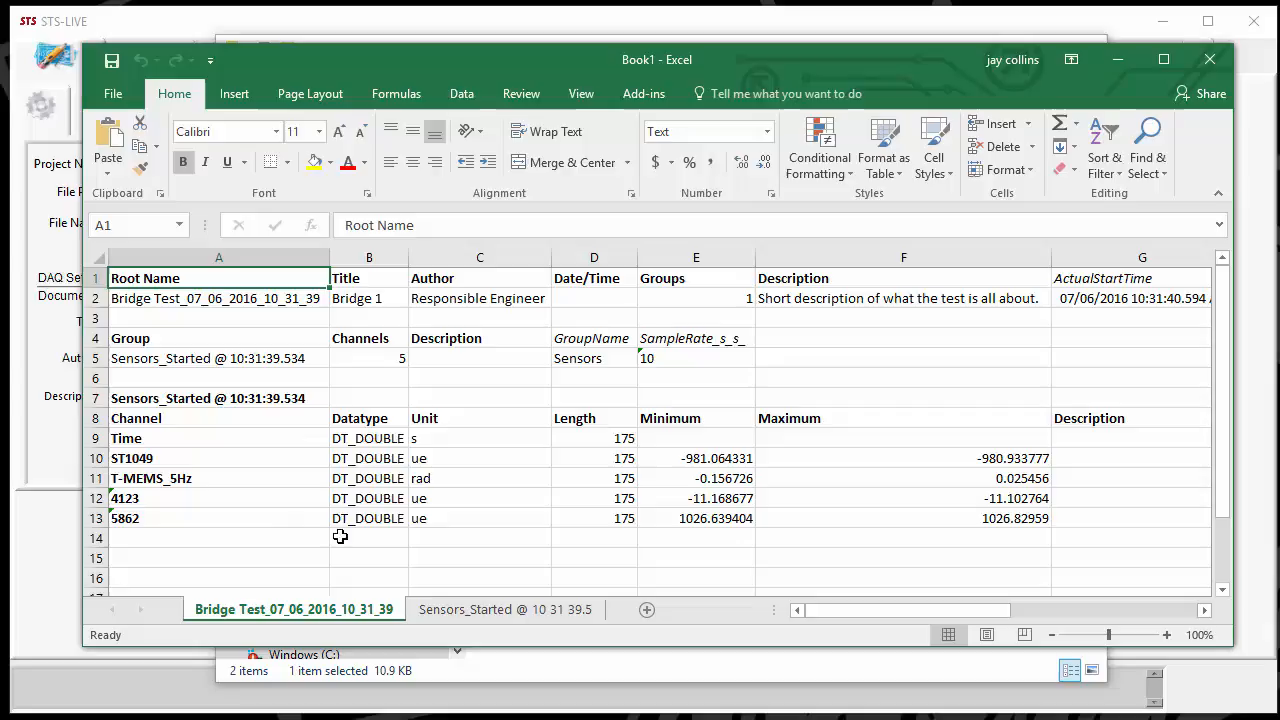
{"action": "mouse_move", "coordinate": [472, 436]}
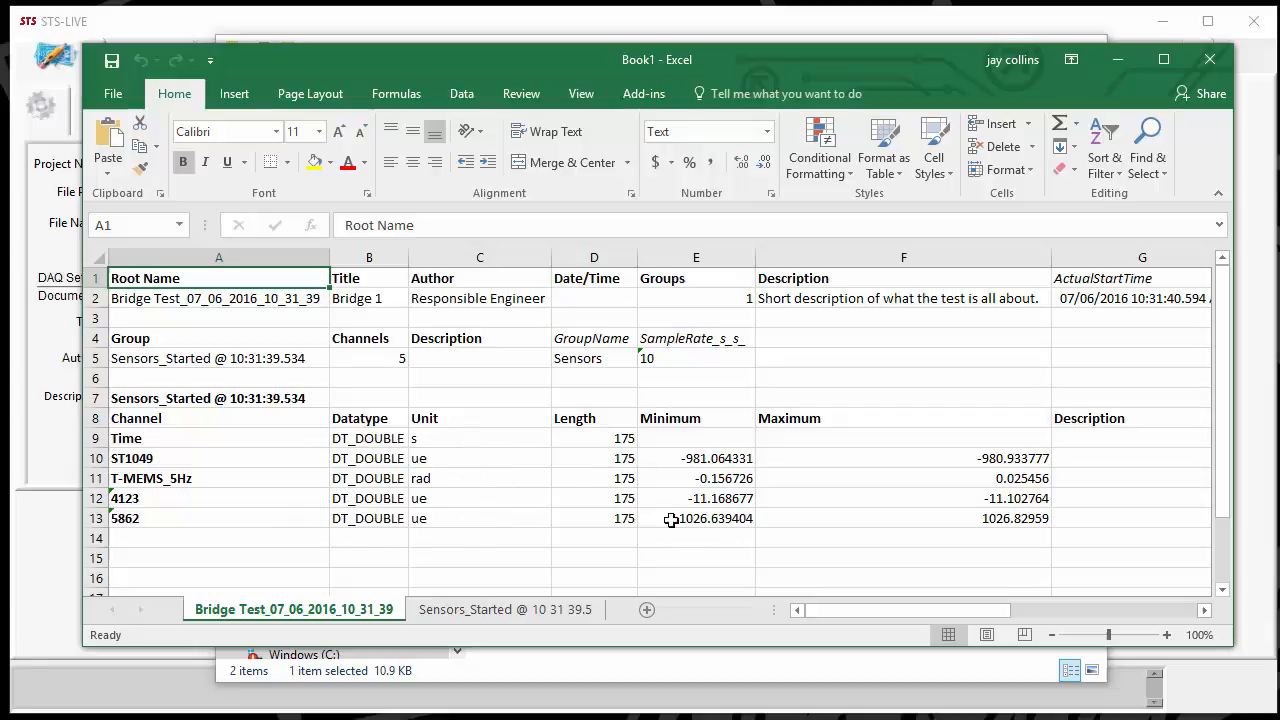
{"action": "mouse_move", "coordinate": [592, 436]}
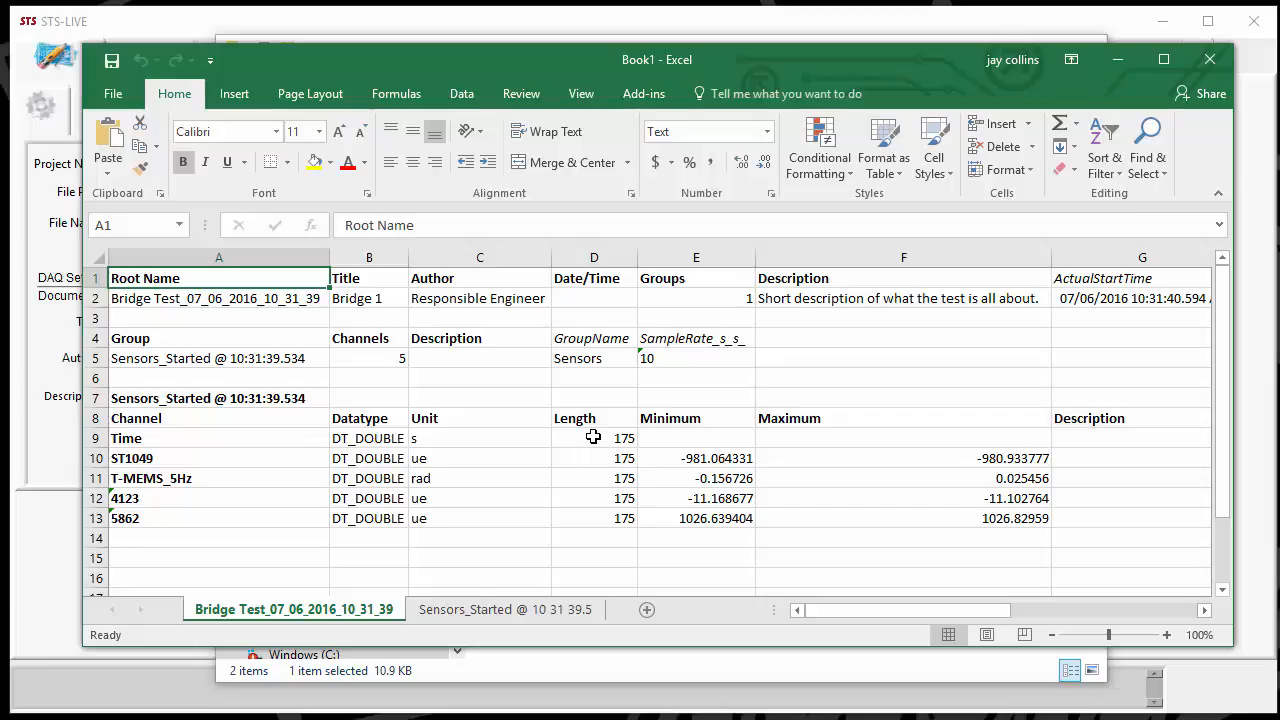
{"action": "mouse_move", "coordinate": [548, 532]}
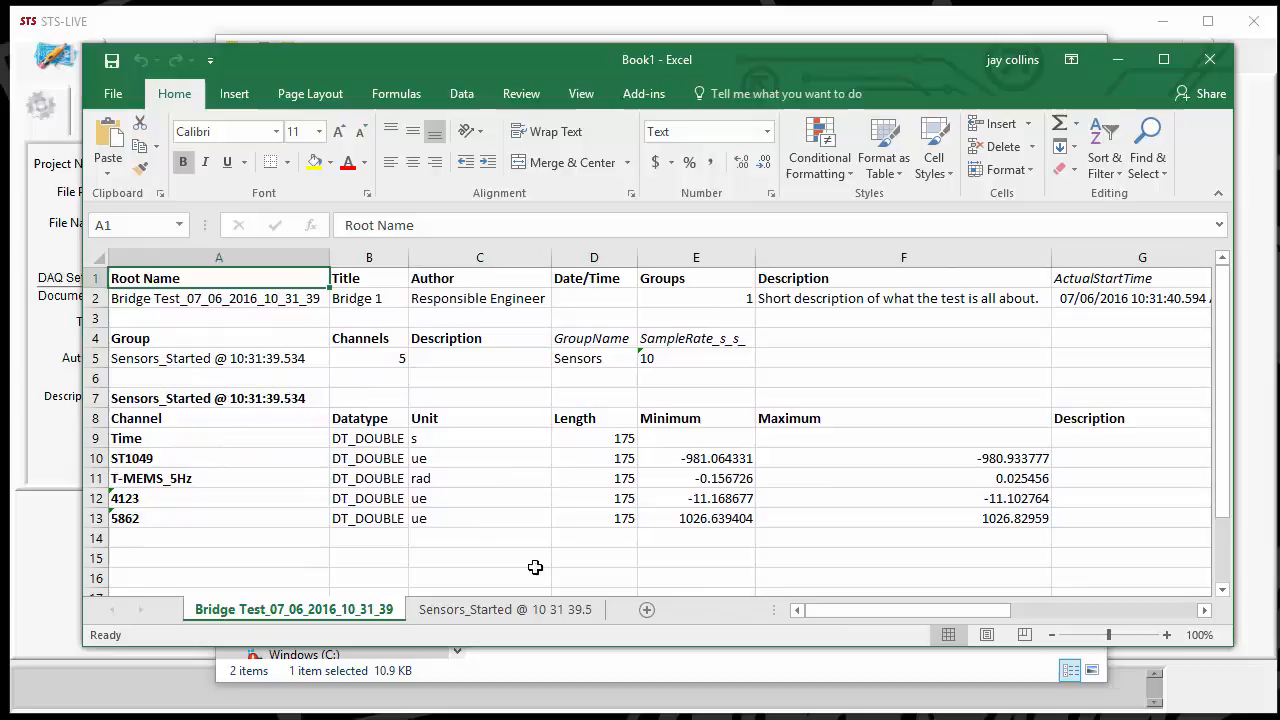
{"action": "mouse_move", "coordinate": [704, 398]}
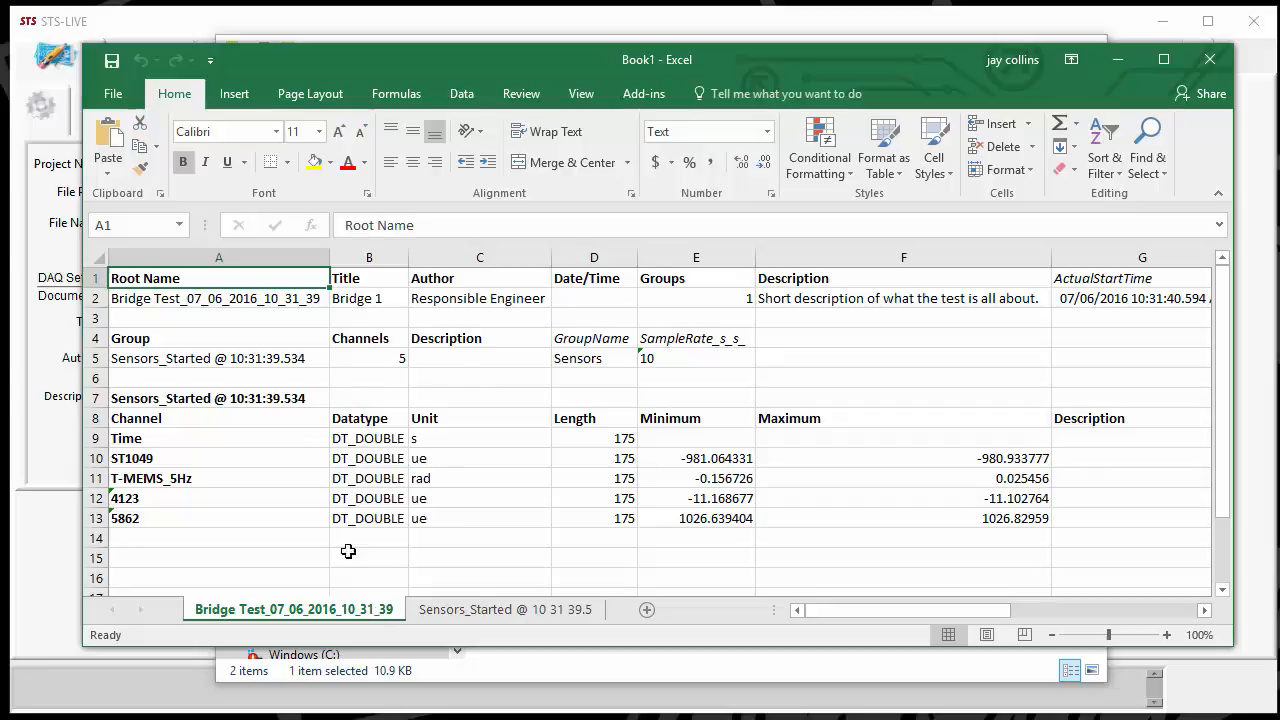
{"action": "mouse_move", "coordinate": [390, 508]}
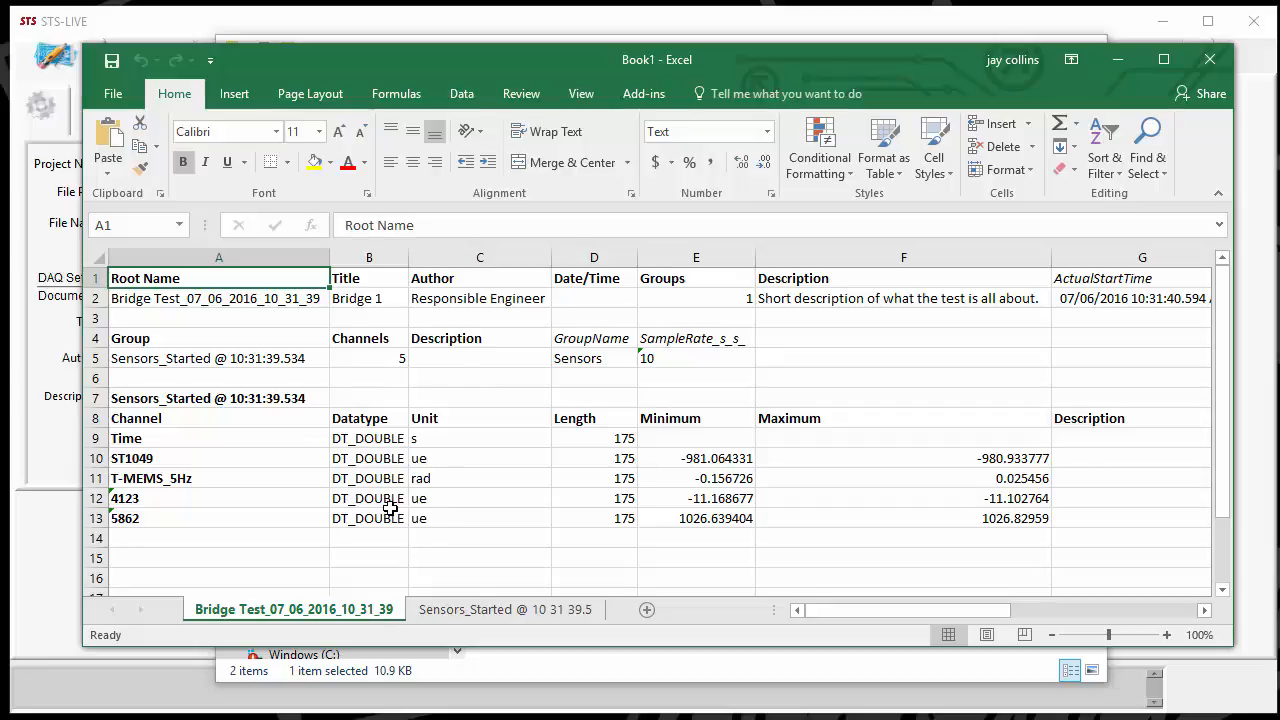
{"action": "mouse_move", "coordinate": [450, 580]}
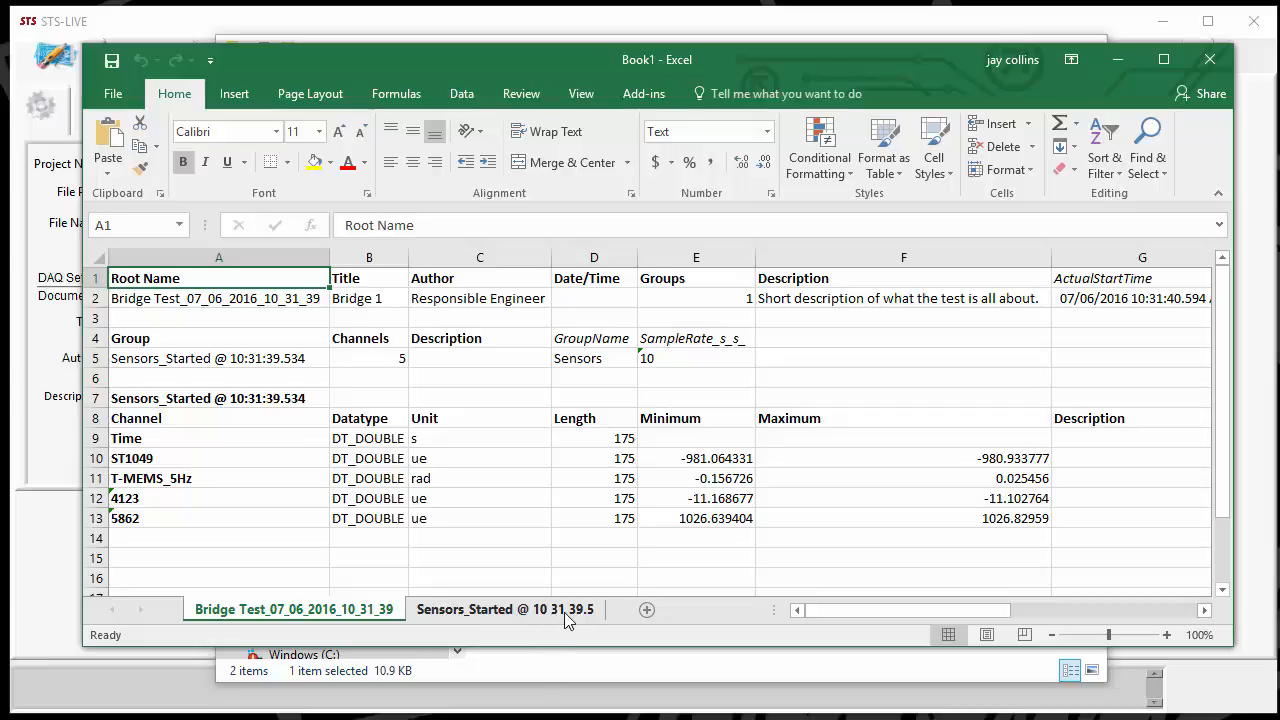
{"action": "mouse_move", "coordinate": [560, 612]}
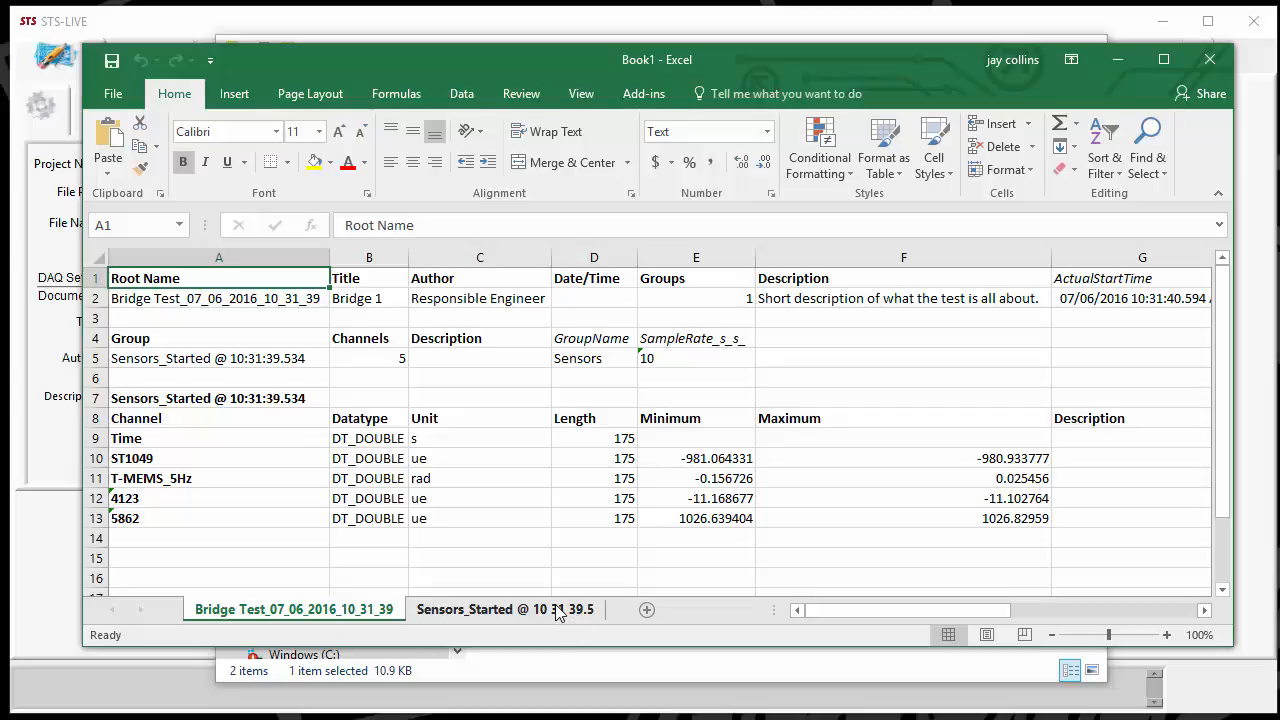
- Show the Sensors_Started sheet and select the entire 4123 channel column
{"action": "left_click", "coordinate": [504, 608]}
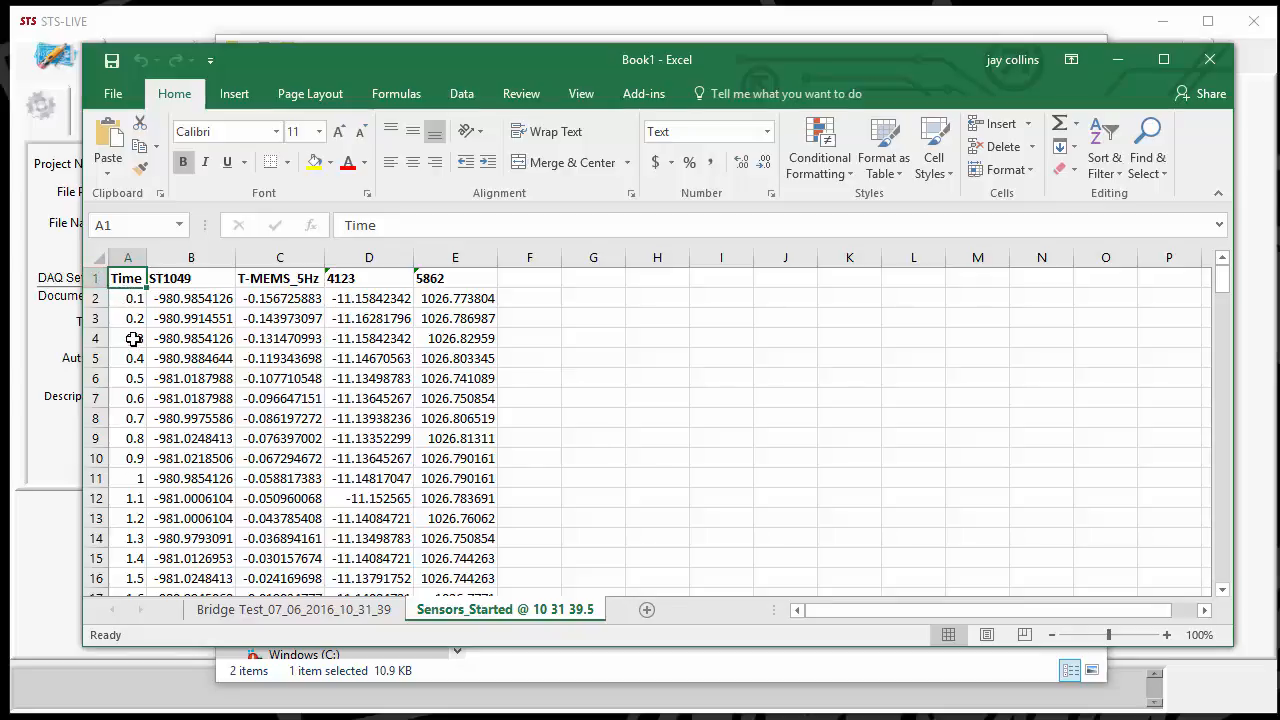
{"action": "mouse_move", "coordinate": [114, 316]}
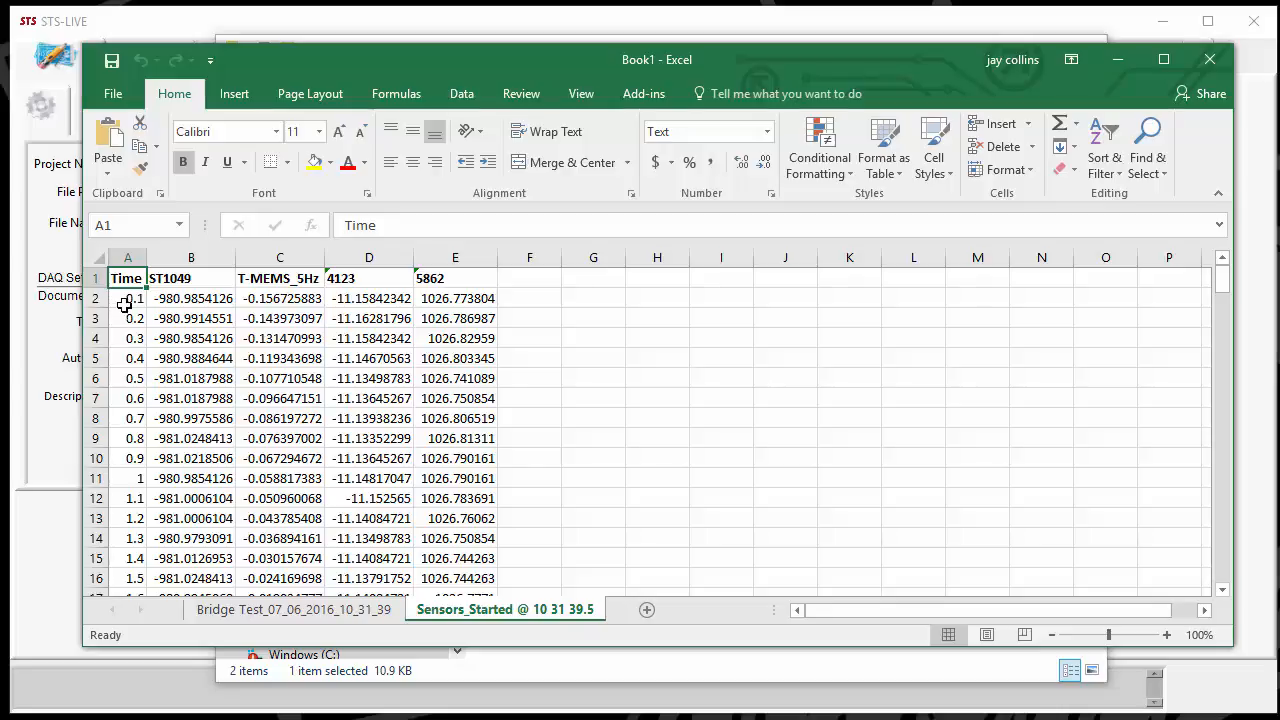
{"action": "mouse_move", "coordinate": [128, 316]}
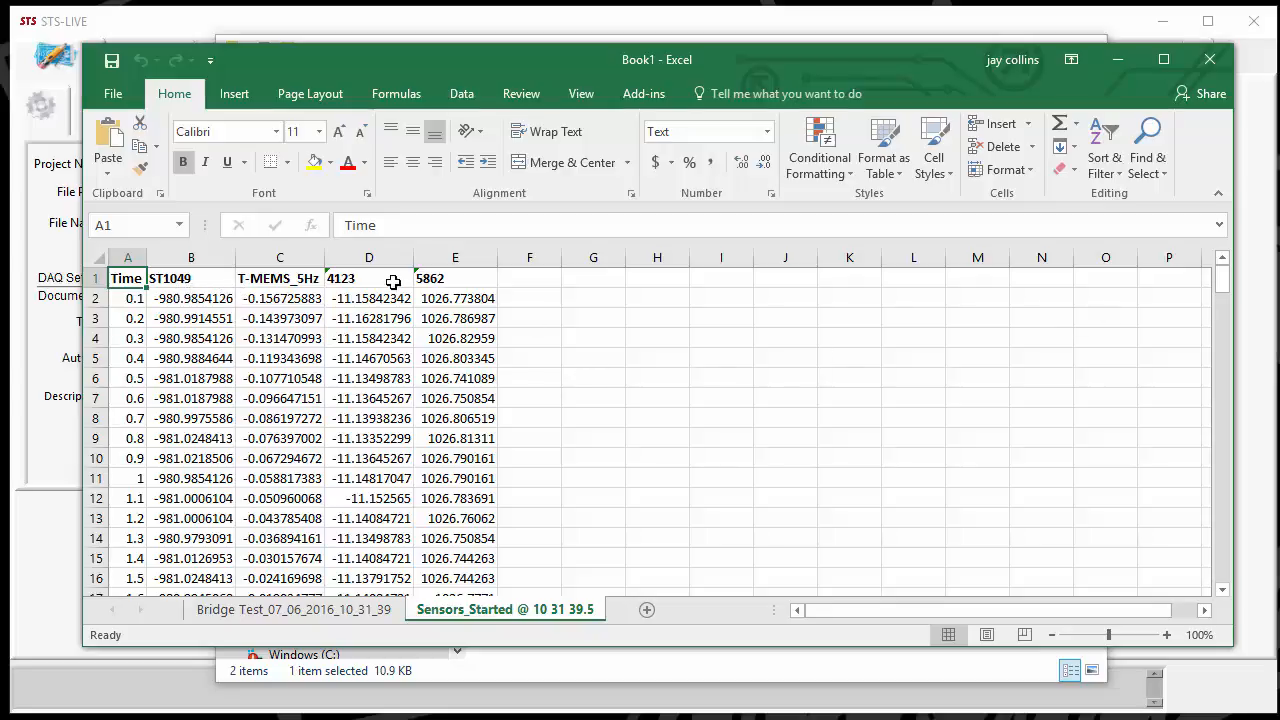
{"action": "left_click", "coordinate": [368, 278]}
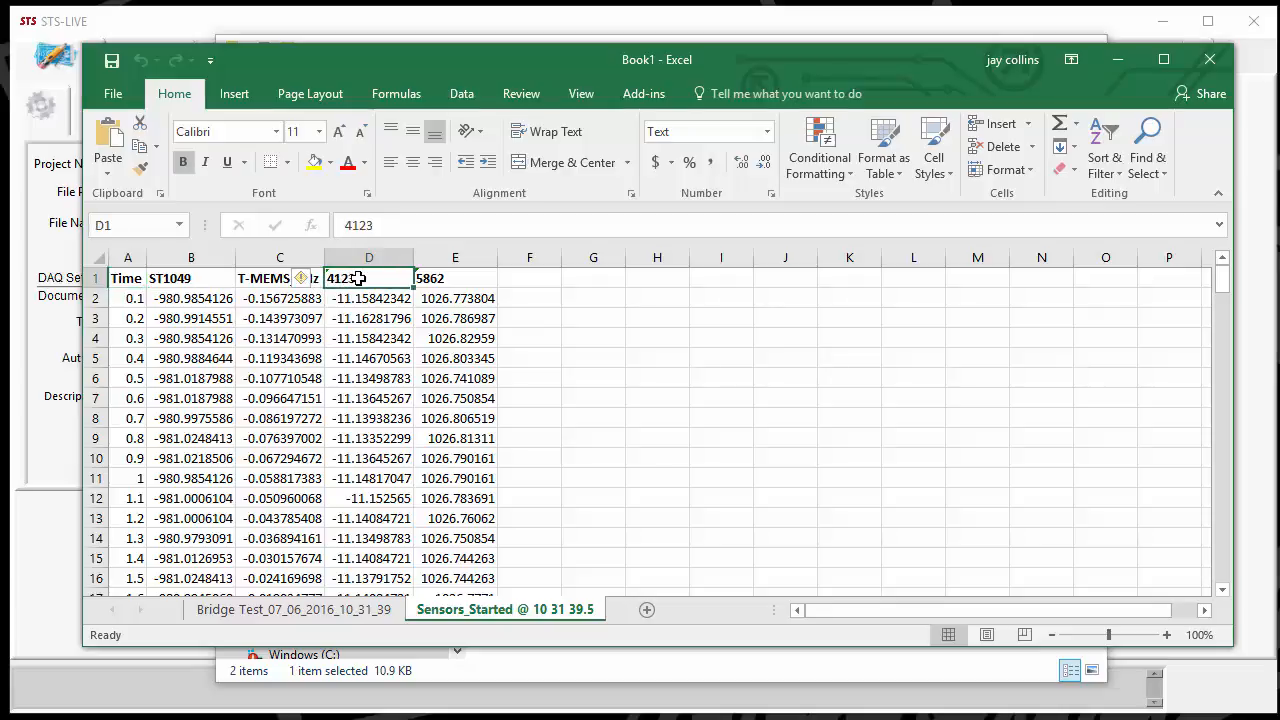
{"action": "left_click", "coordinate": [368, 278]}
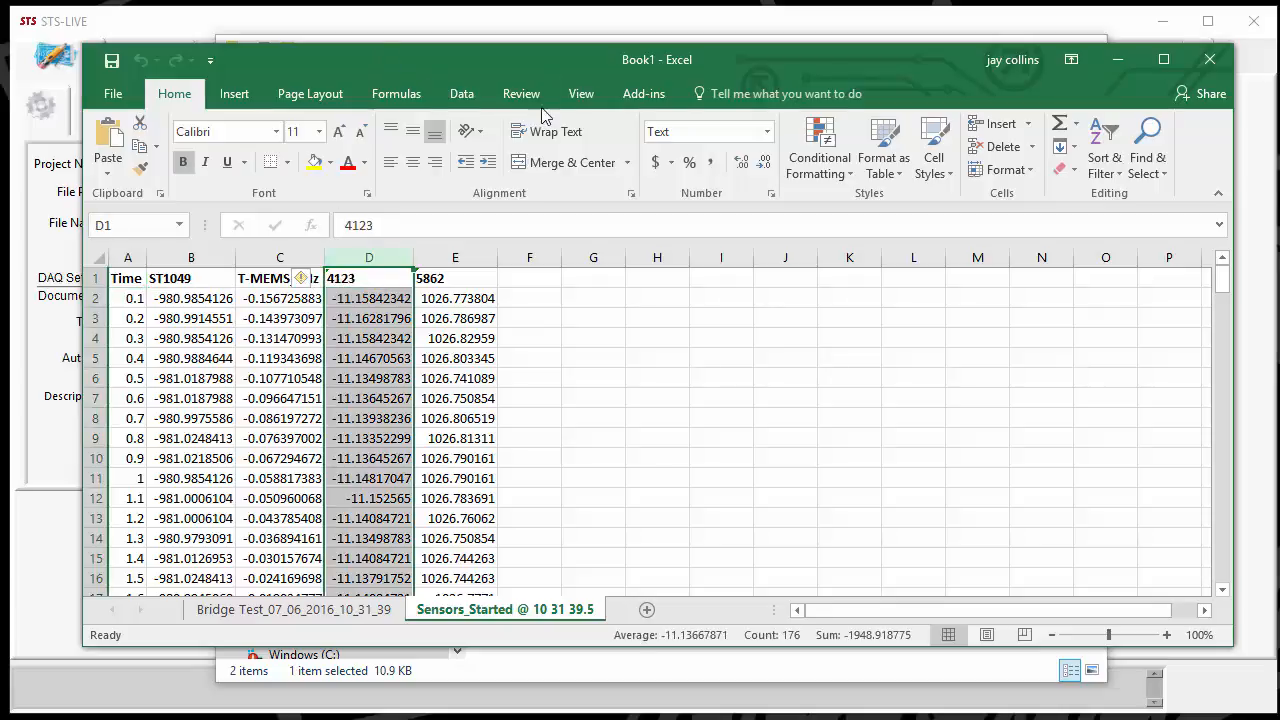
- Insert a 2-D line chart of the 4123 channel readings
{"action": "left_click", "coordinate": [234, 94]}
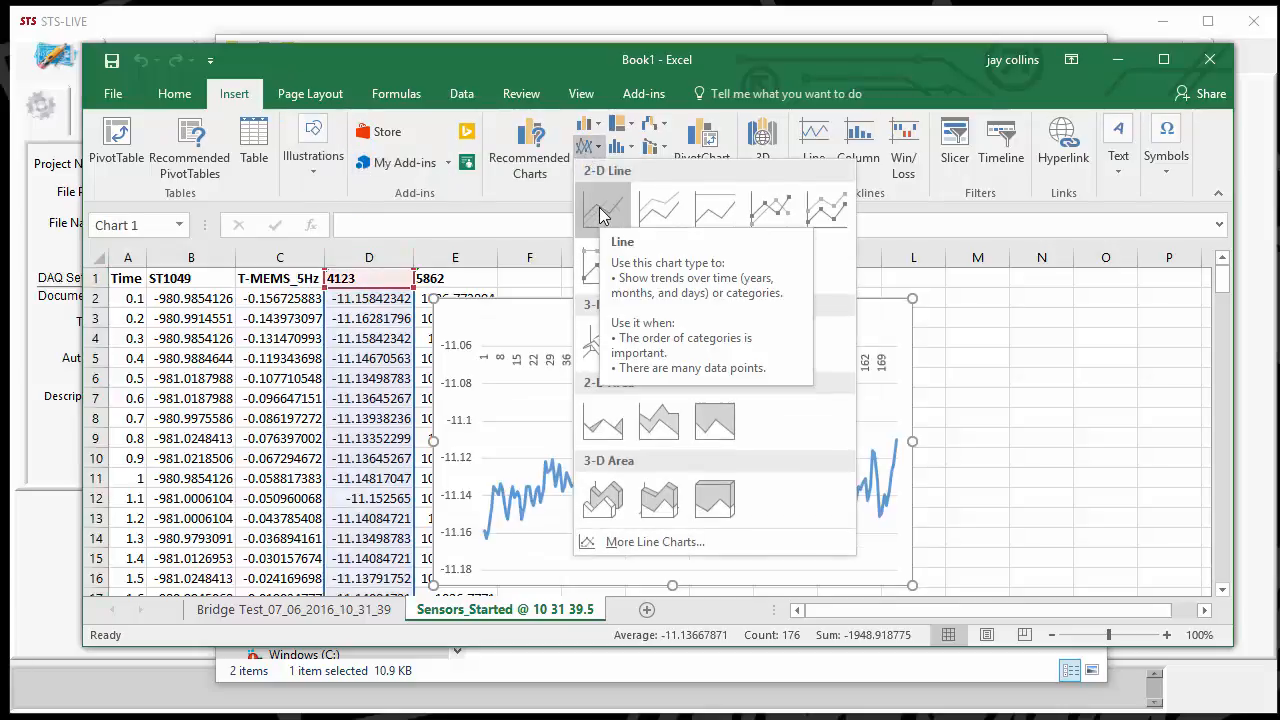
{"action": "left_click", "coordinate": [602, 210]}
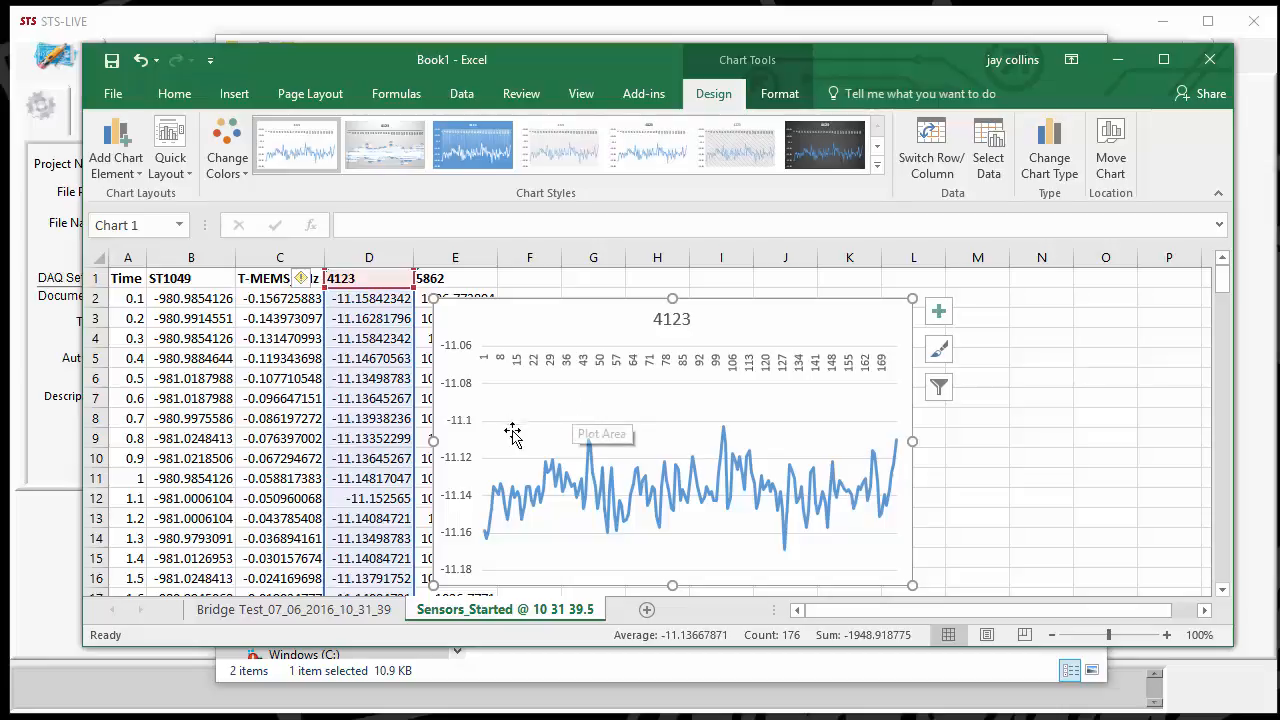
{"action": "mouse_move", "coordinate": [888, 482]}
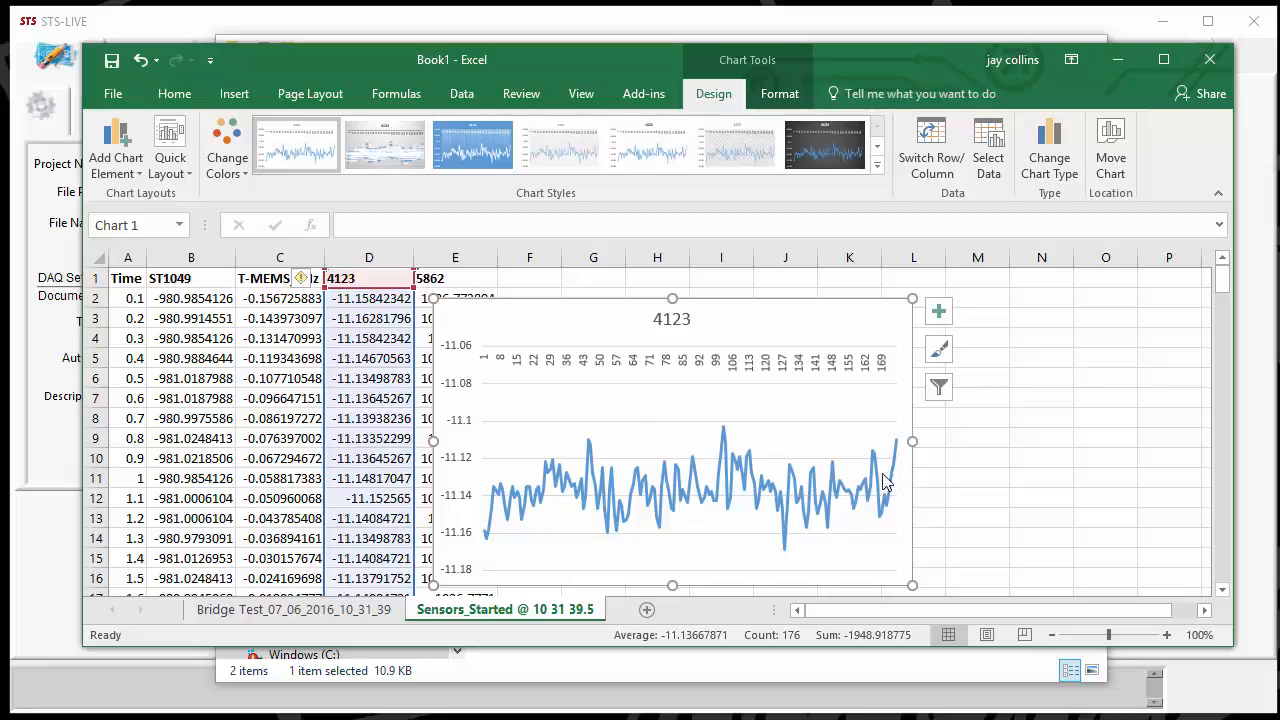
{"action": "mouse_move", "coordinate": [952, 404]}
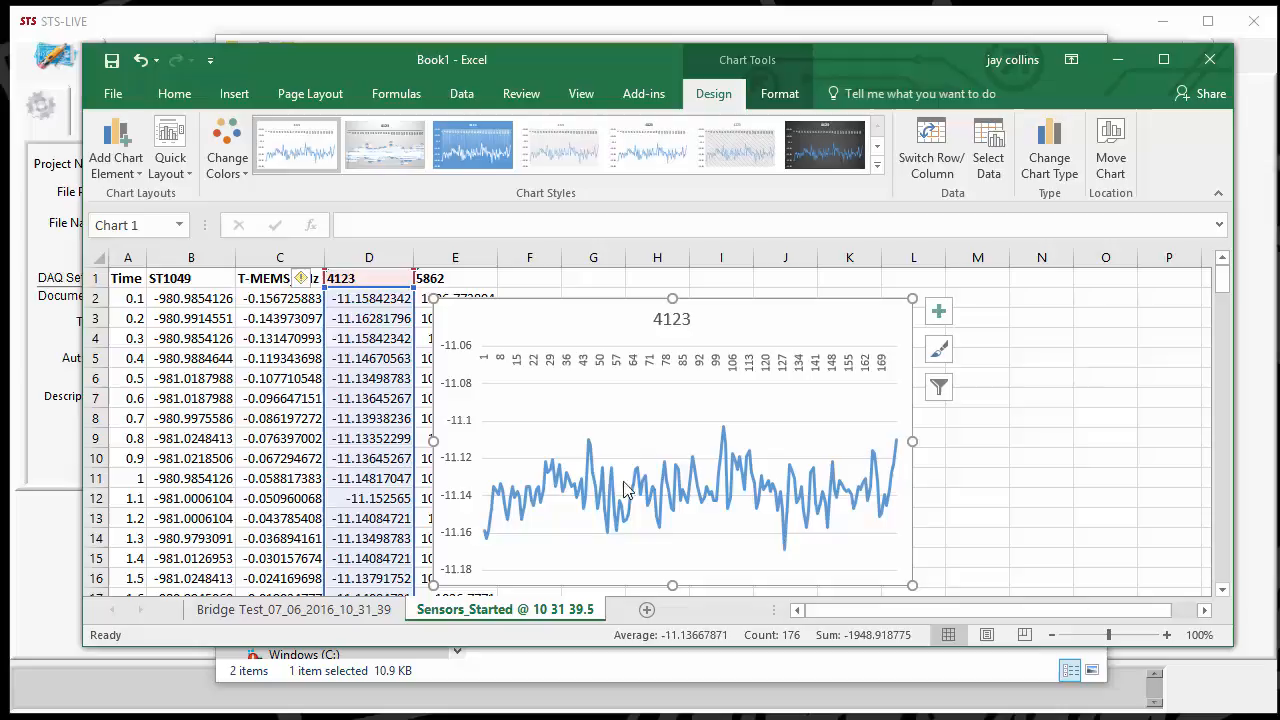
{"action": "mouse_move", "coordinate": [764, 486]}
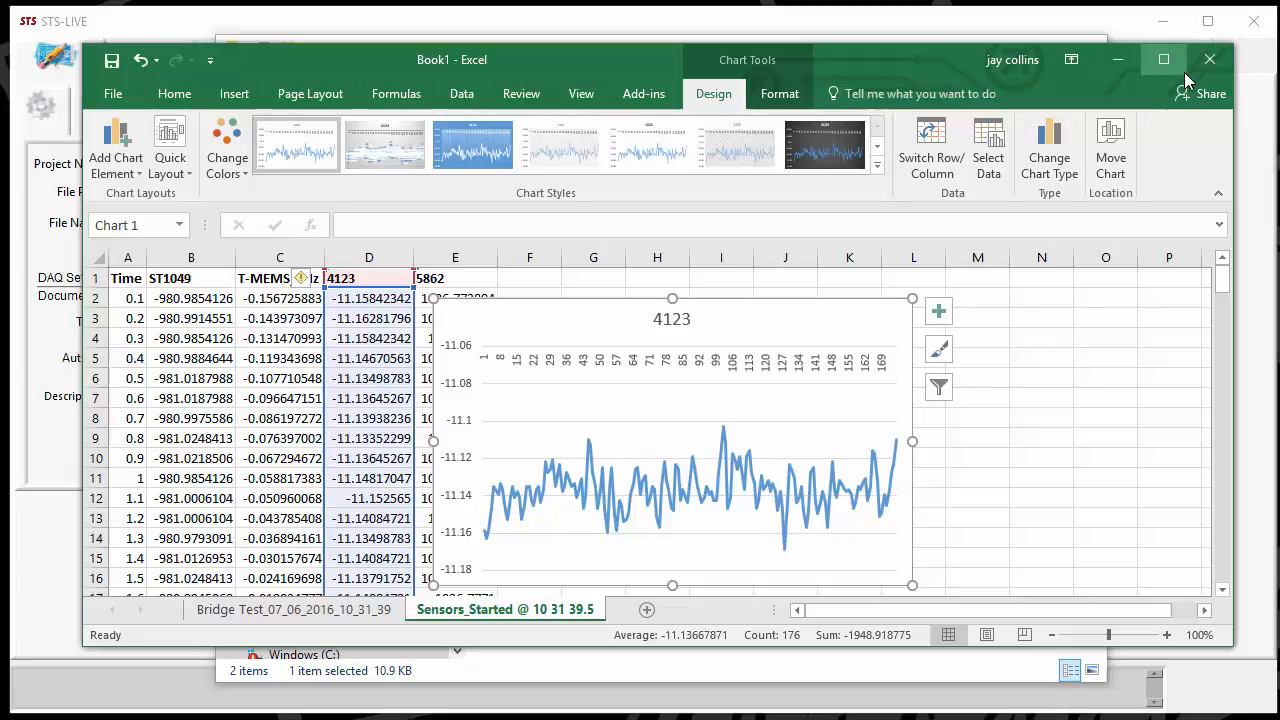
- Close the workbook, choosing Don't Save for the chart changes
{"action": "left_click", "coordinate": [1208, 60]}
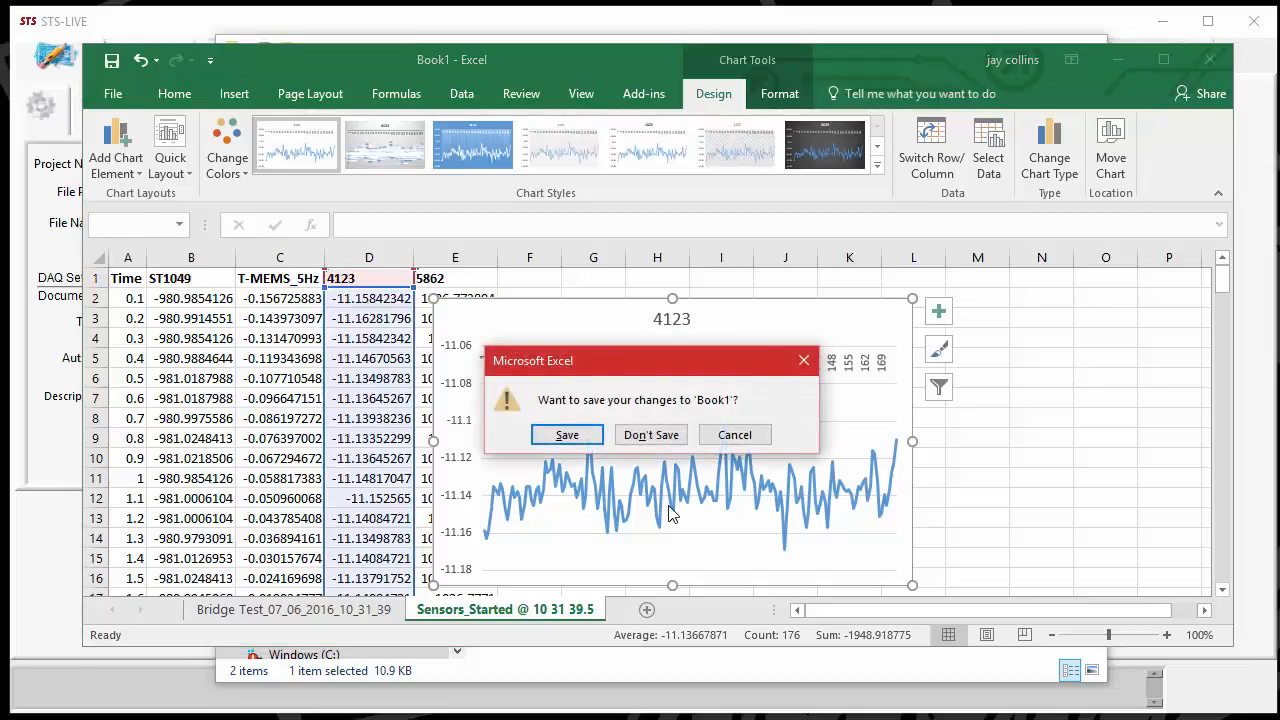
{"action": "mouse_move", "coordinate": [556, 462]}
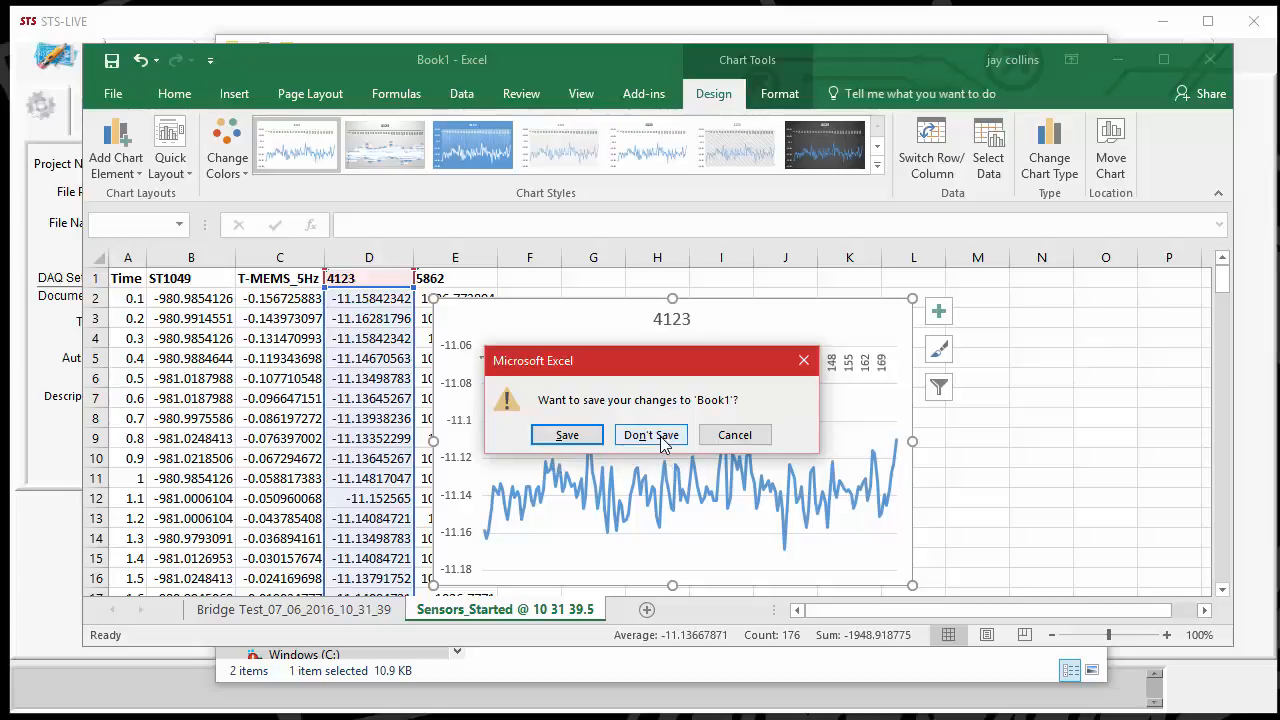
{"action": "left_click", "coordinate": [650, 434]}
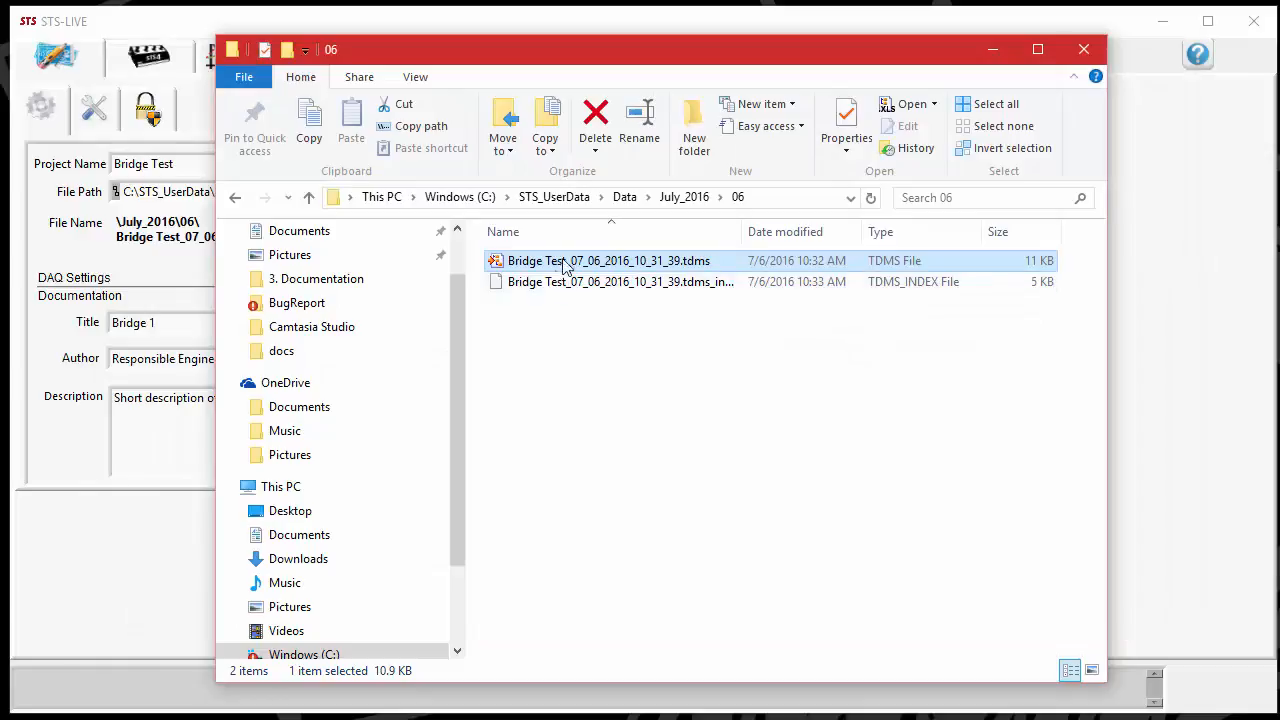
{"action": "mouse_move", "coordinate": [696, 270]}
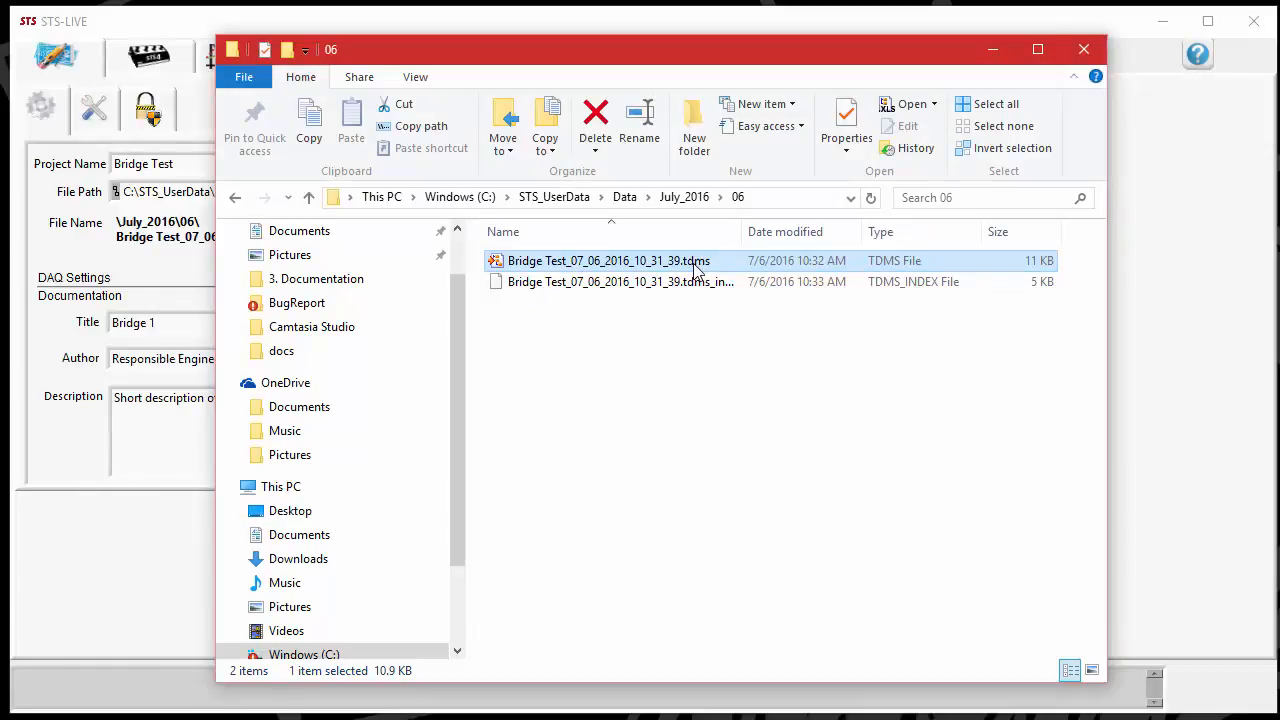
- View the 06 folder listing the Bridge Test .tdms recording and its index file
{"action": "left_click", "coordinate": [672, 324]}
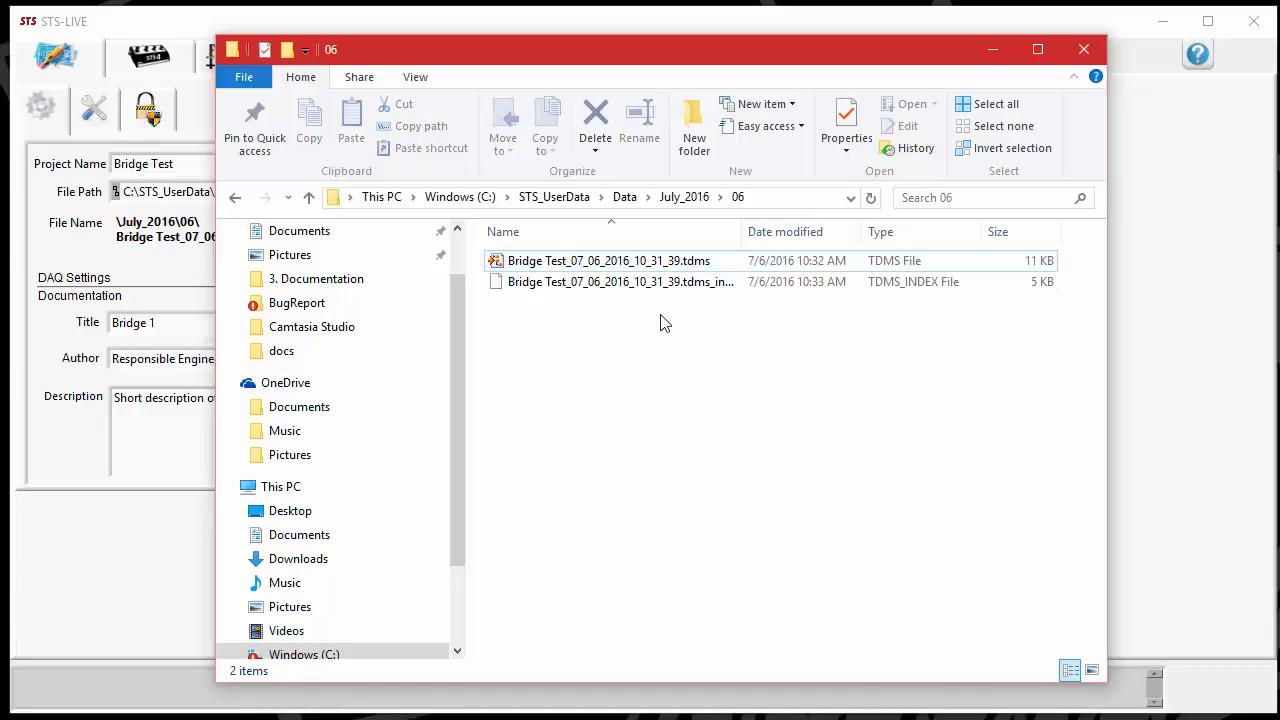
{"action": "mouse_move", "coordinate": [660, 344]}
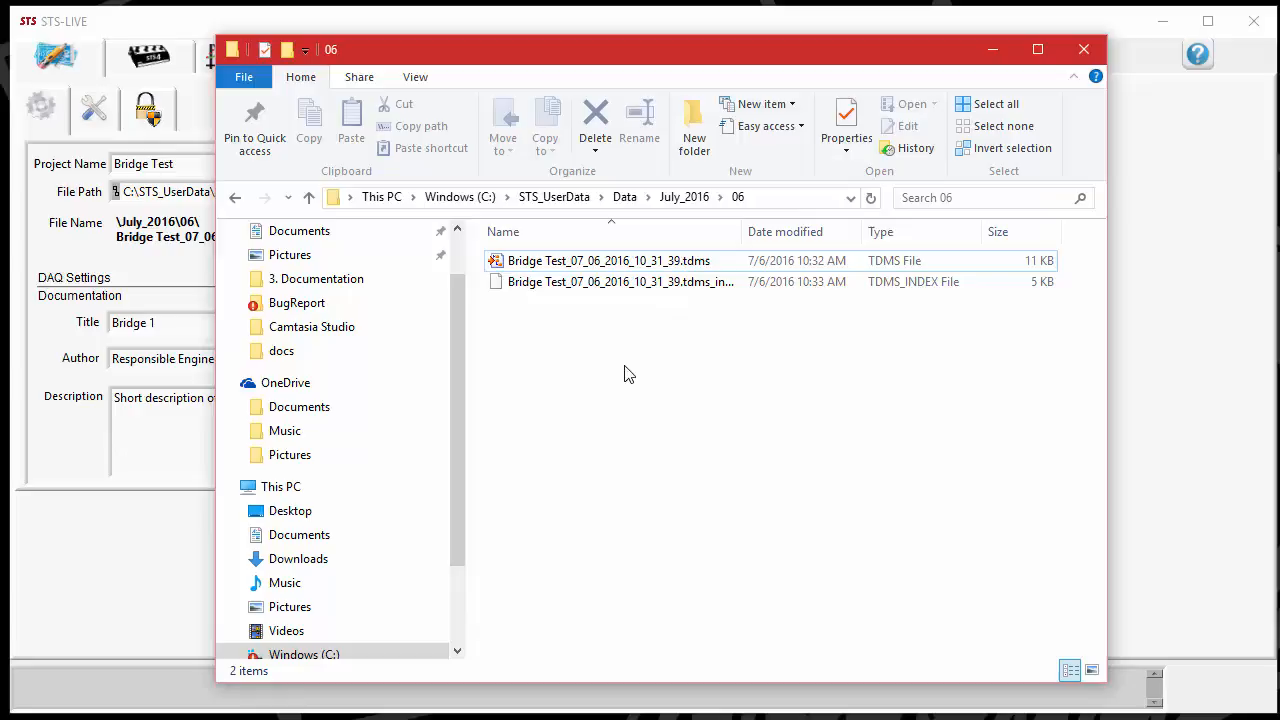
{"action": "mouse_move", "coordinate": [576, 368]}
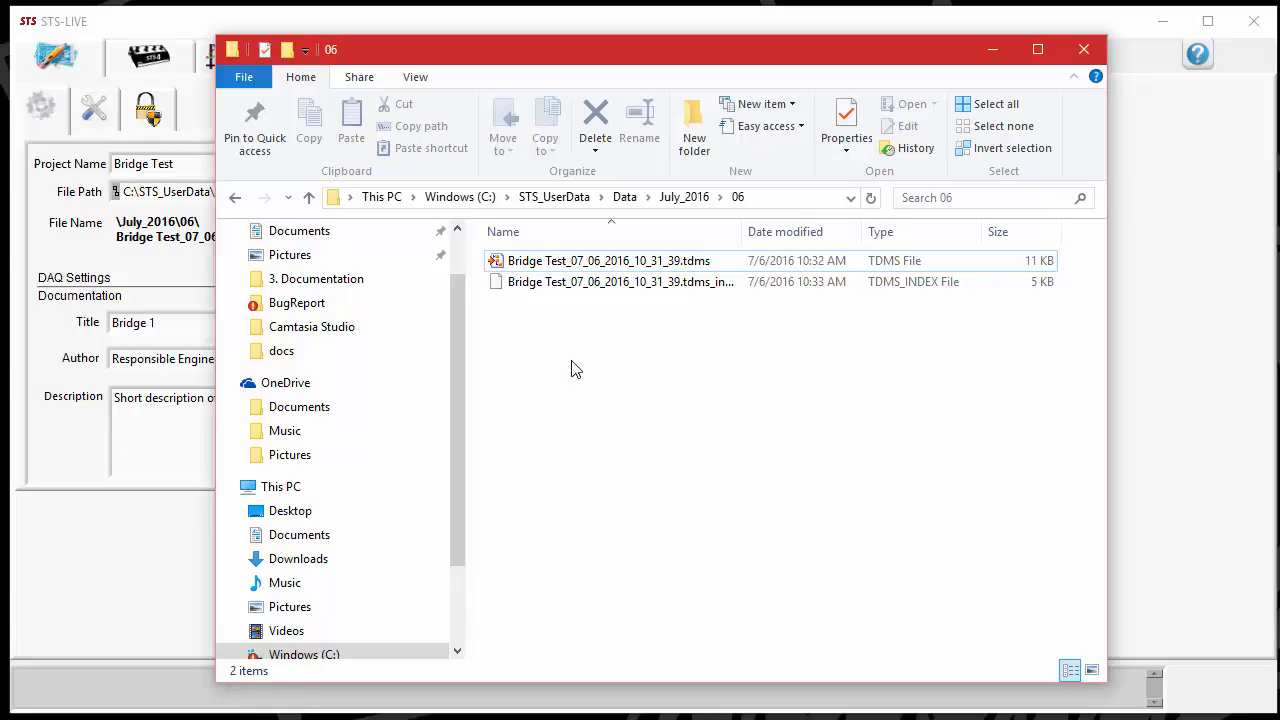
{"action": "mouse_move", "coordinate": [620, 280]}
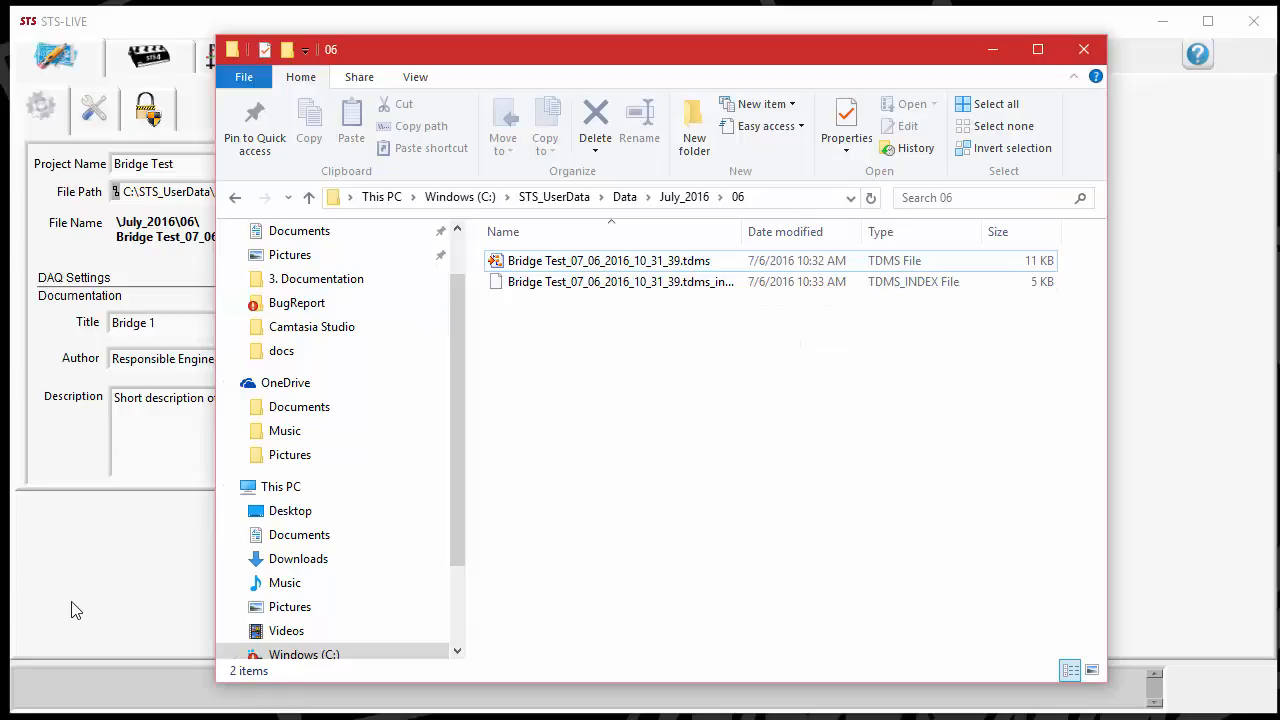
- Close Explorer and enable Test Run Counter in Test Attributes, so settings show Test Run 0
{"action": "left_click", "coordinate": [1084, 48]}
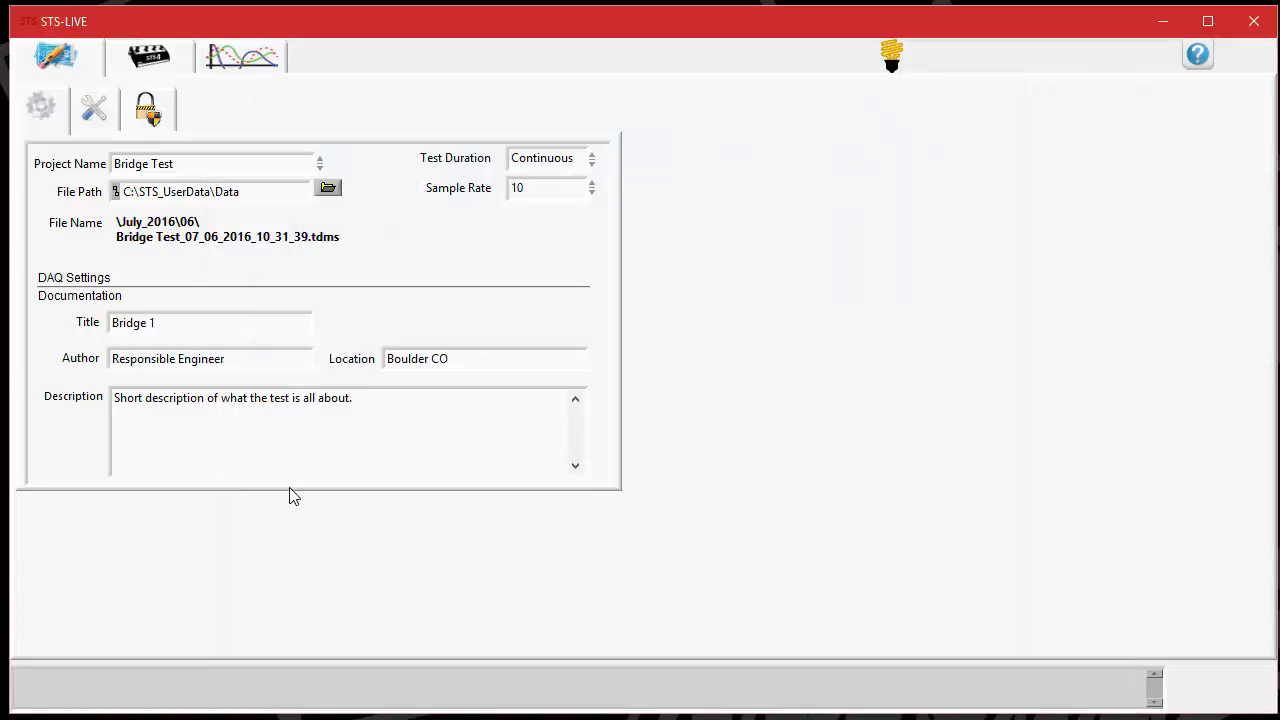
{"action": "left_click", "coordinate": [92, 108]}
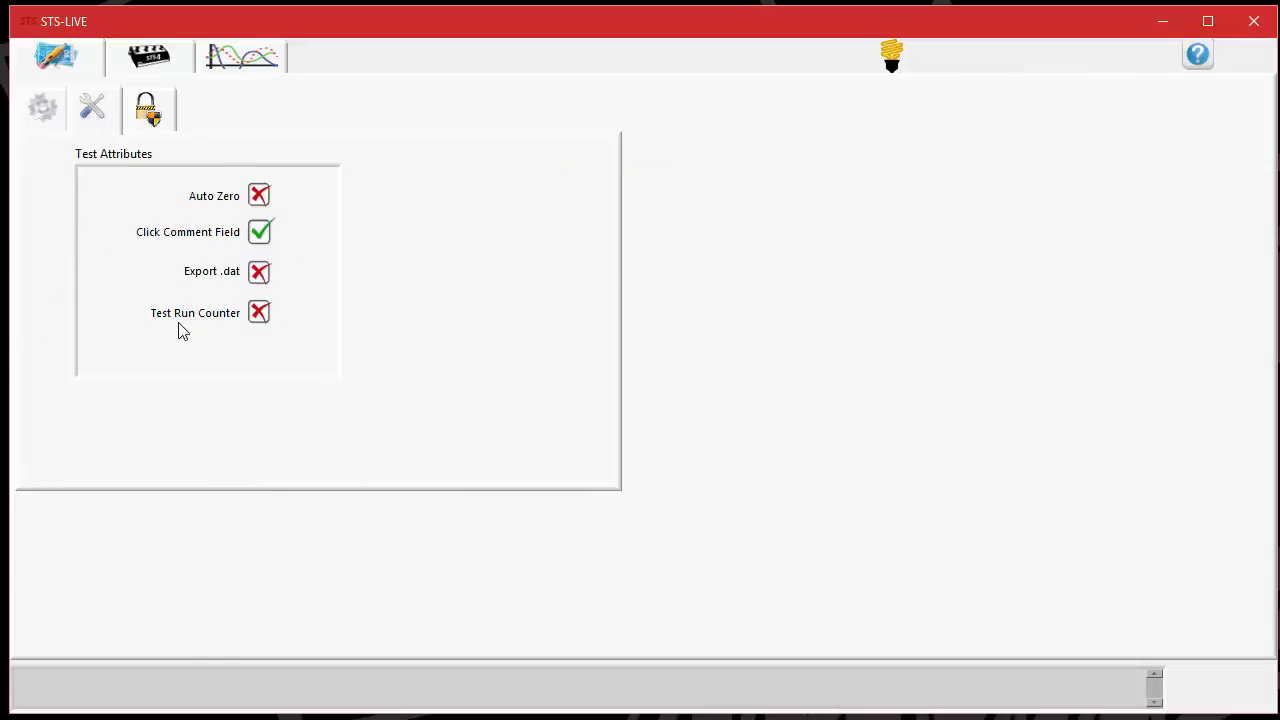
{"action": "left_click", "coordinate": [260, 312]}
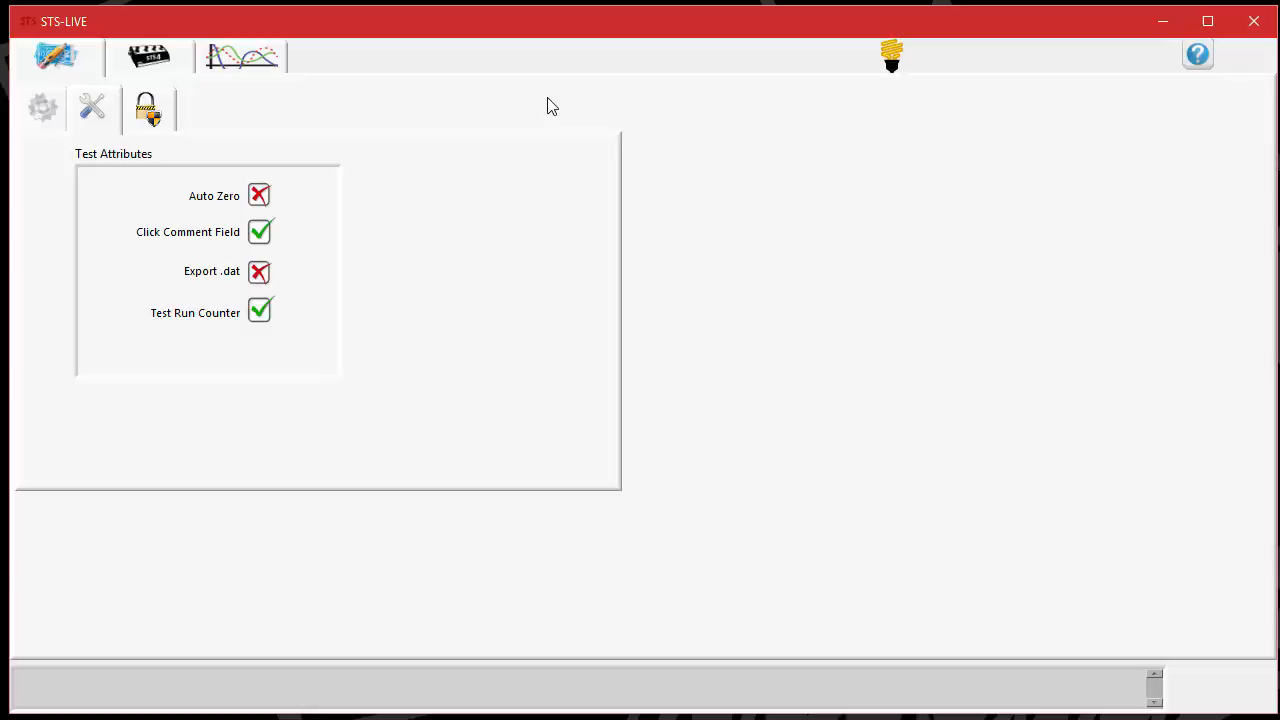
{"action": "left_click", "coordinate": [42, 108]}
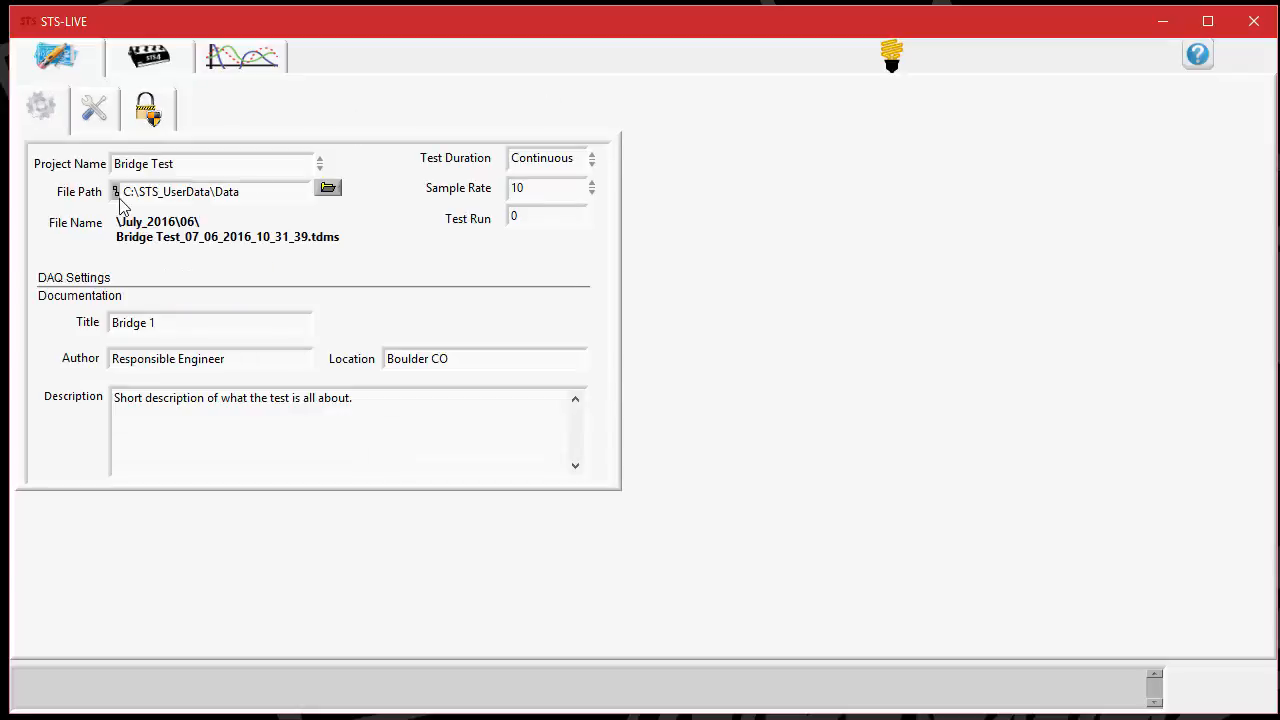
{"action": "mouse_move", "coordinate": [572, 220]}
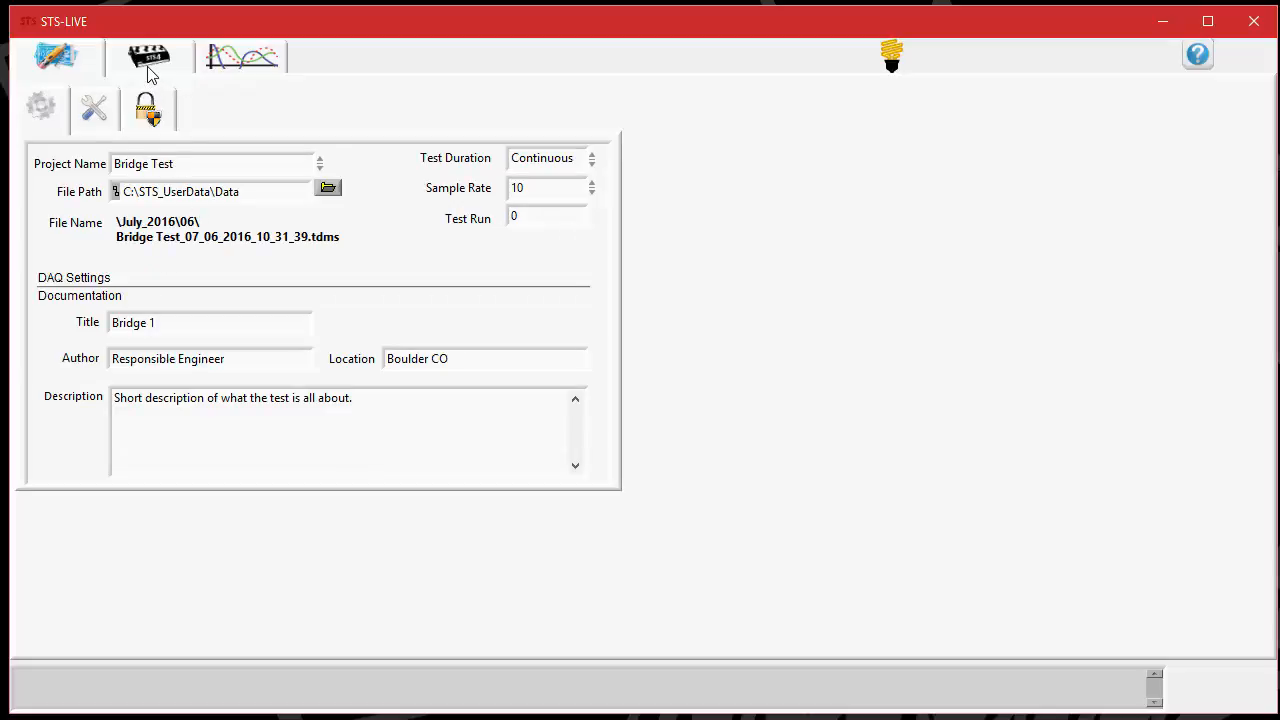
- Record and stop a short test run from the Nodes tab, producing the R1 file
{"action": "left_click", "coordinate": [148, 56]}
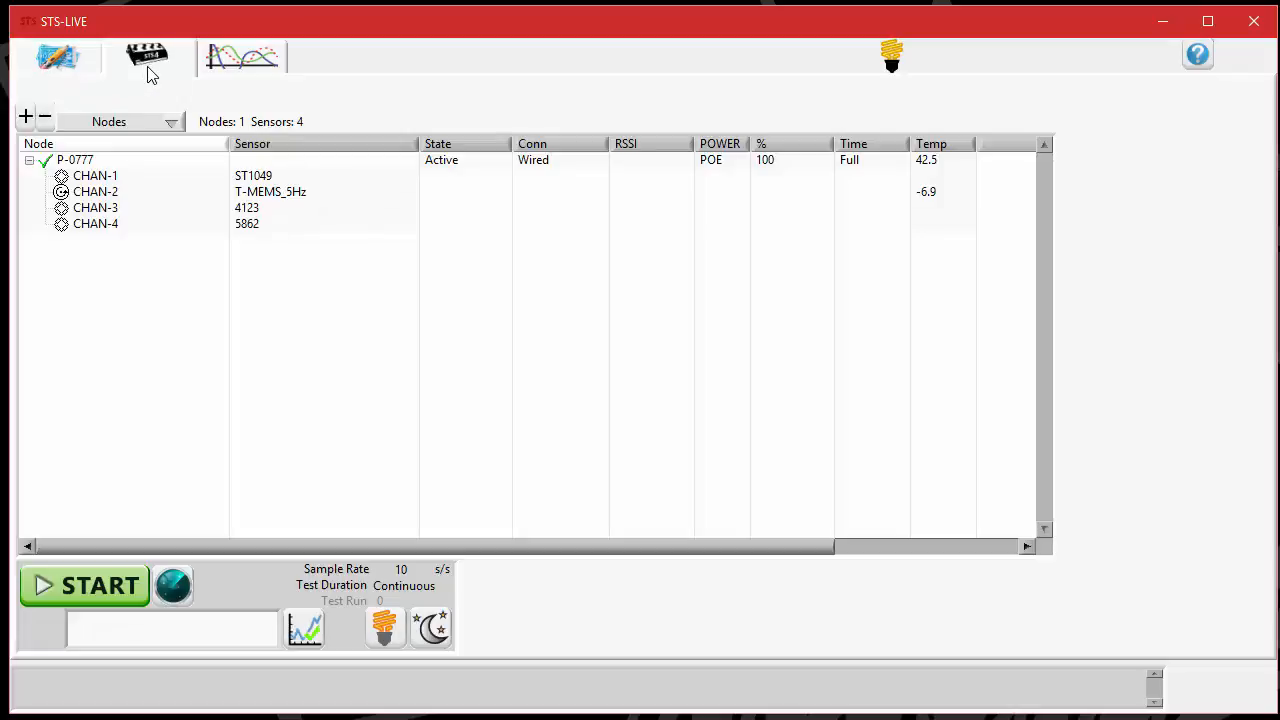
{"action": "left_click", "coordinate": [84, 584]}
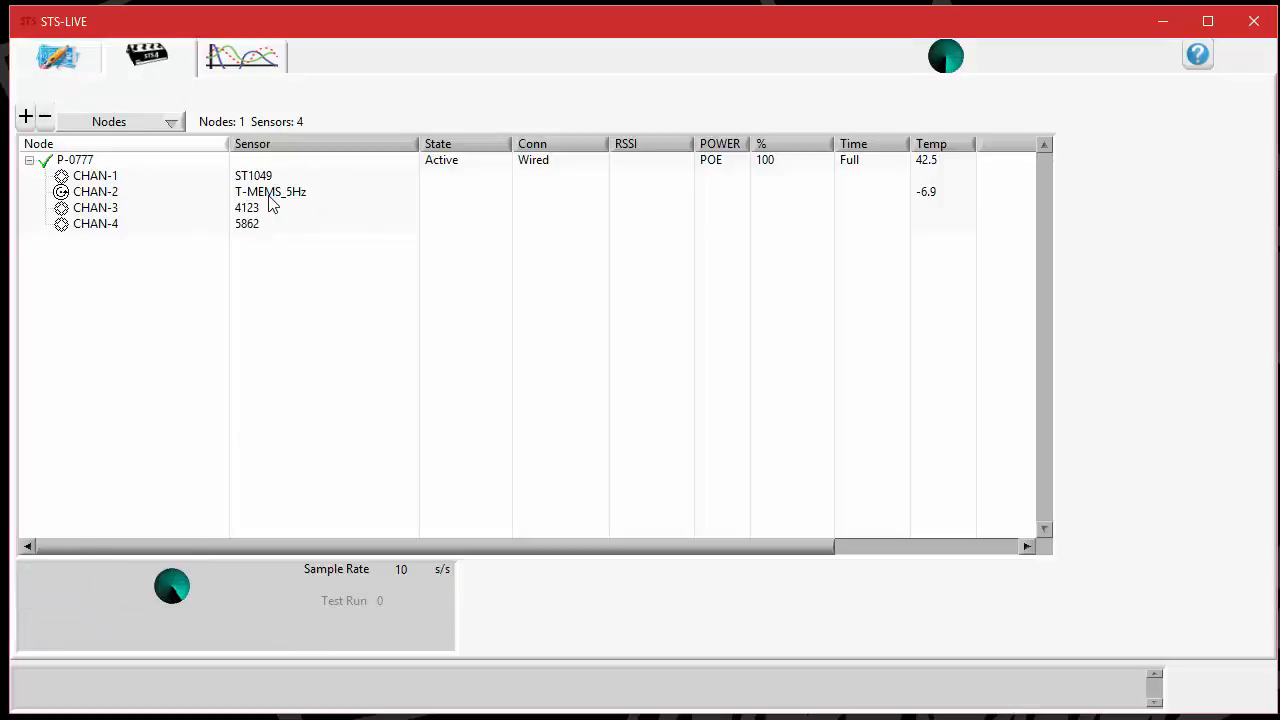
{"action": "left_click", "coordinate": [172, 586]}
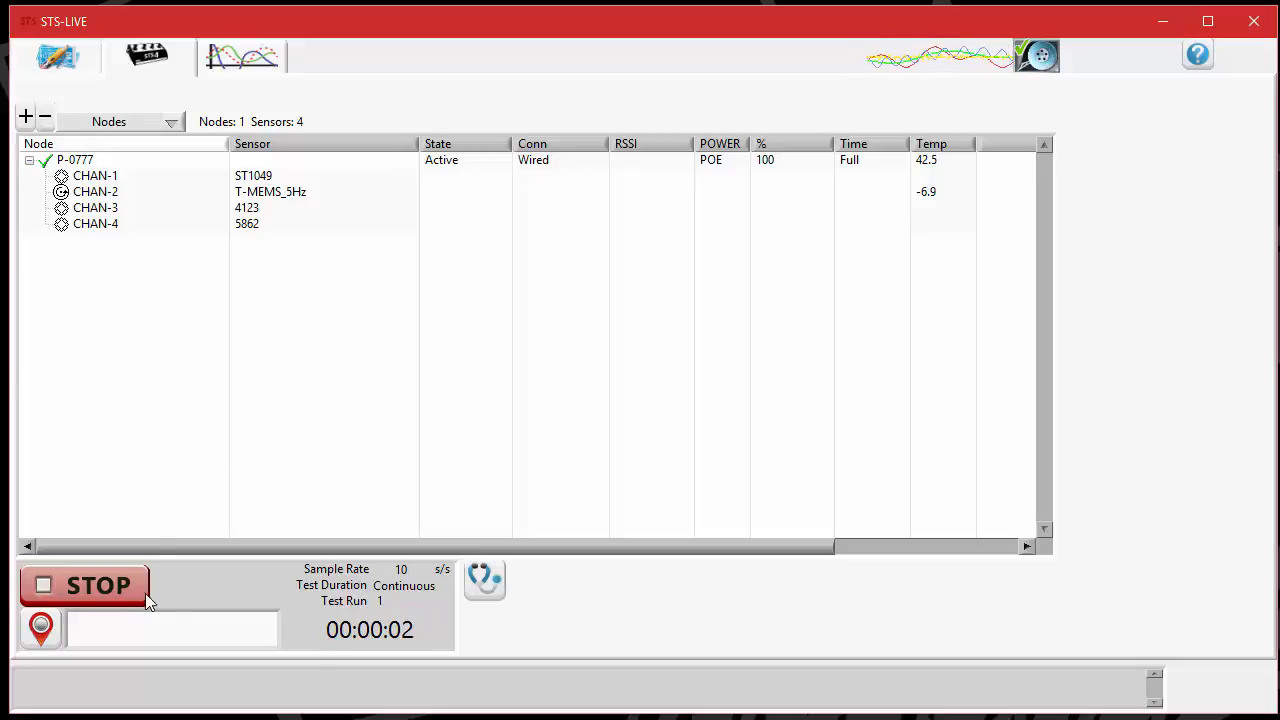
{"action": "left_click", "coordinate": [84, 584]}
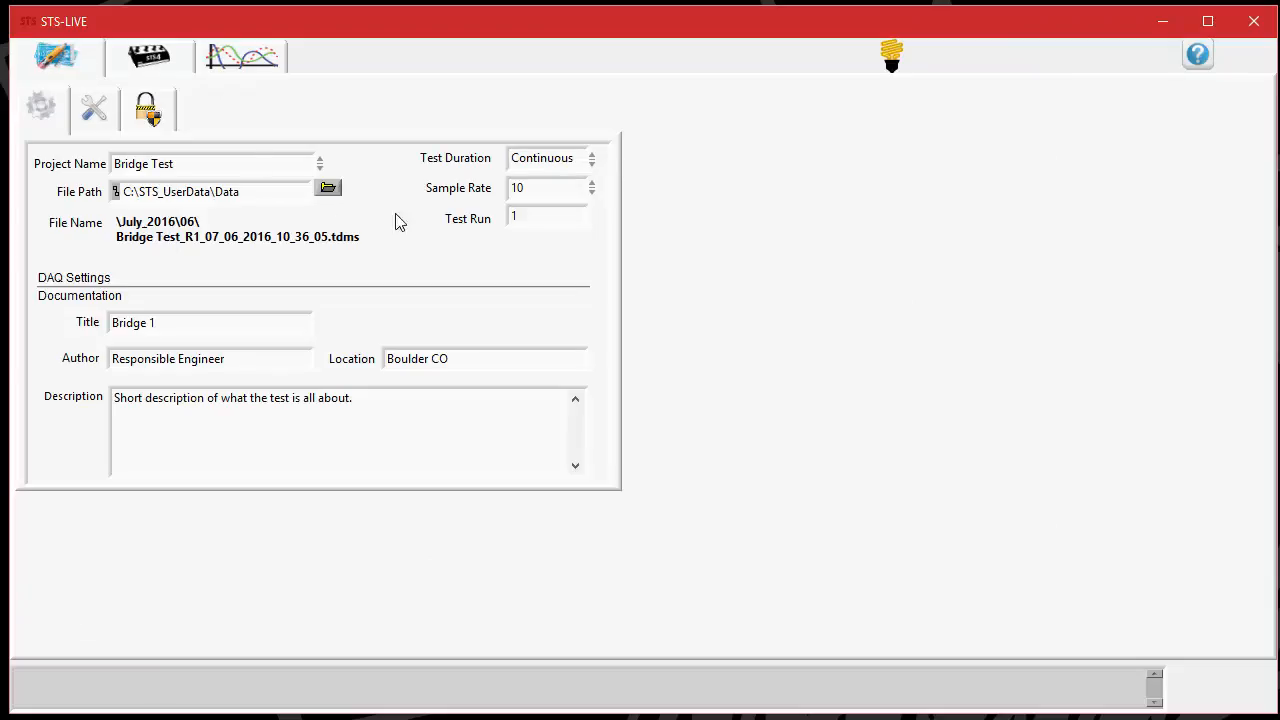
{"action": "mouse_move", "coordinate": [544, 292]}
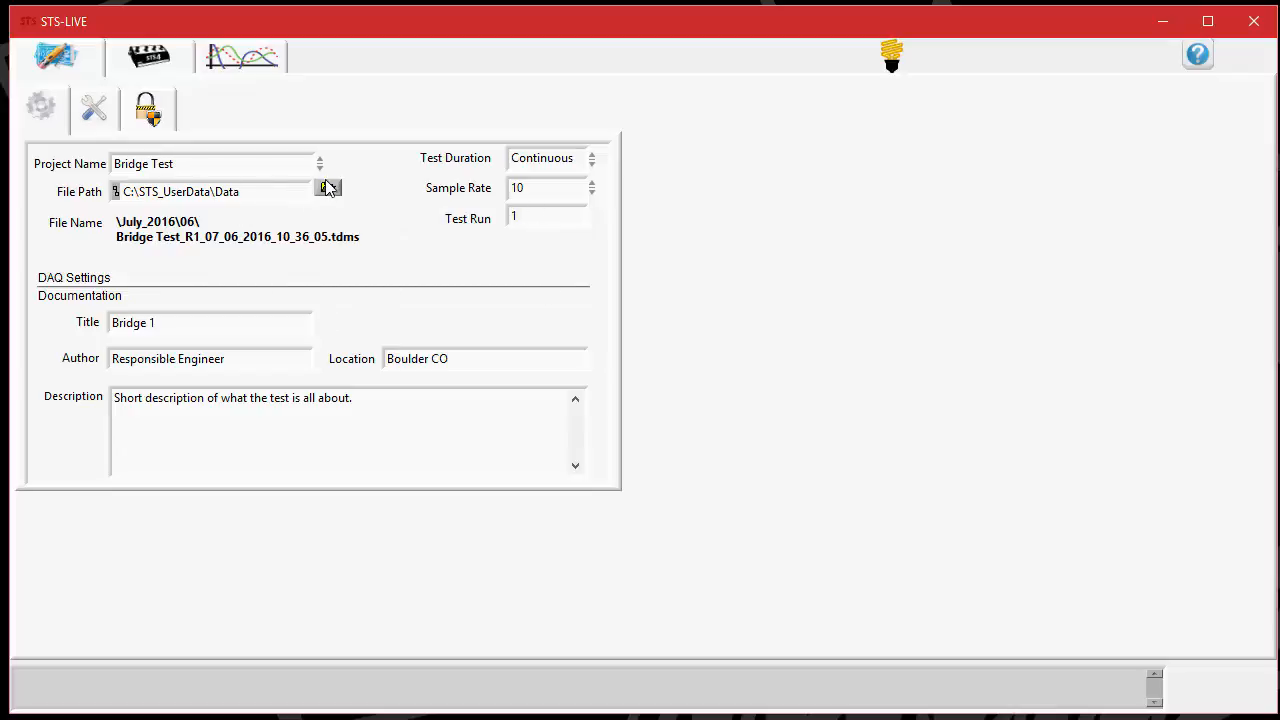
{"action": "mouse_move", "coordinate": [530, 242]}
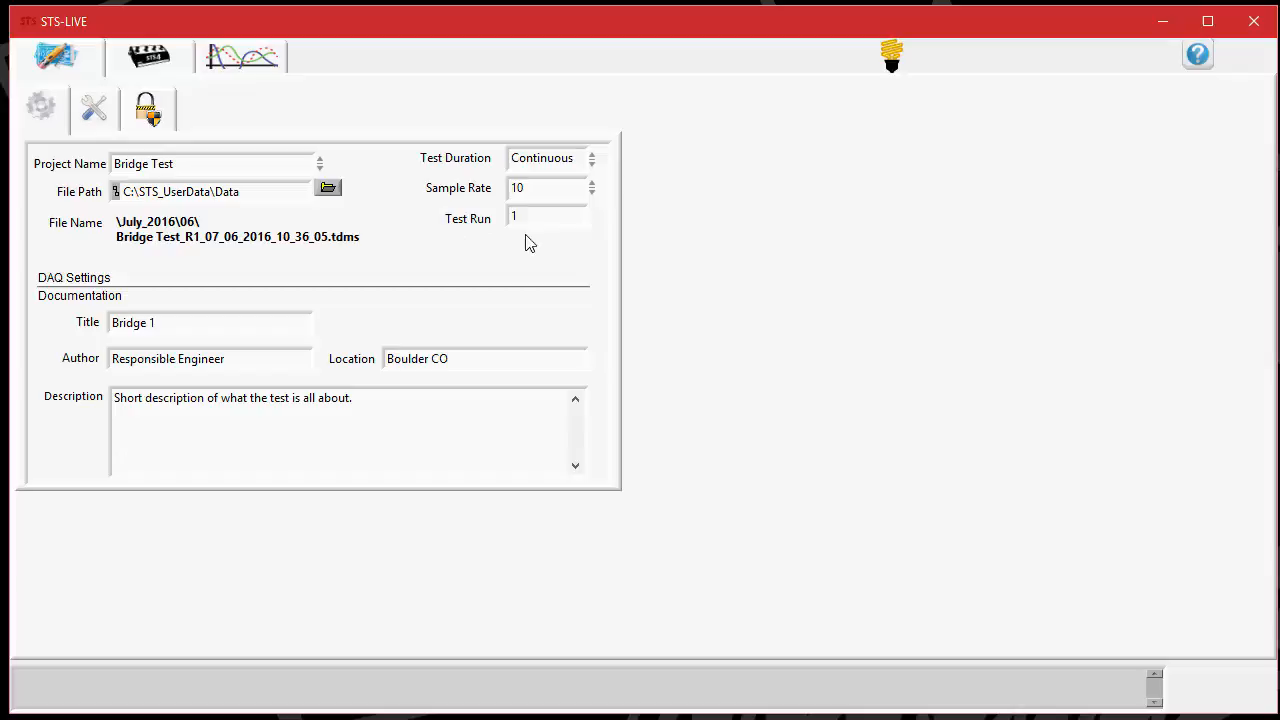
- Record and stop a second short test run, producing the R2 file
{"action": "left_click", "coordinate": [148, 56]}
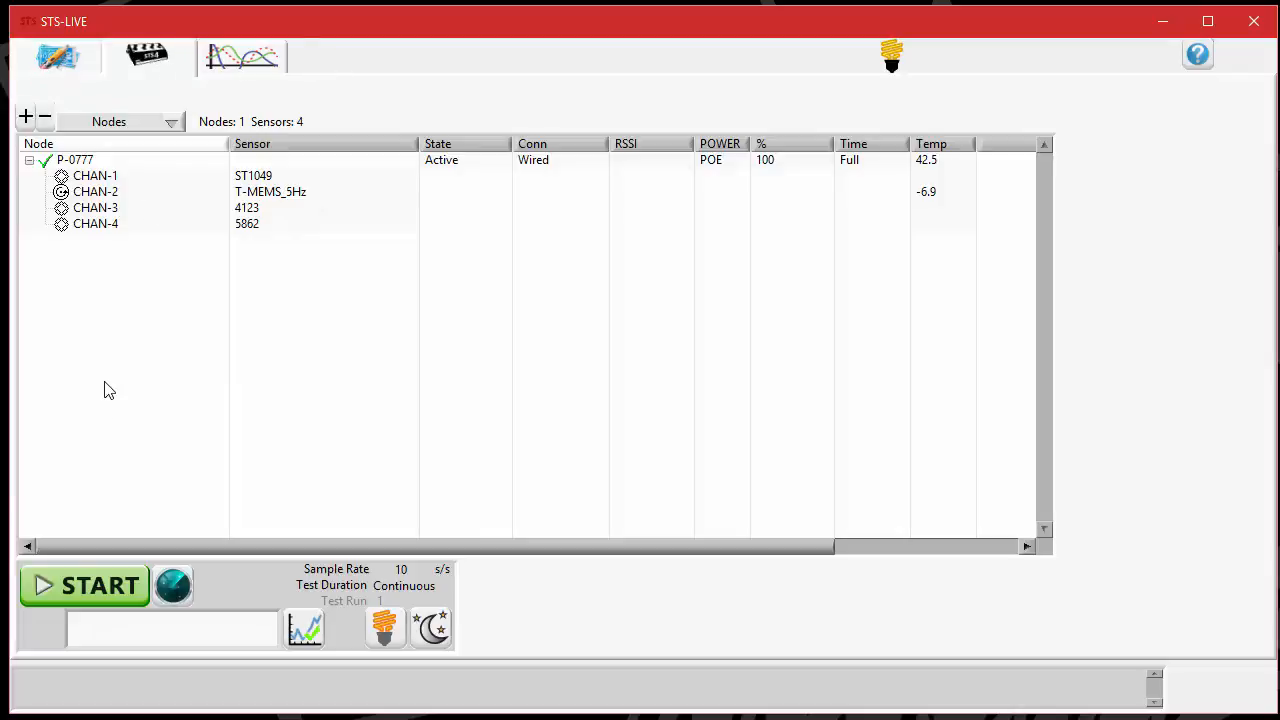
{"action": "left_click", "coordinate": [84, 584]}
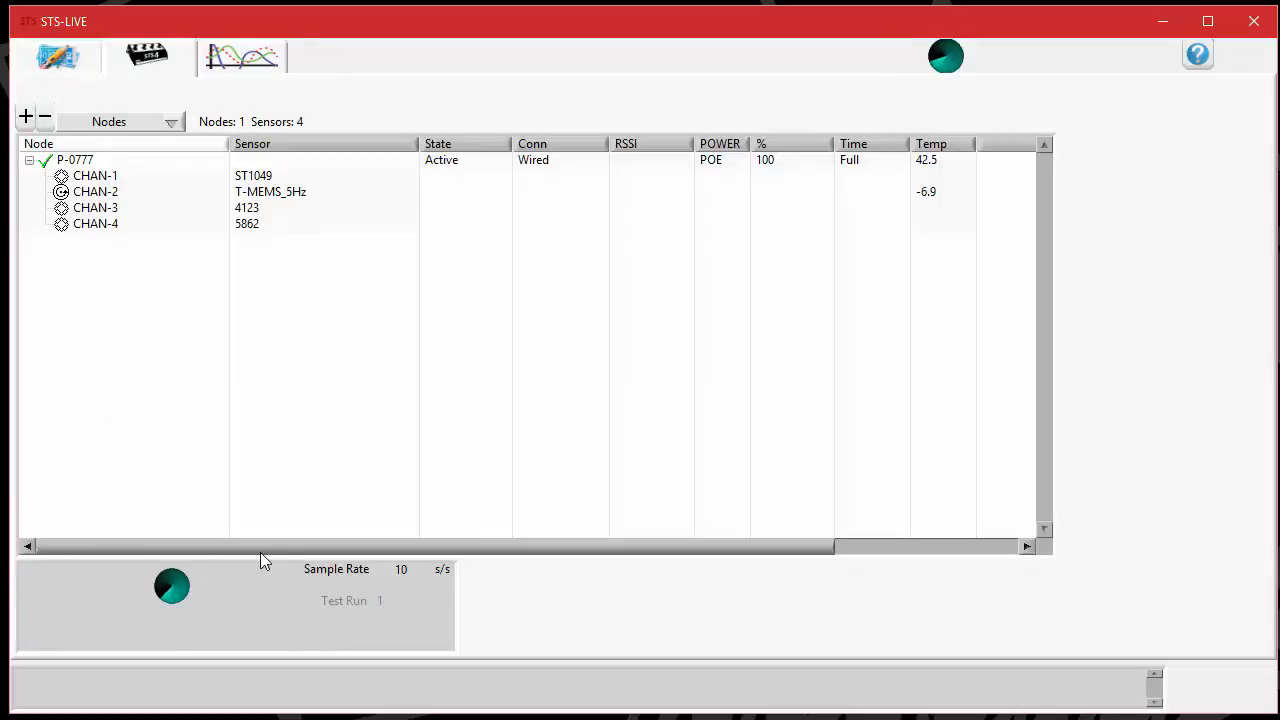
{"action": "left_click", "coordinate": [172, 586]}
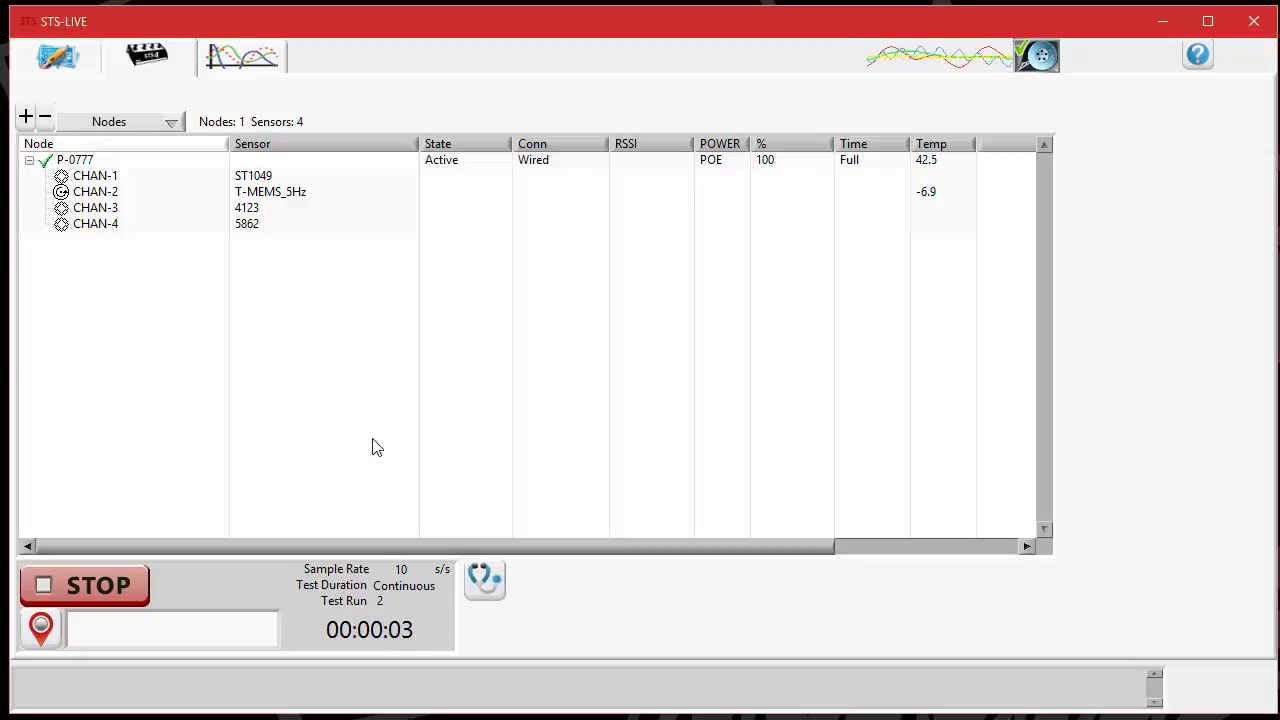
{"action": "left_click", "coordinate": [84, 584]}
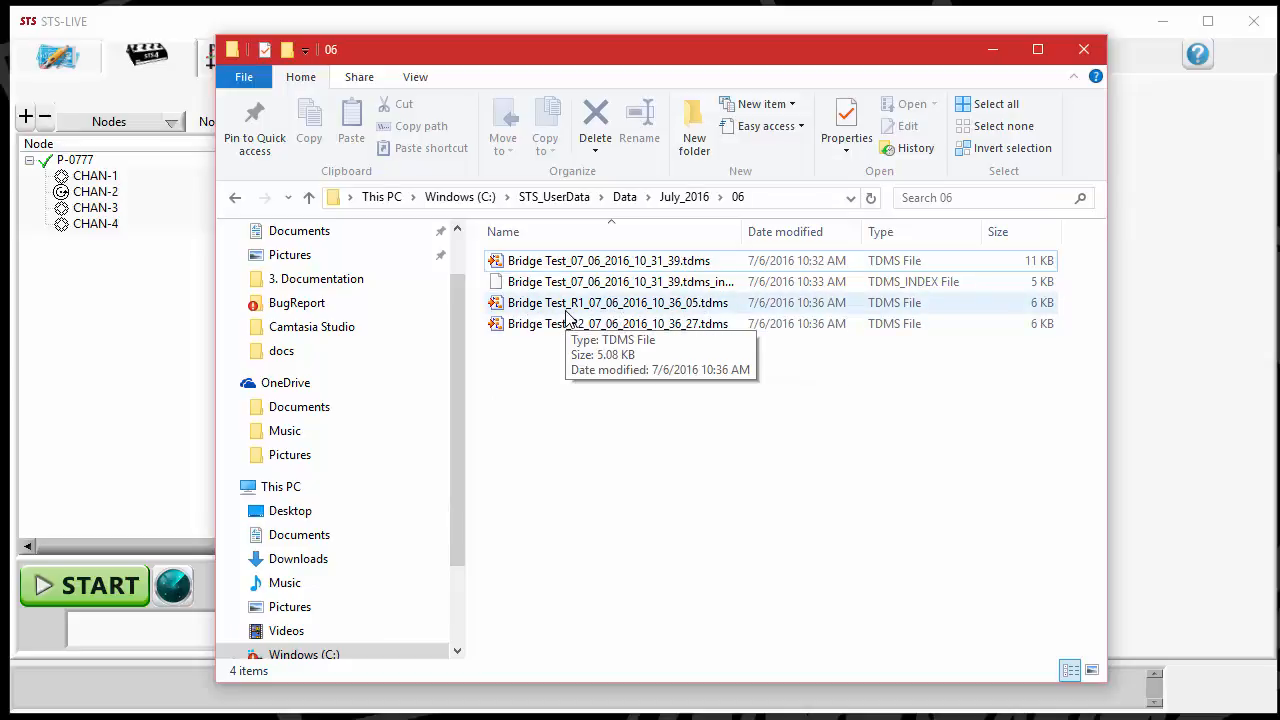
{"action": "mouse_move", "coordinate": [584, 324]}
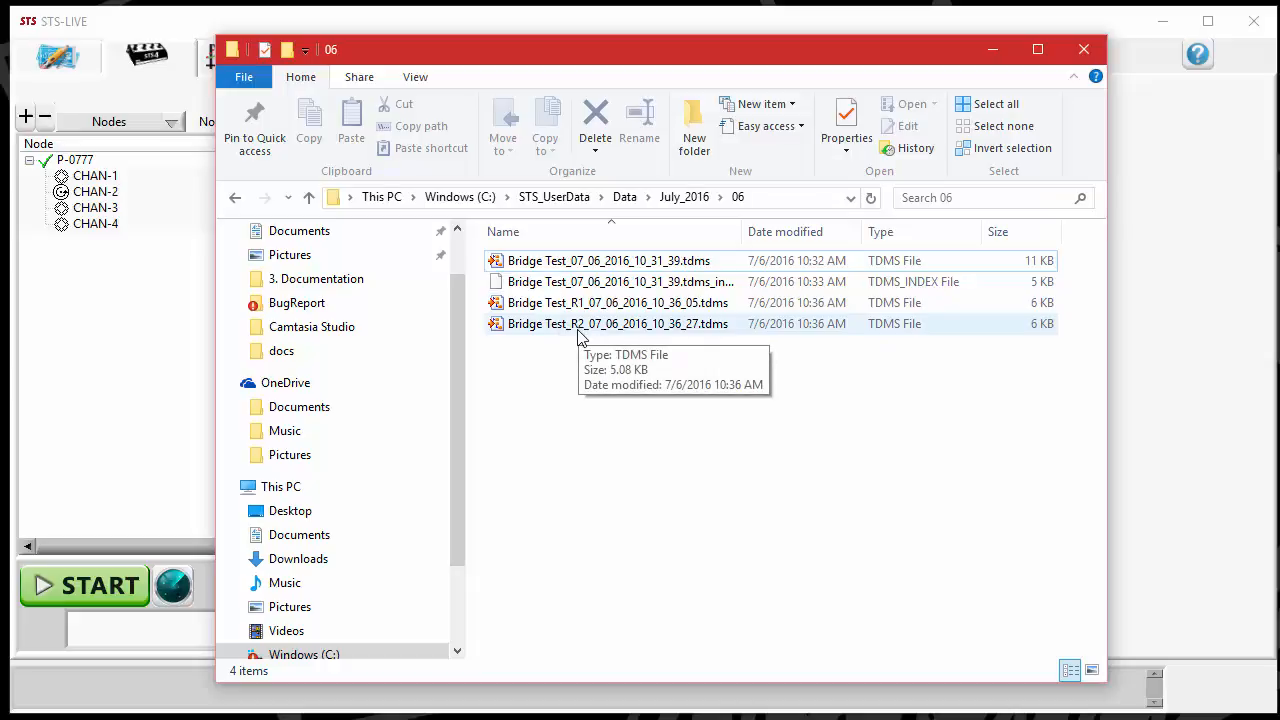
{"action": "mouse_move", "coordinate": [588, 344]}
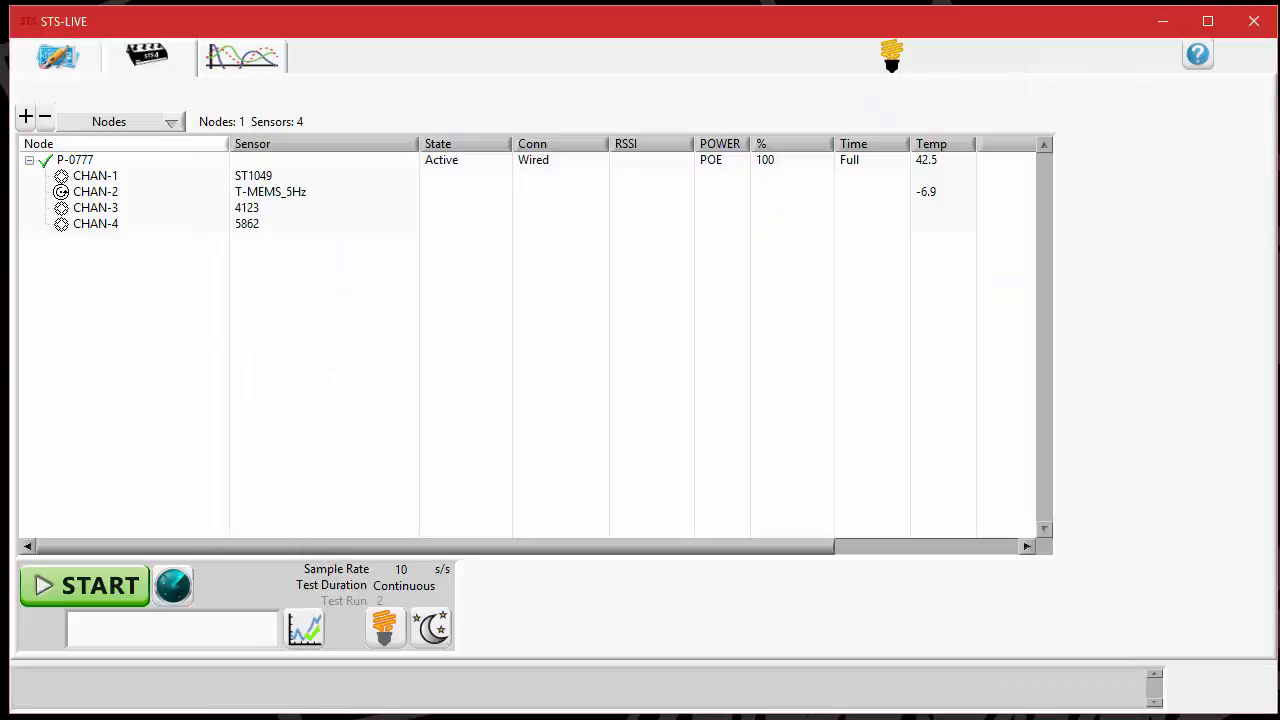
- Set the Test Run counter to 30 in the project settings
{"action": "left_click", "coordinate": [56, 56]}
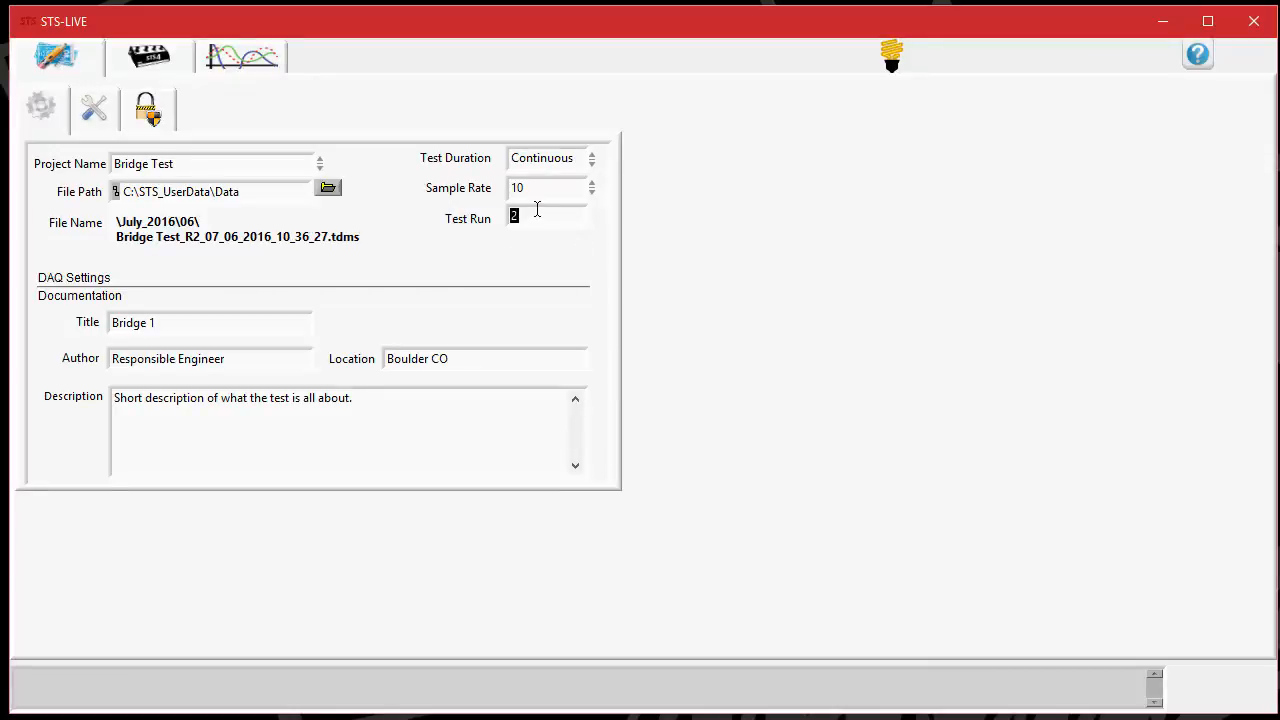
{"action": "type", "text": "1"}
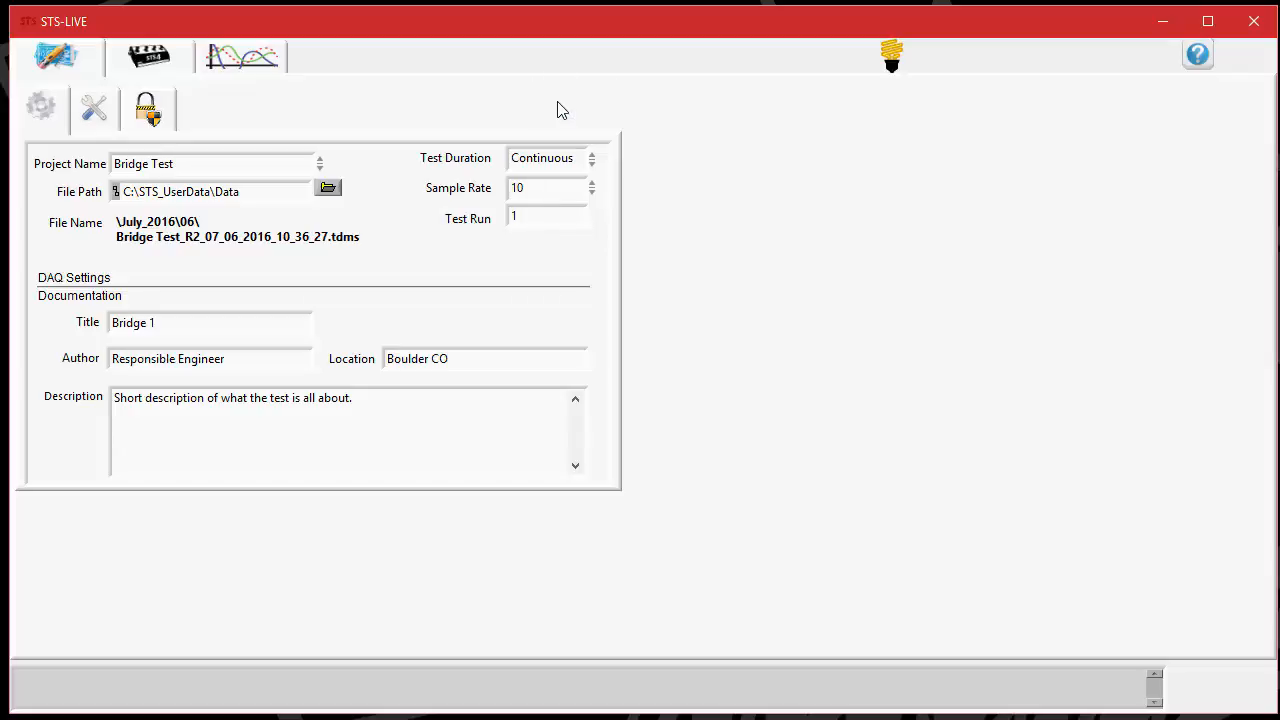
{"action": "mouse_move", "coordinate": [484, 284]}
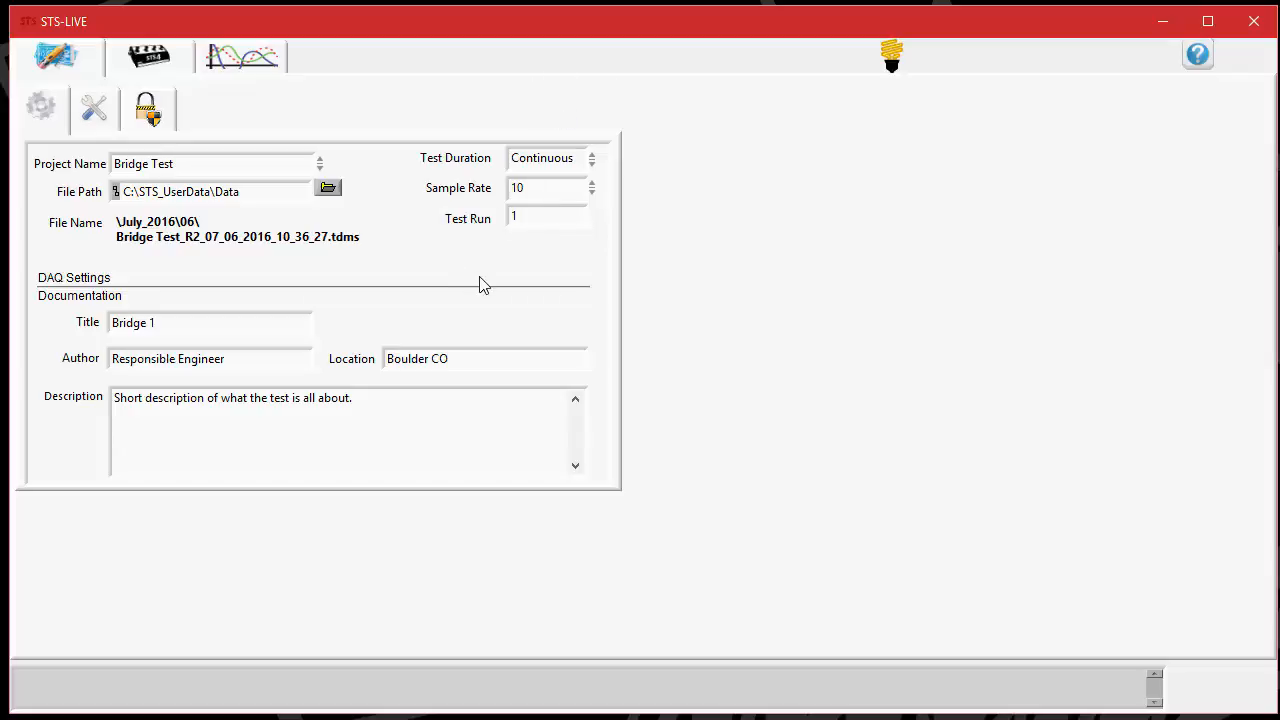
{"action": "mouse_move", "coordinate": [468, 268]}
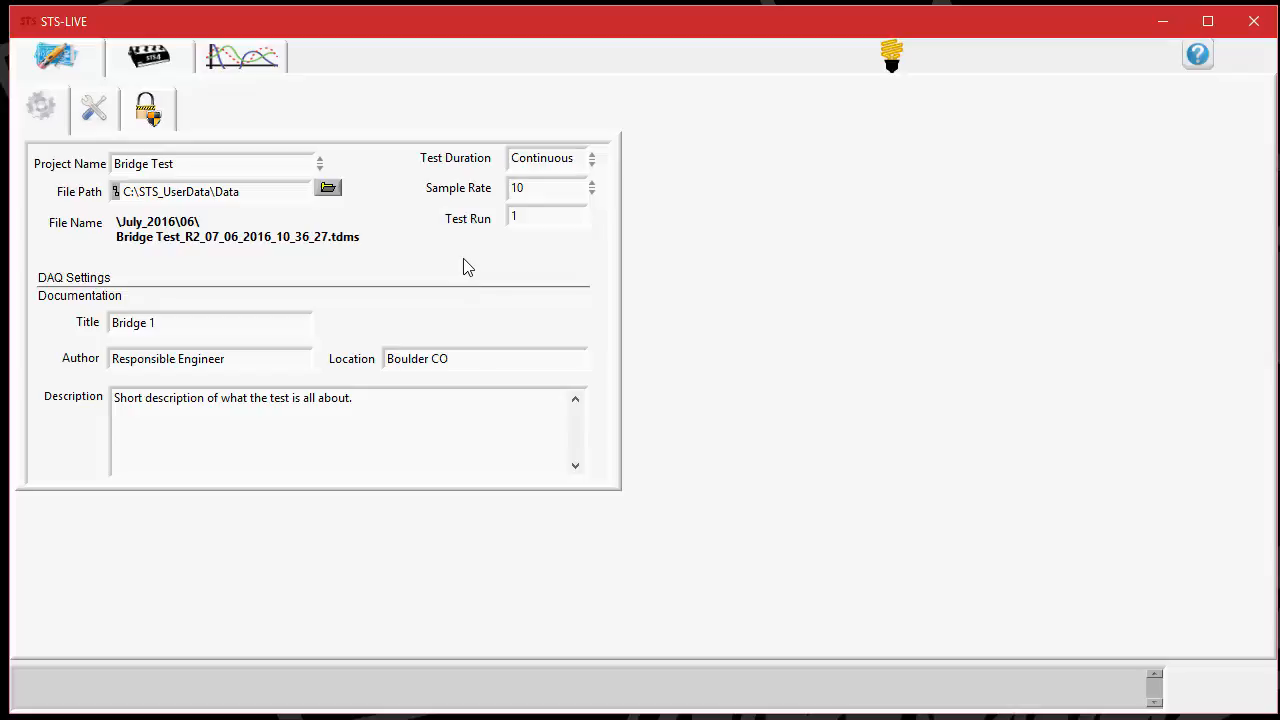
{"action": "type", "text": "30"}
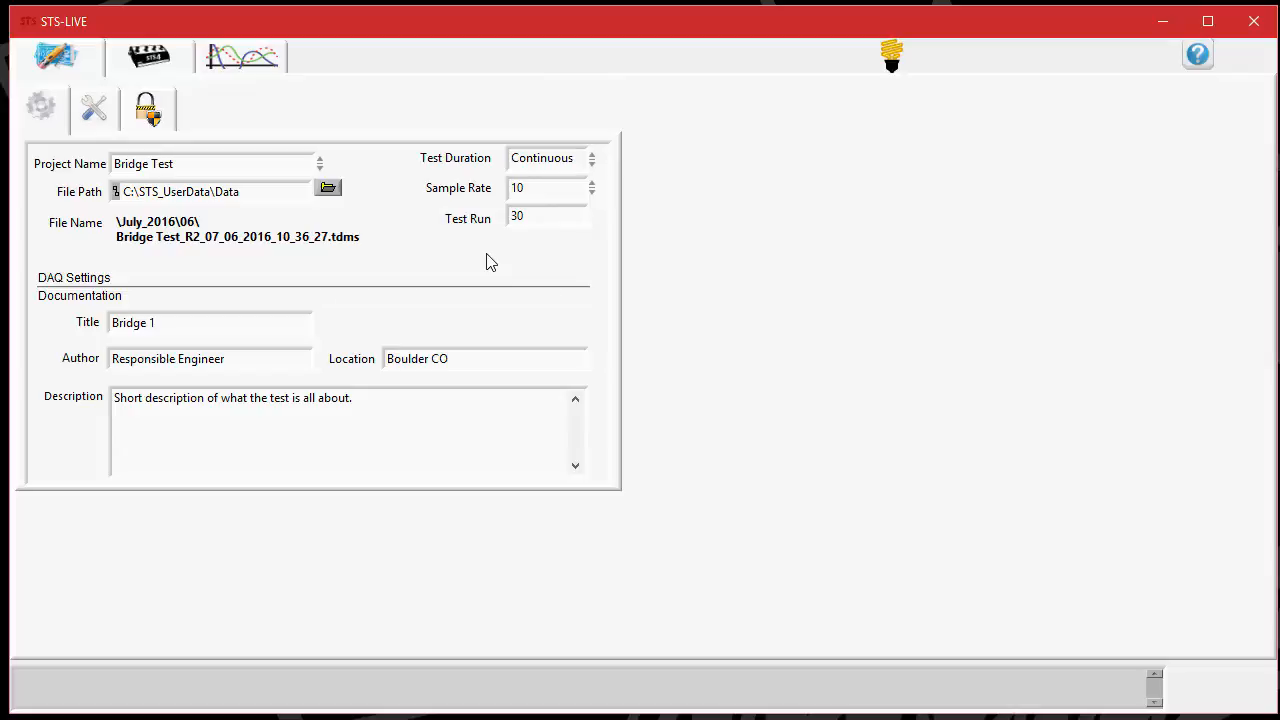
{"action": "mouse_move", "coordinate": [408, 108]}
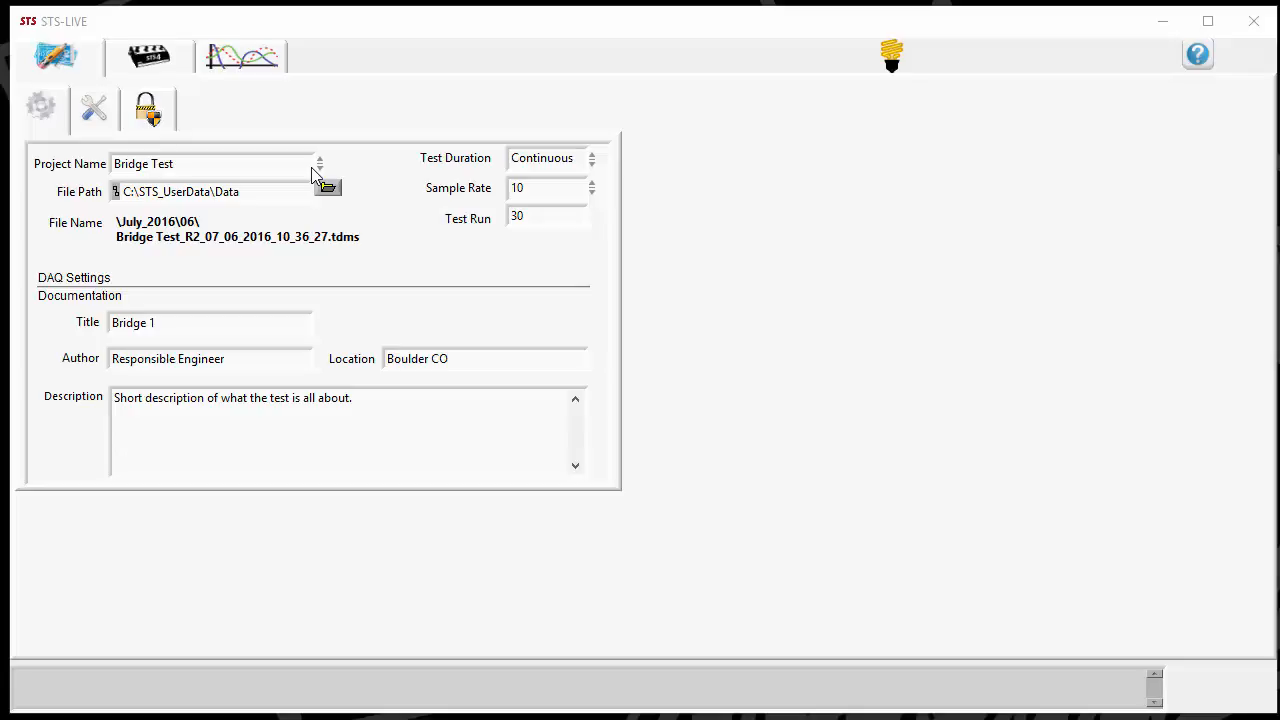
{"action": "mouse_move", "coordinate": [164, 210]}
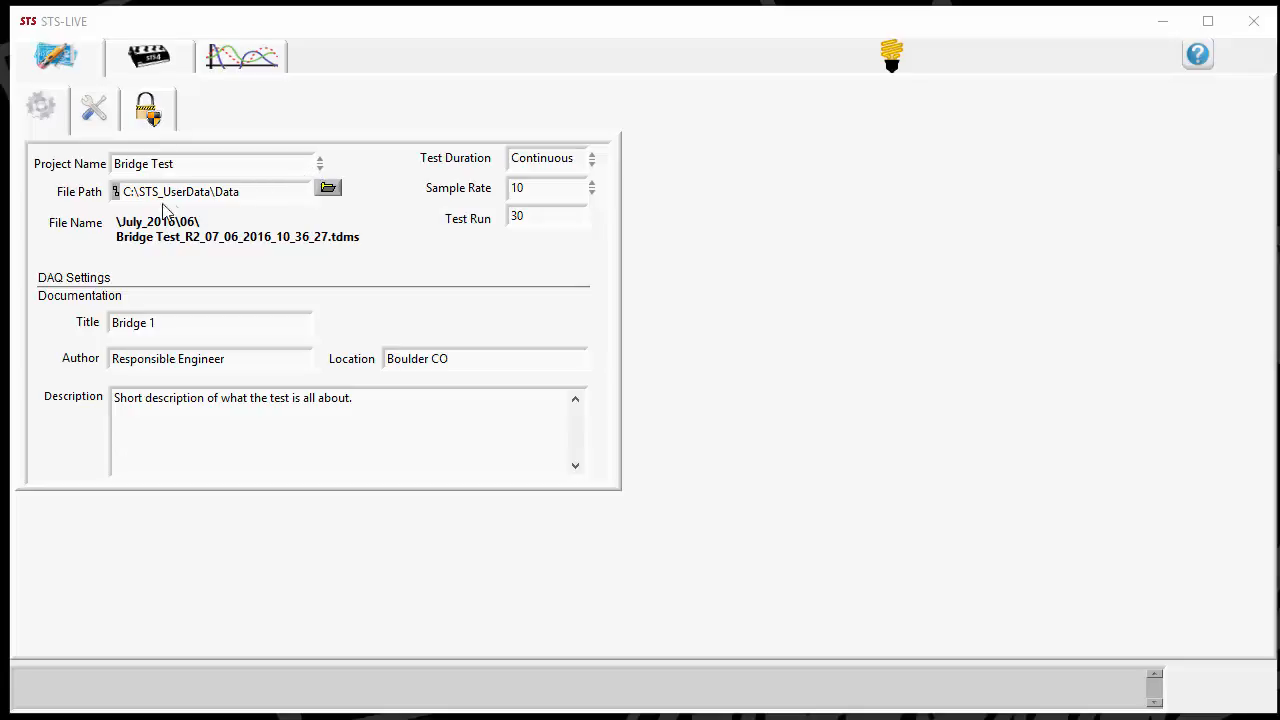
{"action": "mouse_move", "coordinate": [128, 210]}
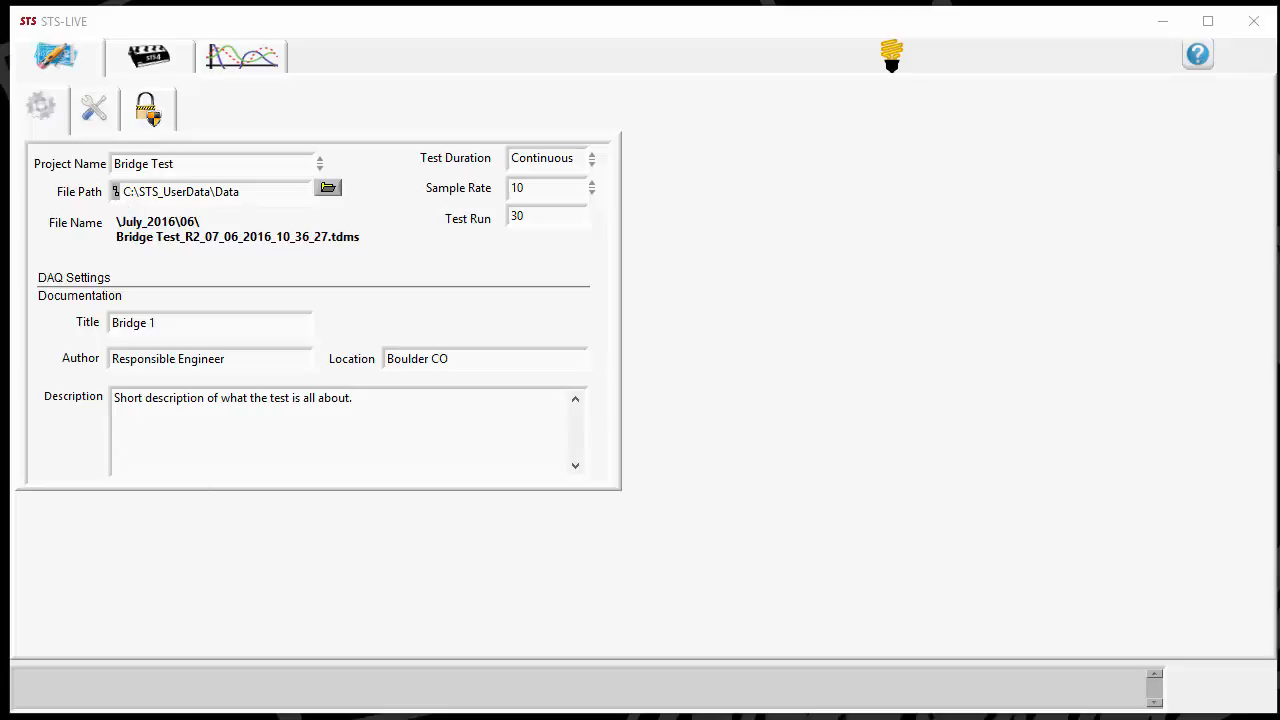
- Show the recordings data folder (06) from the File Path folder icon
{"action": "left_click", "coordinate": [328, 188]}
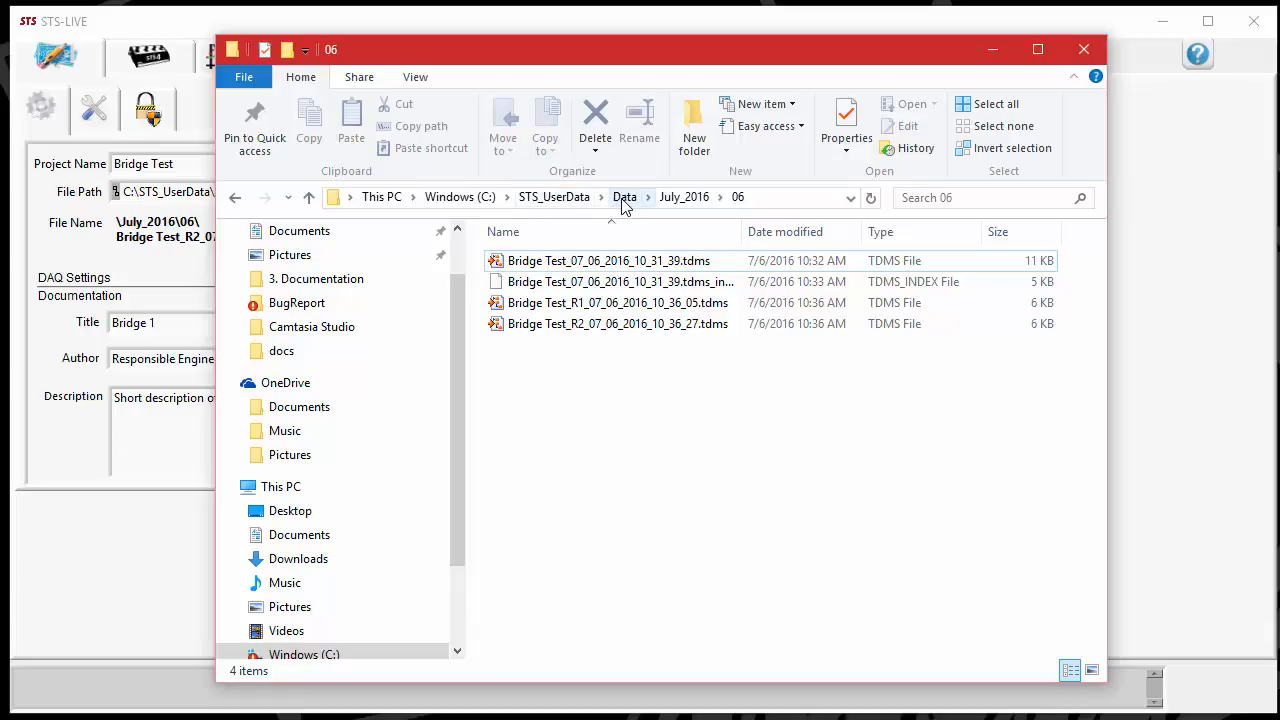
{"action": "mouse_move", "coordinate": [684, 198]}
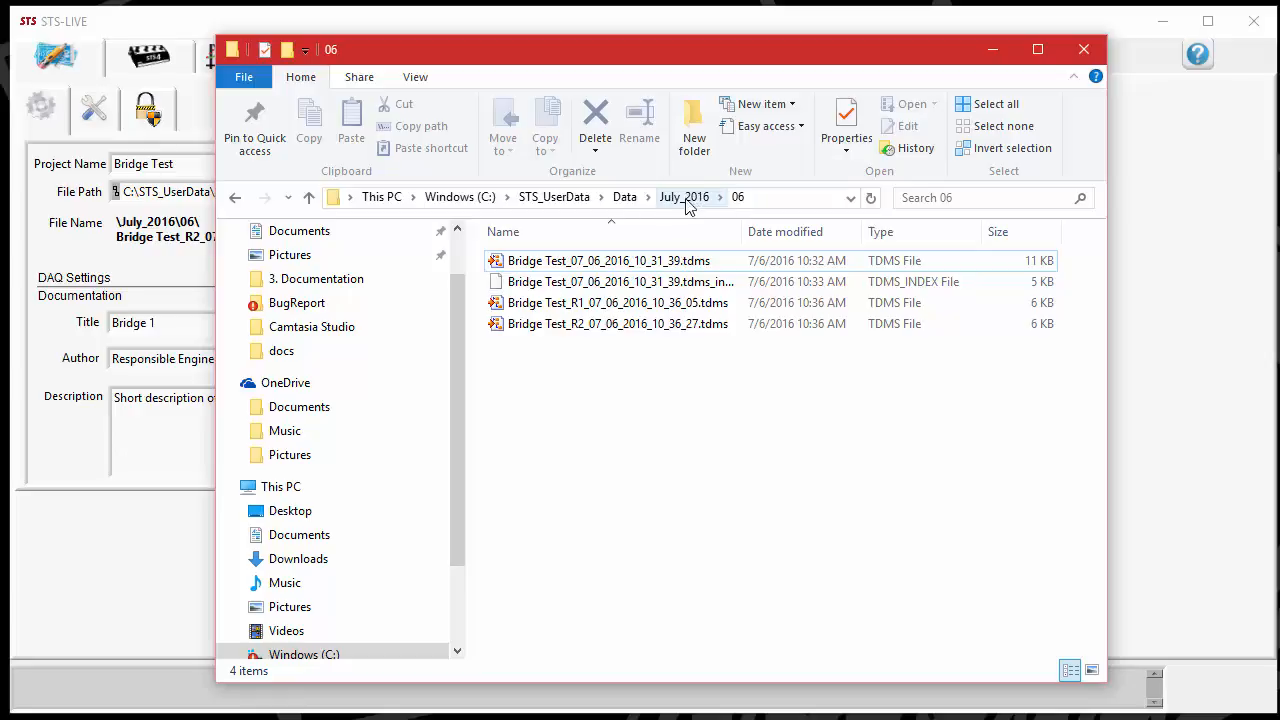
- Review the folder's breadcrumb path and close the File Explorer window
{"action": "left_click", "coordinate": [608, 260]}
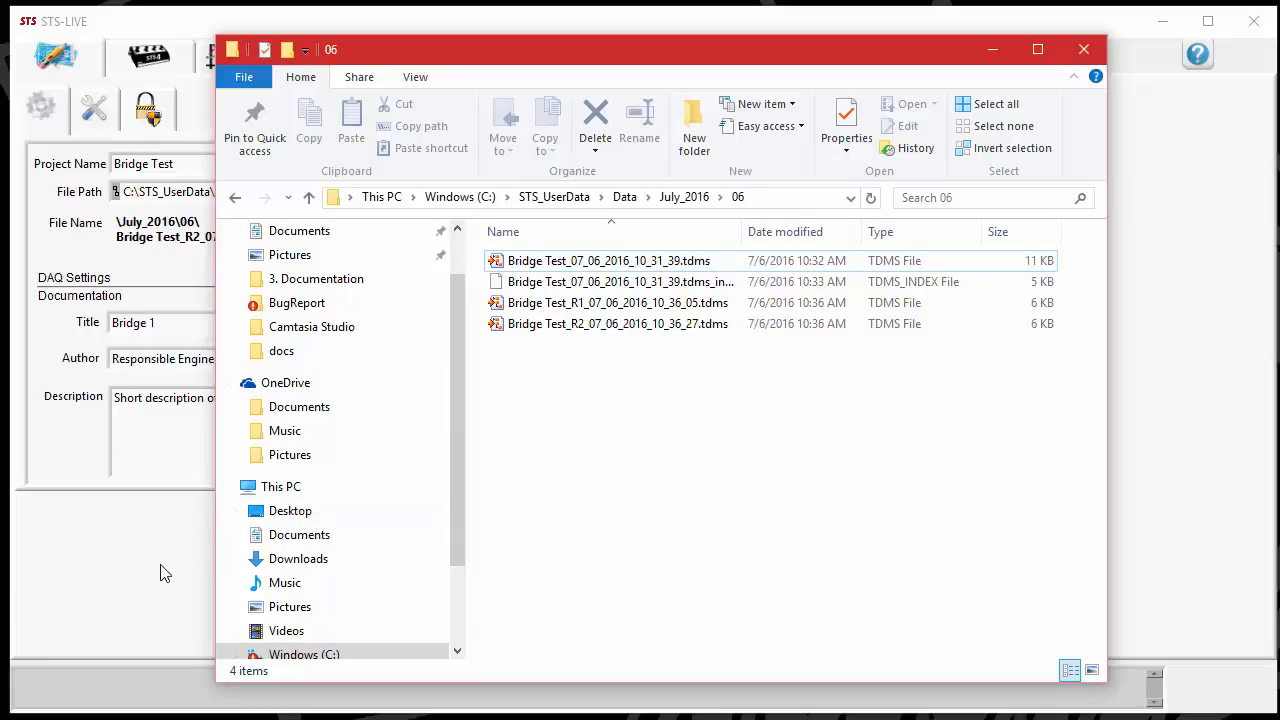
{"action": "left_click", "coordinate": [1084, 48]}
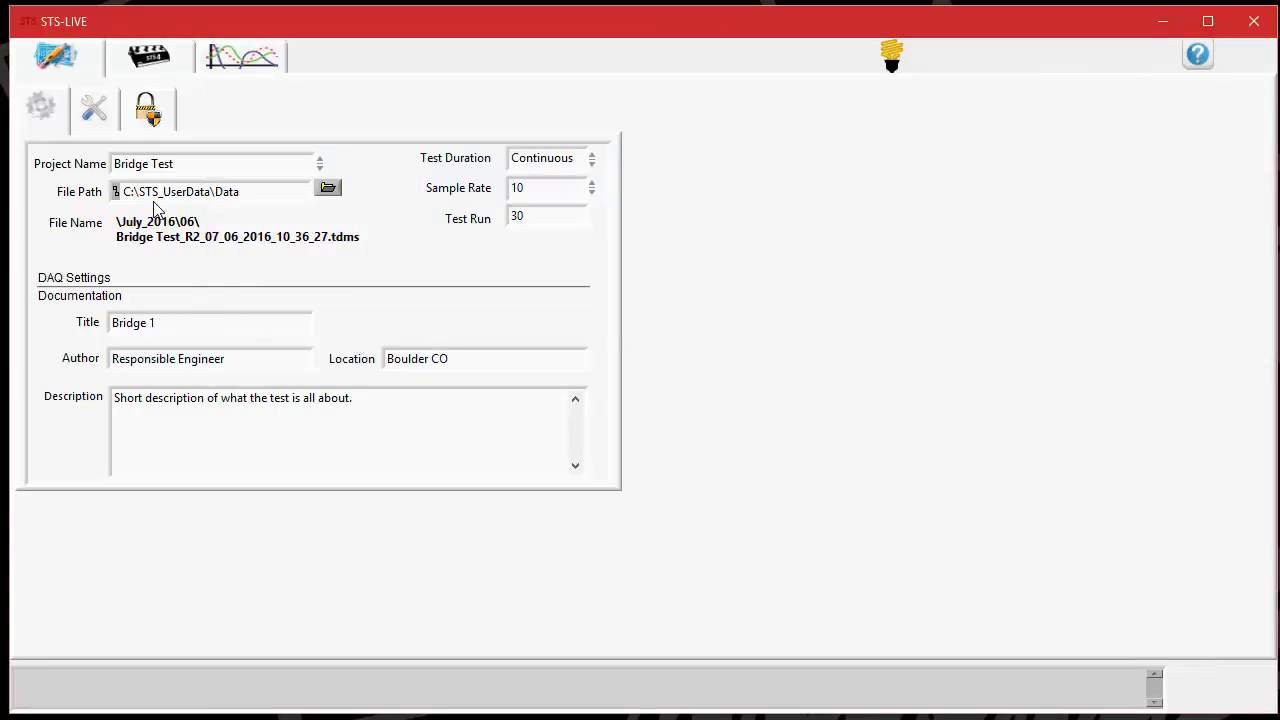